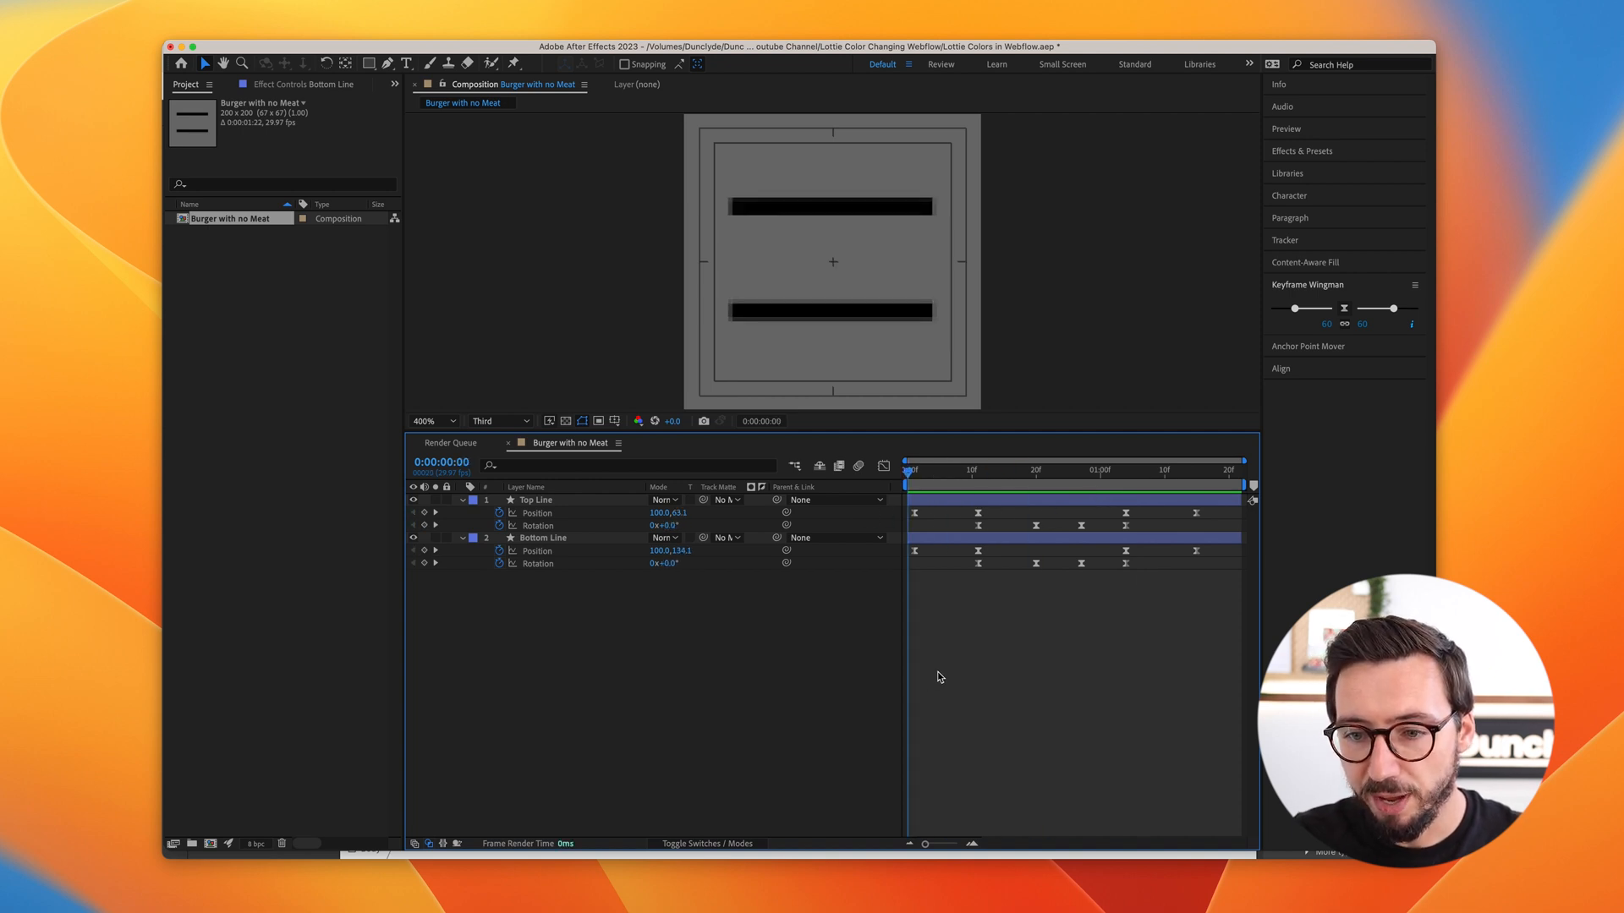
mouse_move(795, 658)
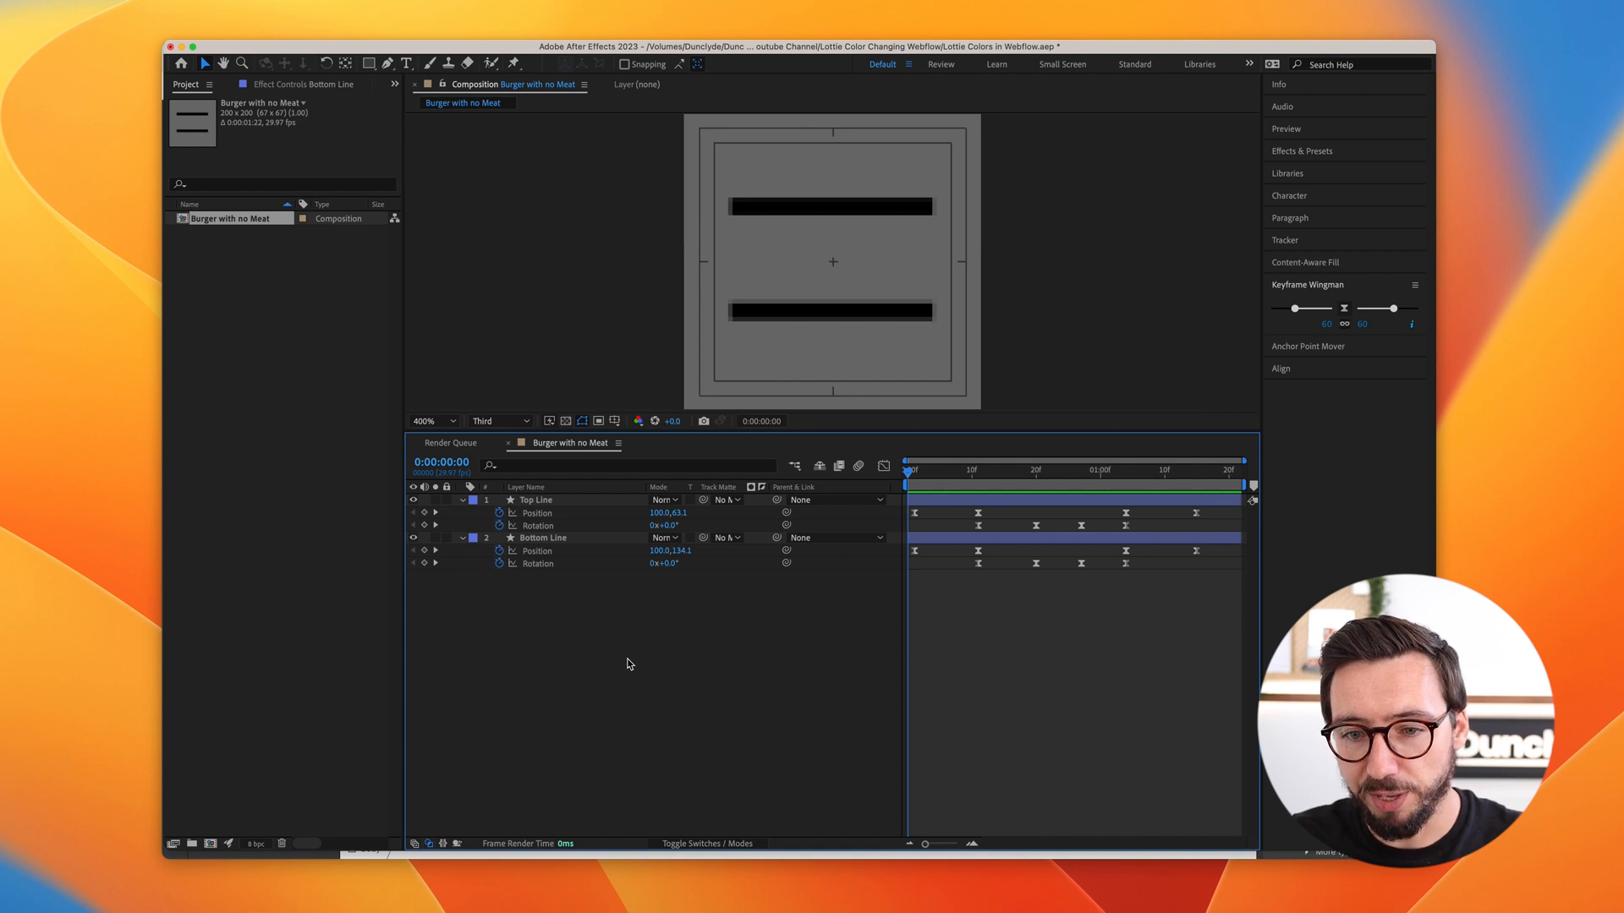
mouse_move(621, 646)
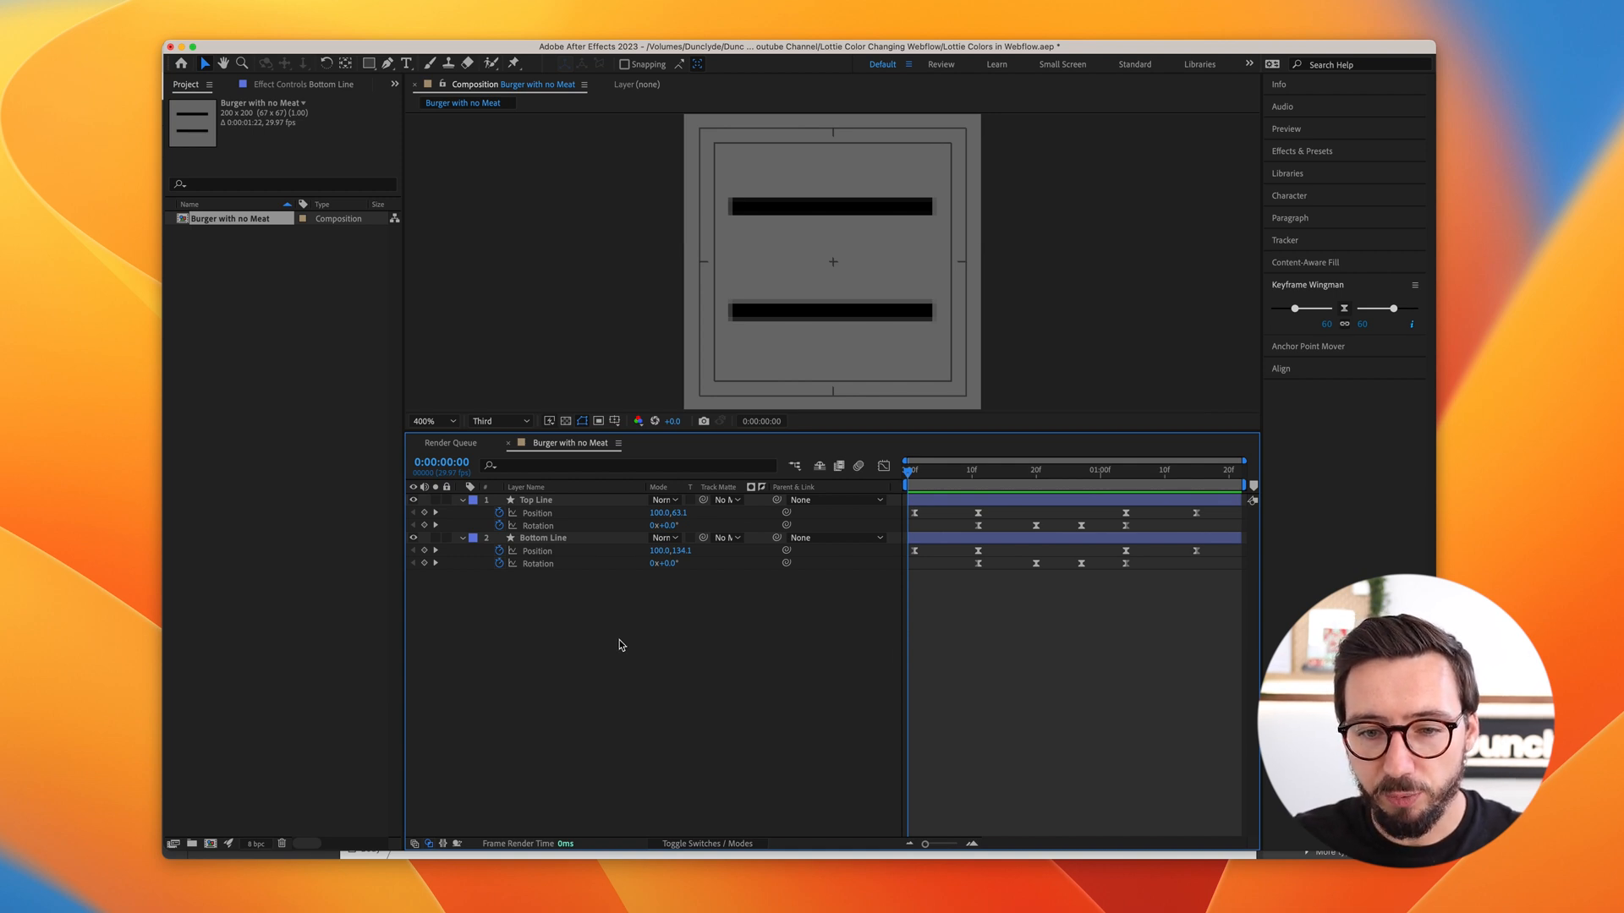
- Inspect the Top Line and Bottom Line layers in the burger composition
click(543, 538)
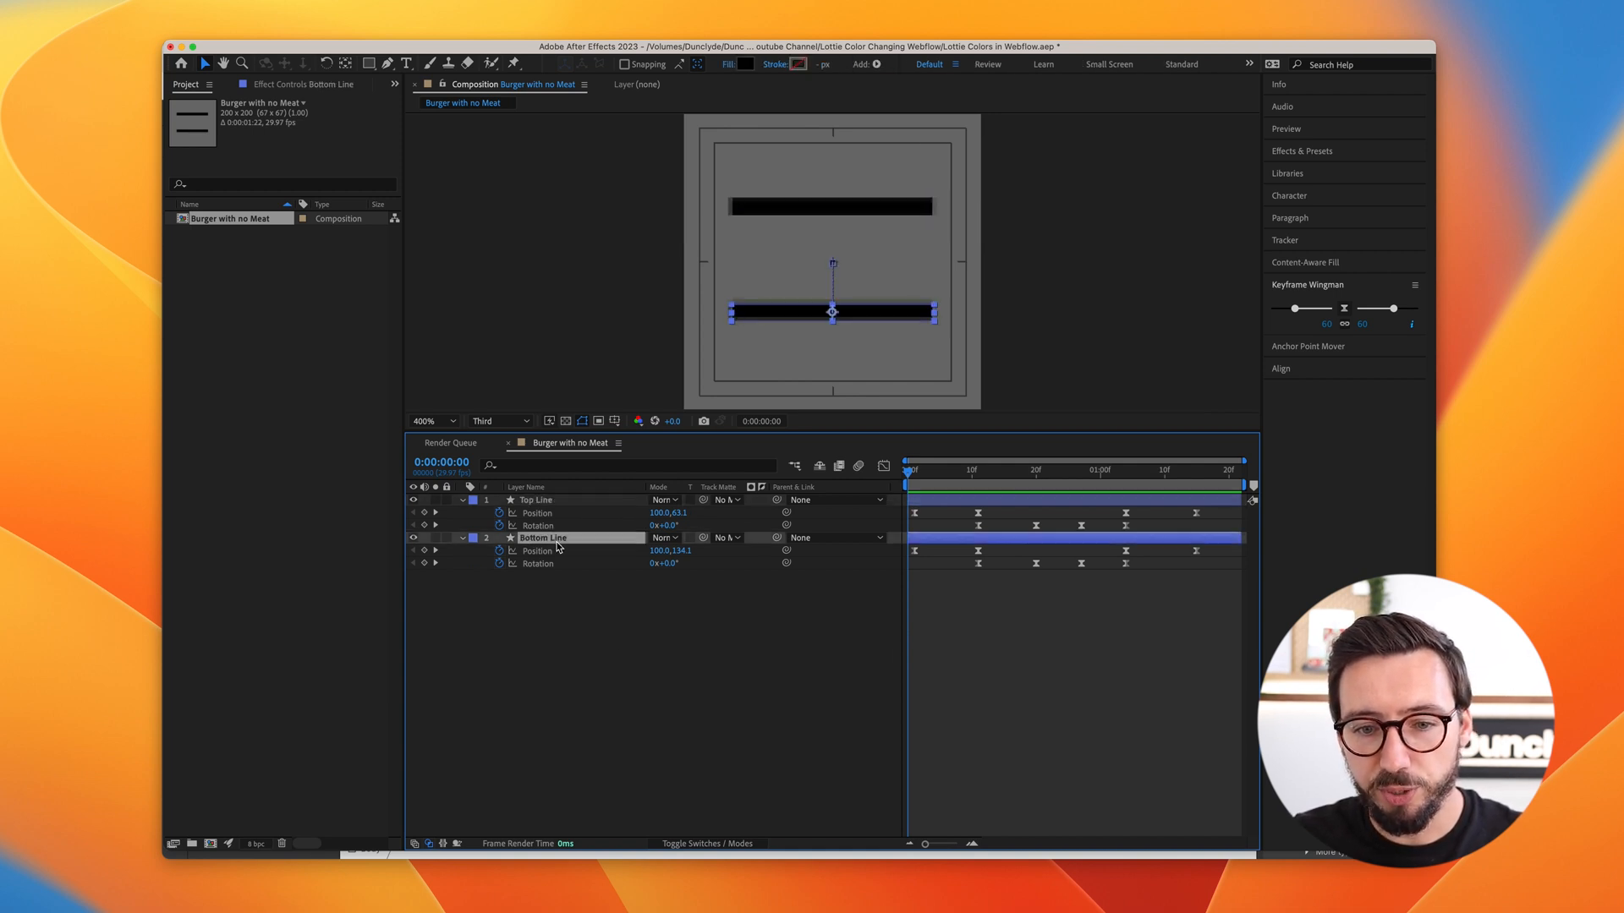
click(536, 501)
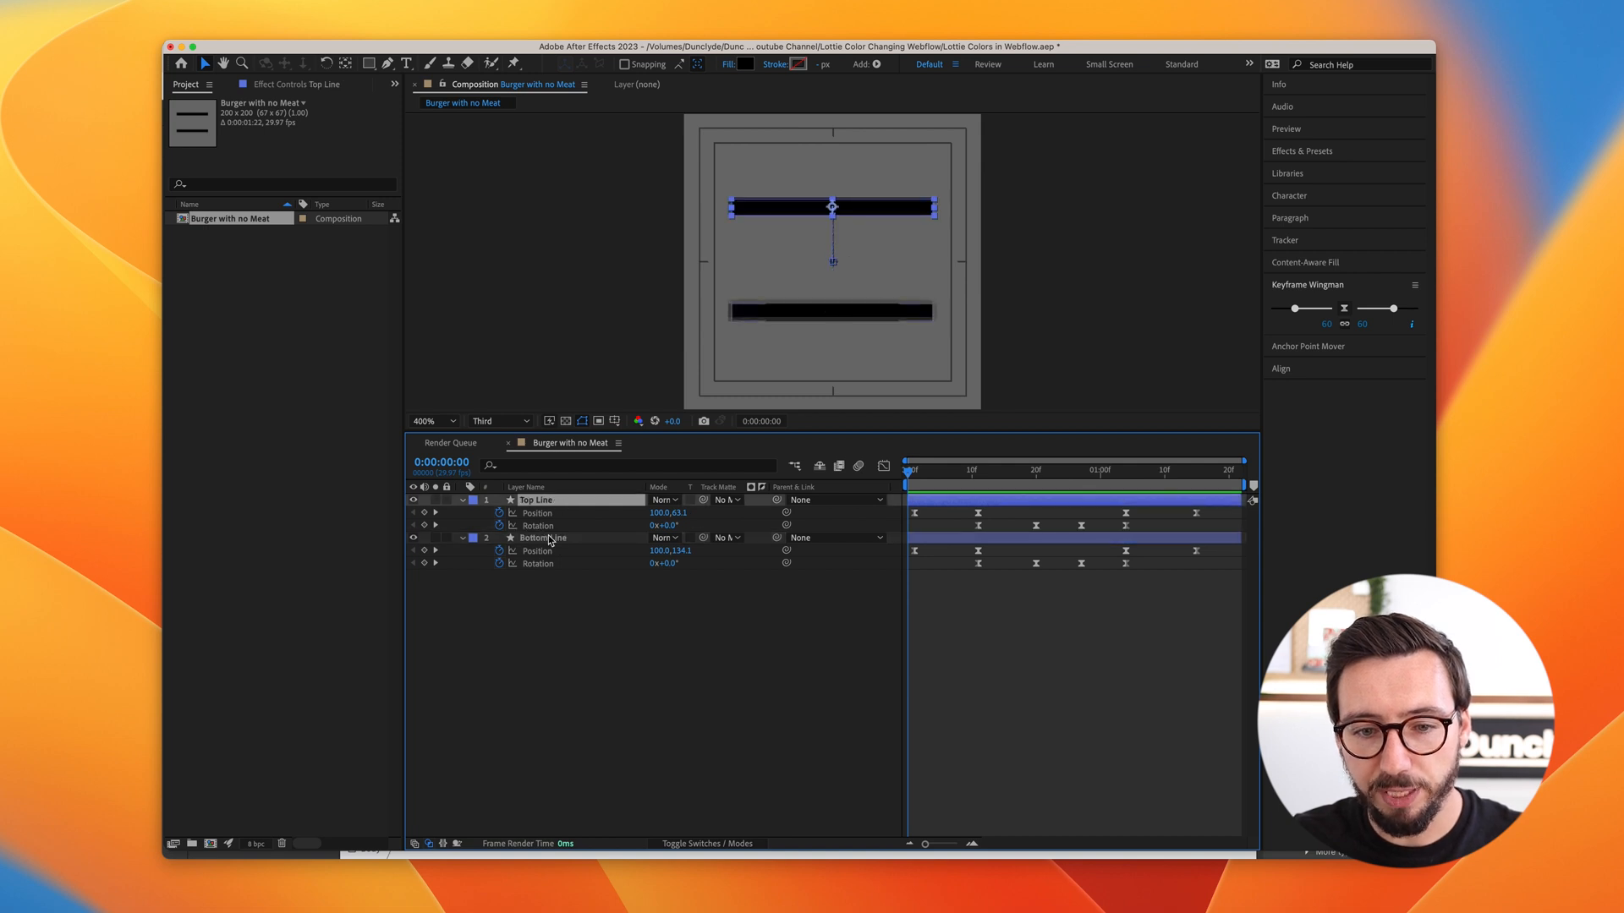
click(543, 538)
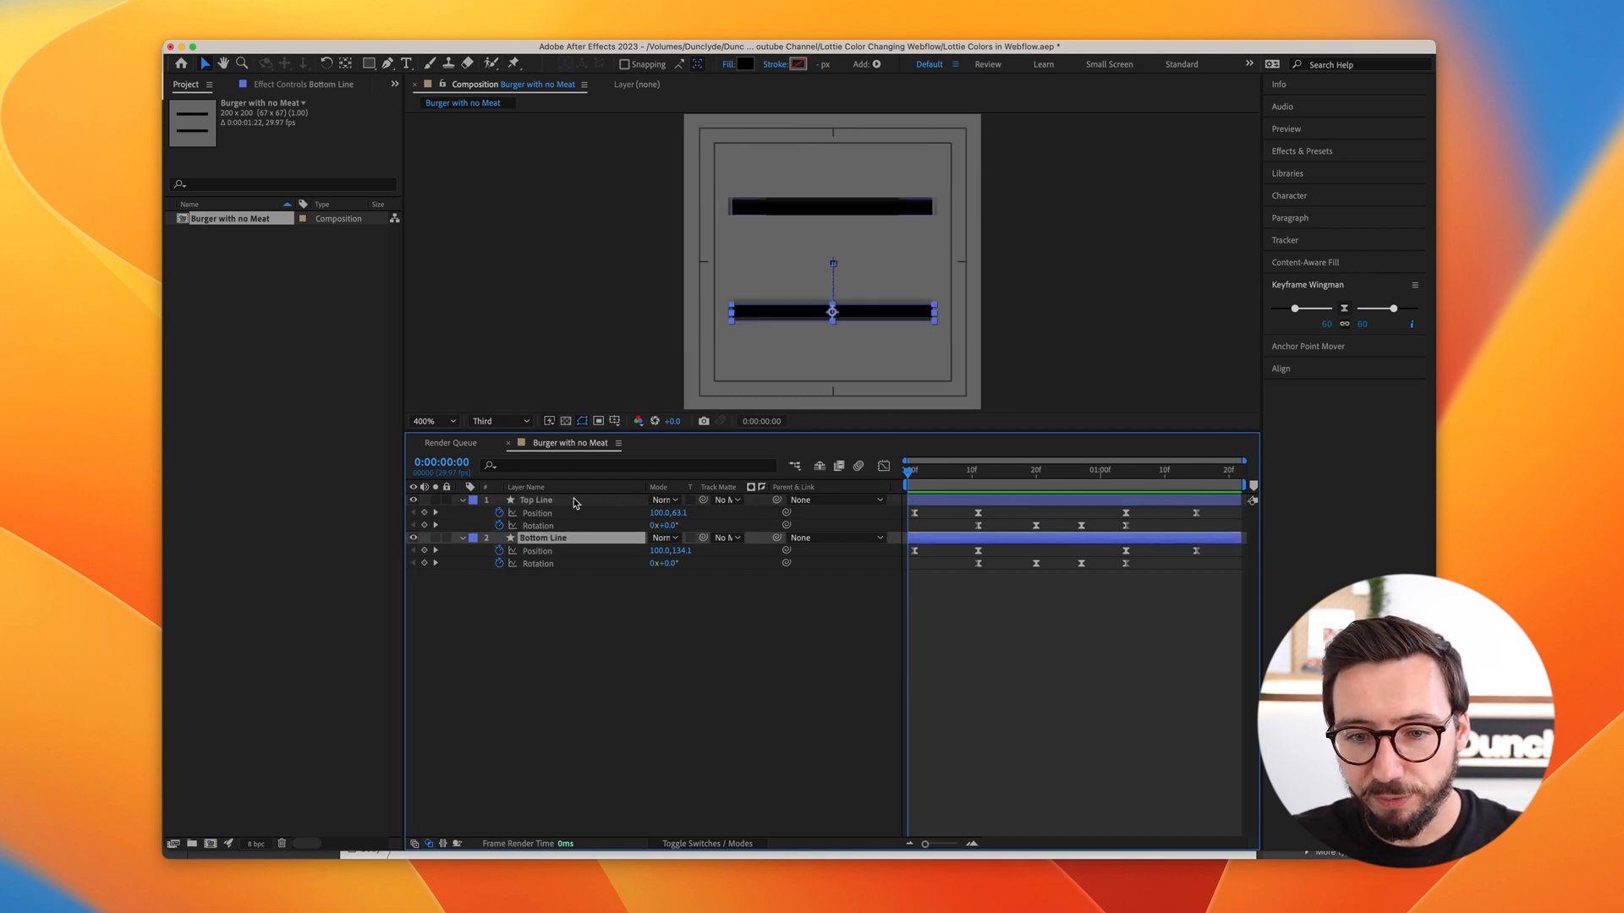
click(537, 499)
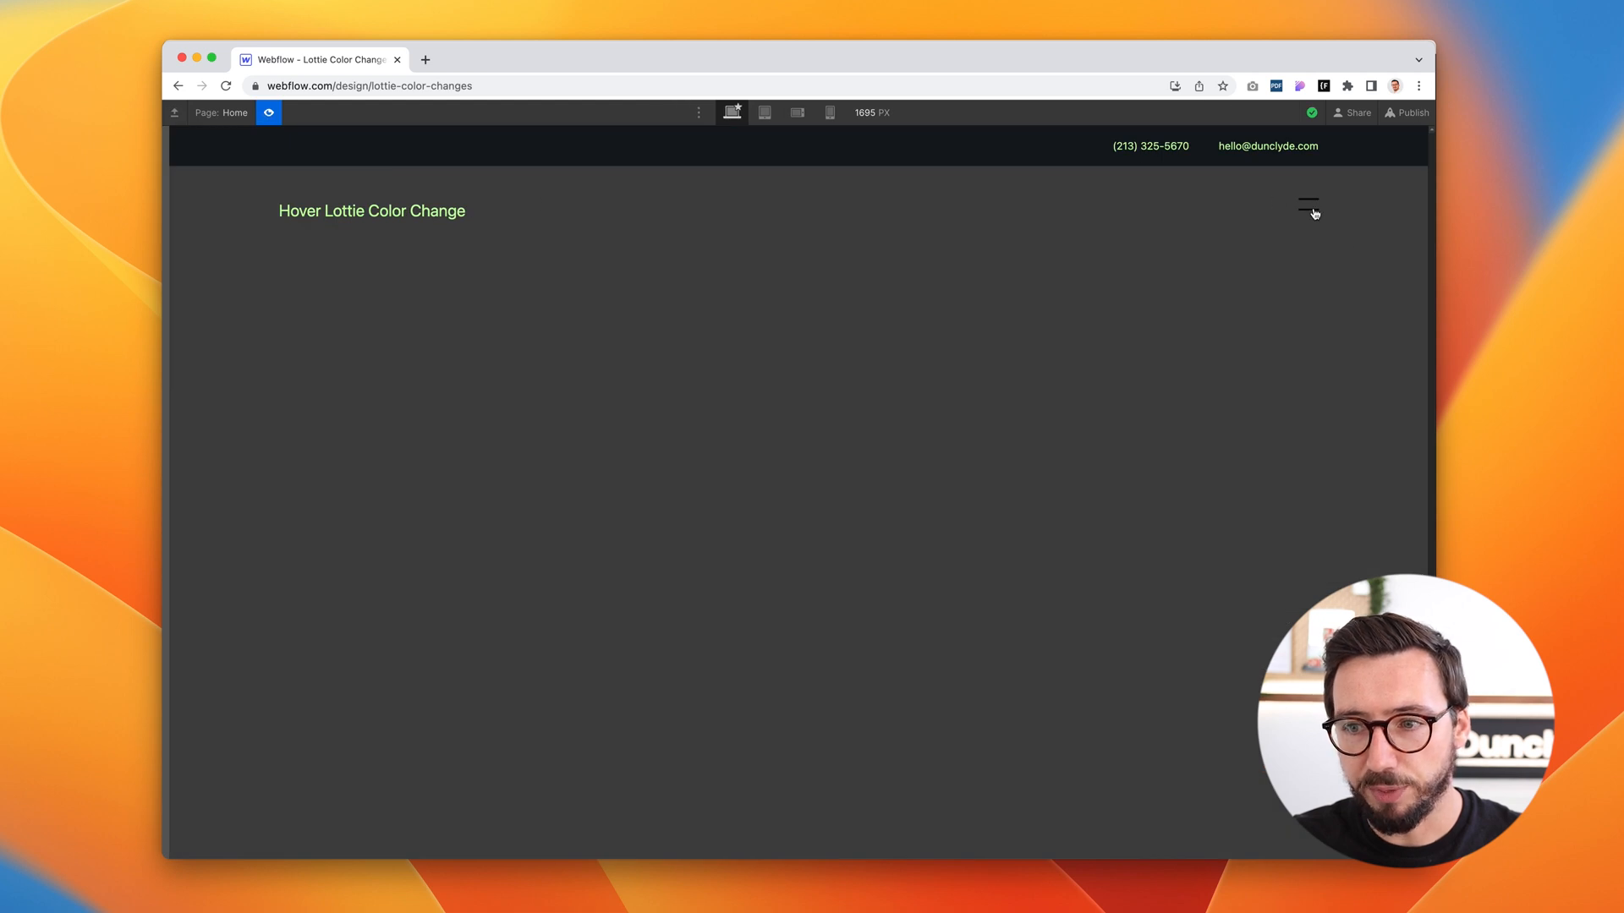
- Preview the Webflow site, opening and closing the navigation menu
click(1307, 202)
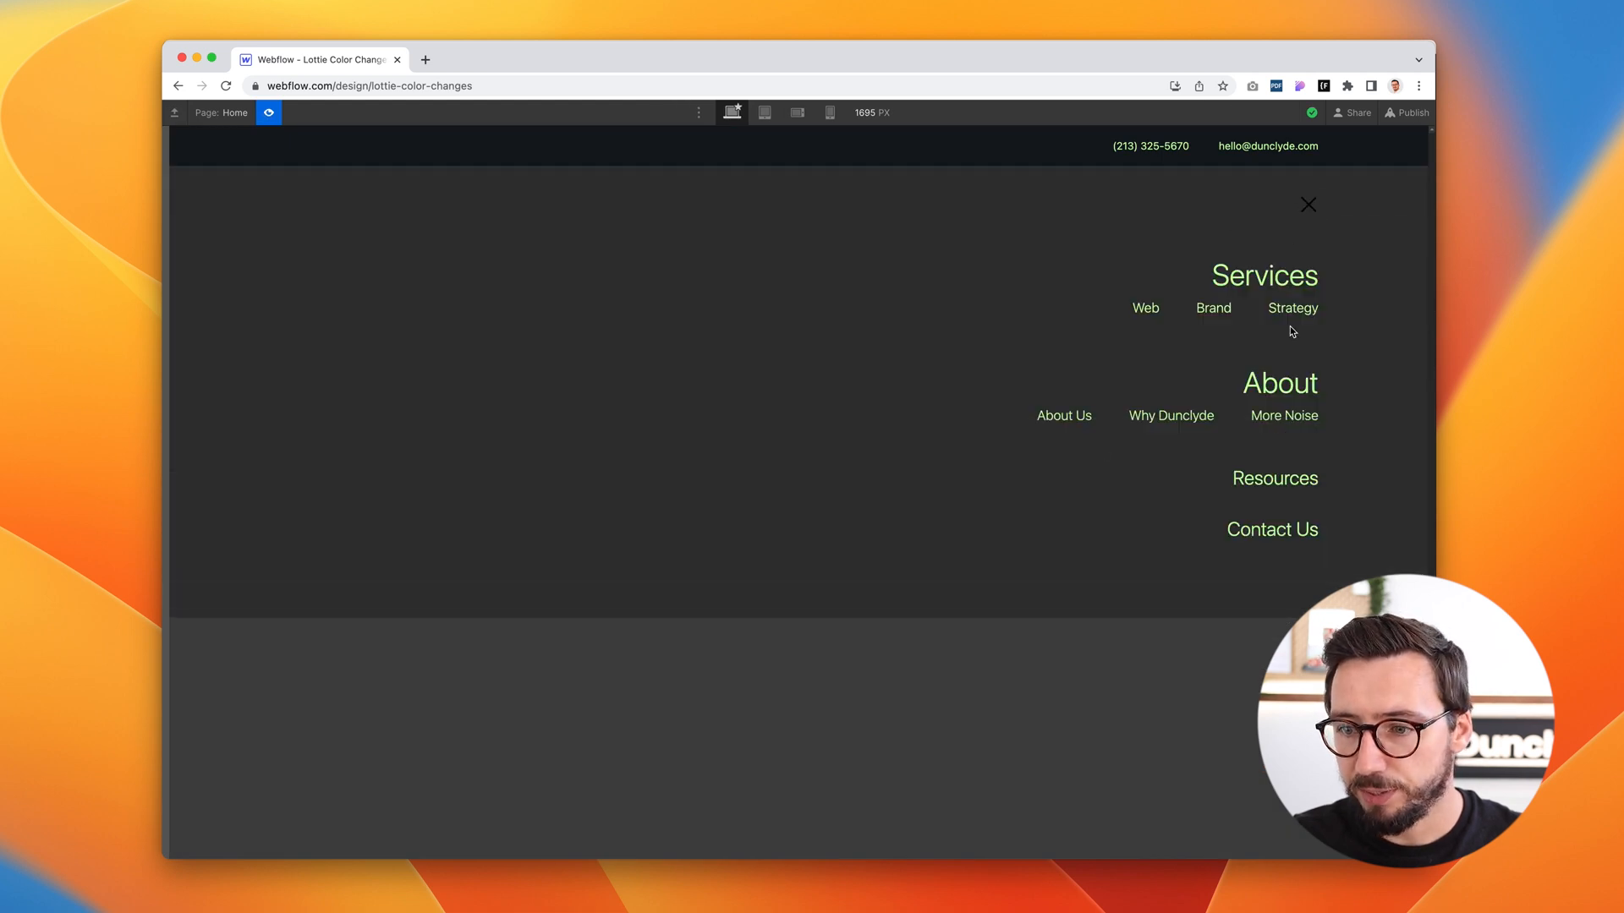
click(1307, 205)
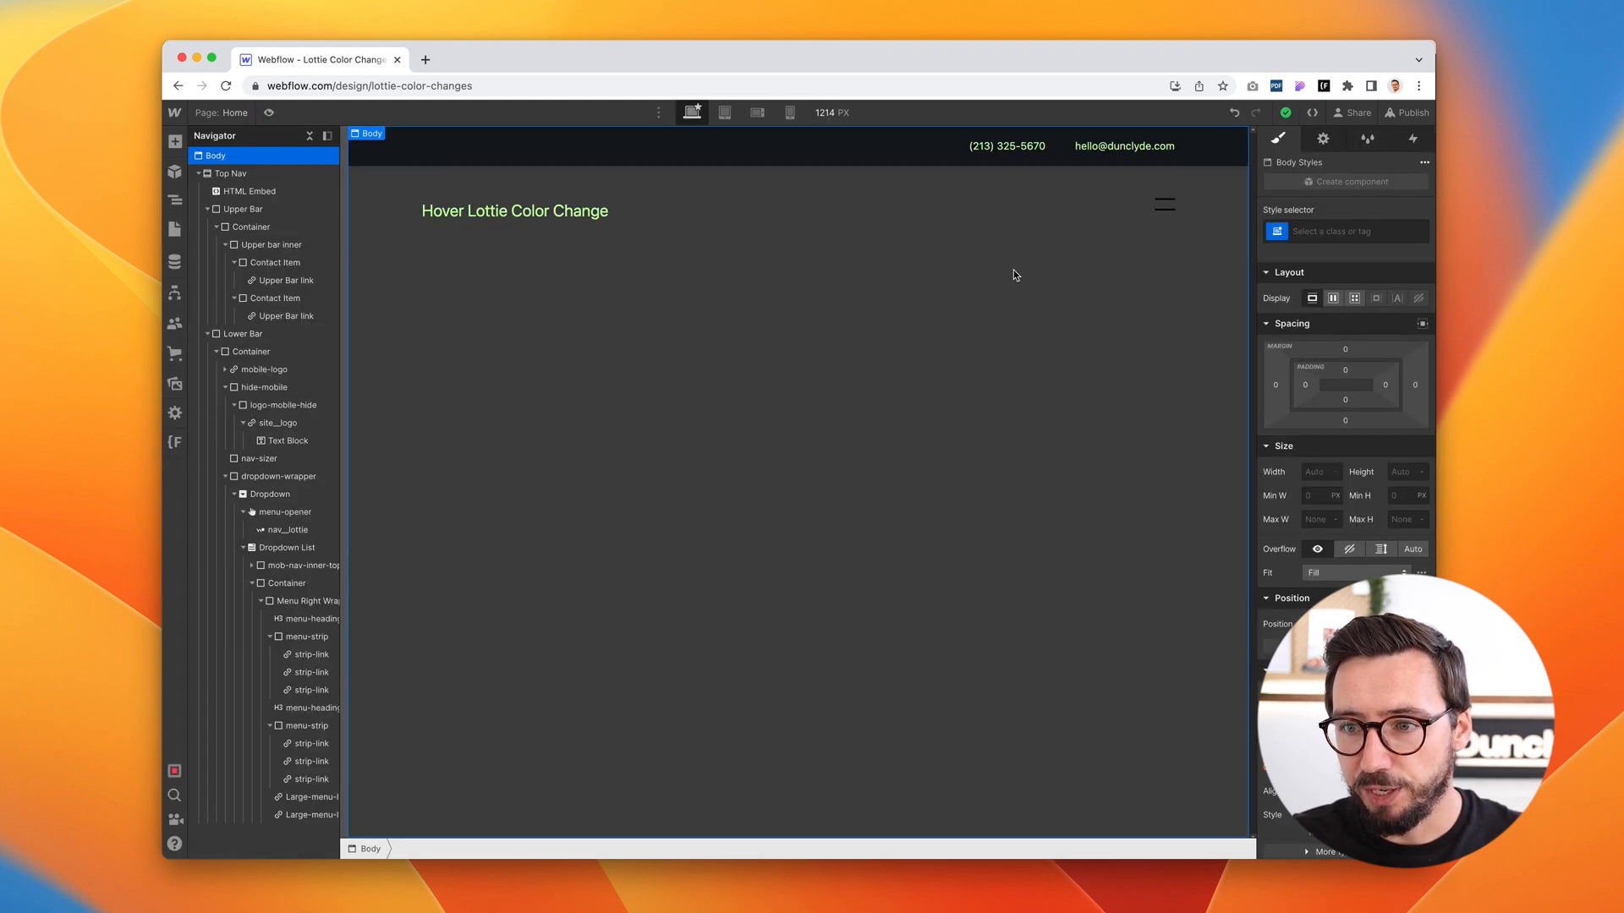
mouse_move(1128, 279)
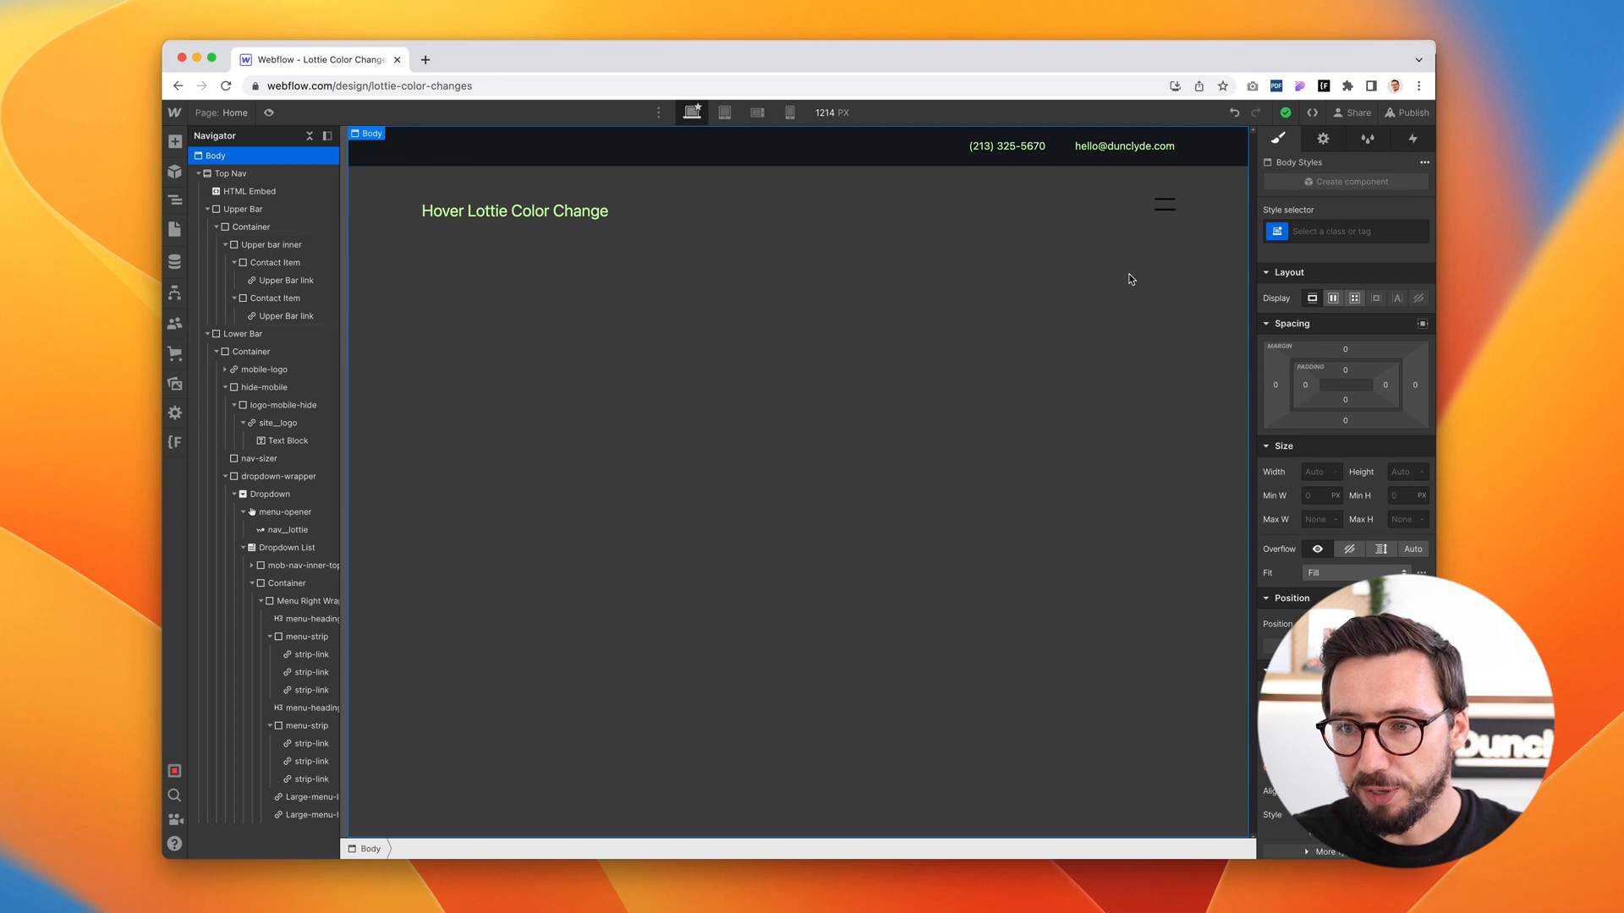
click(269, 112)
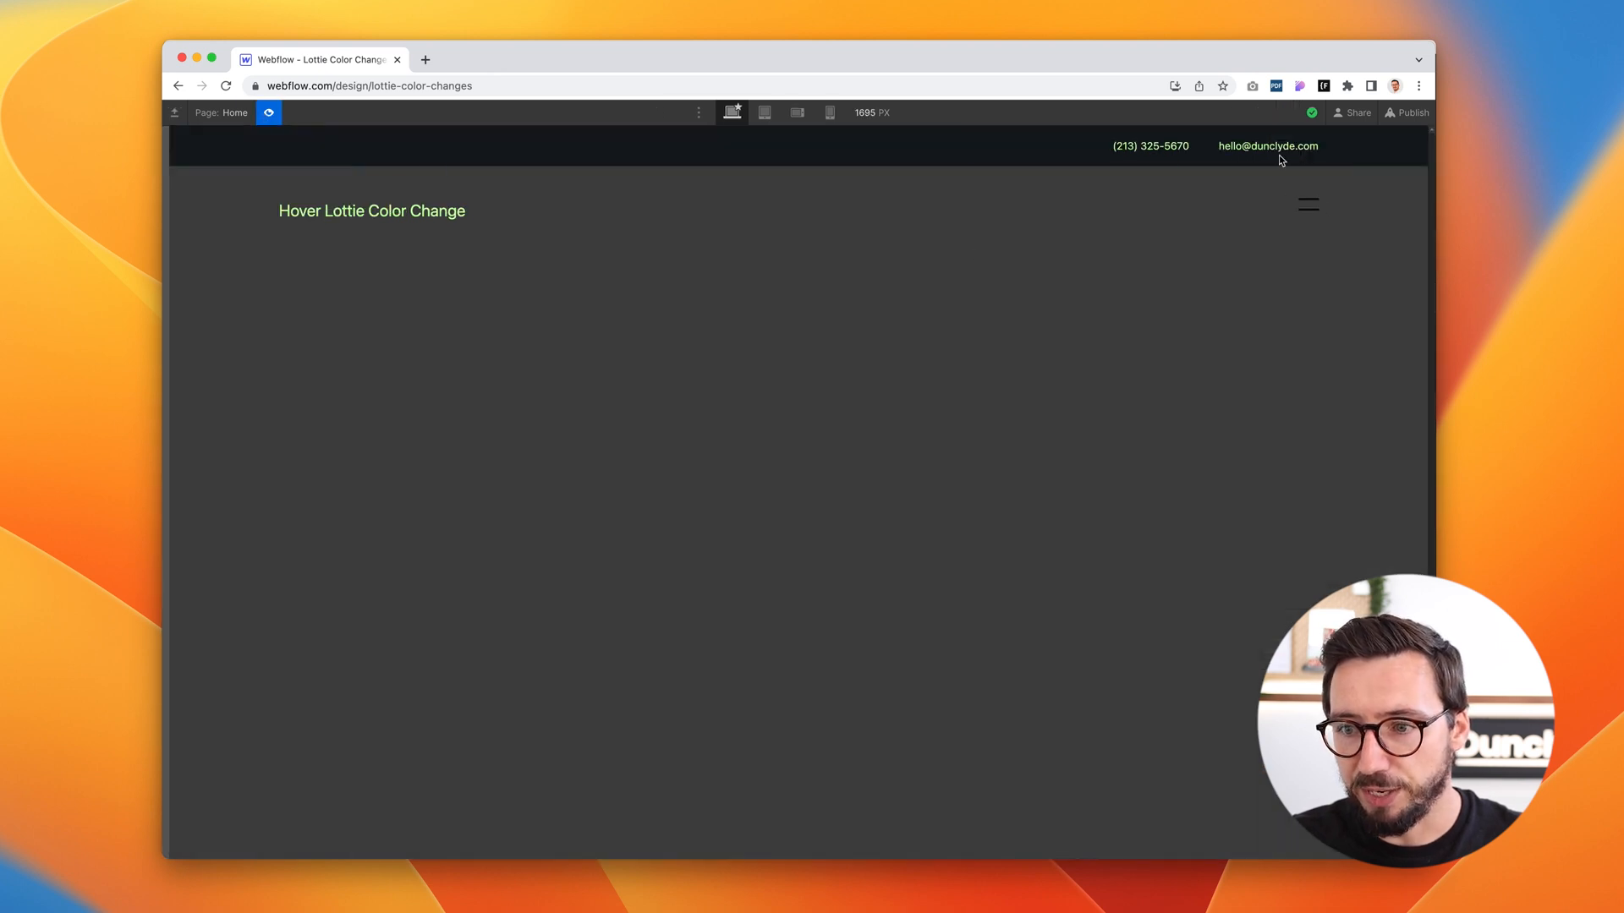
mouse_move(1273, 251)
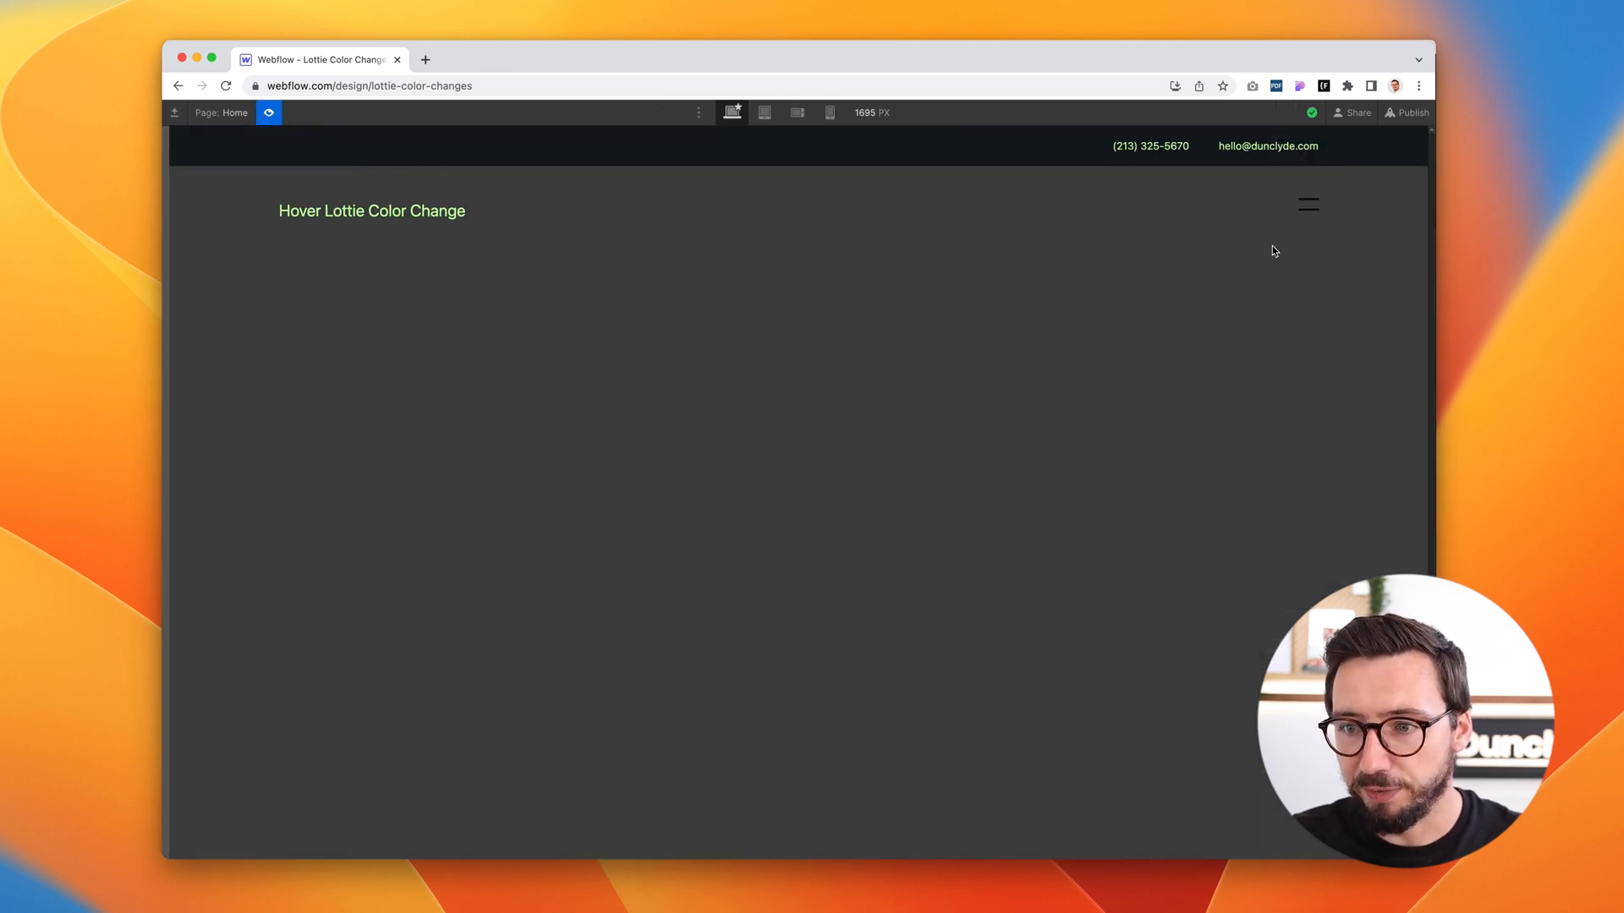
click(1307, 204)
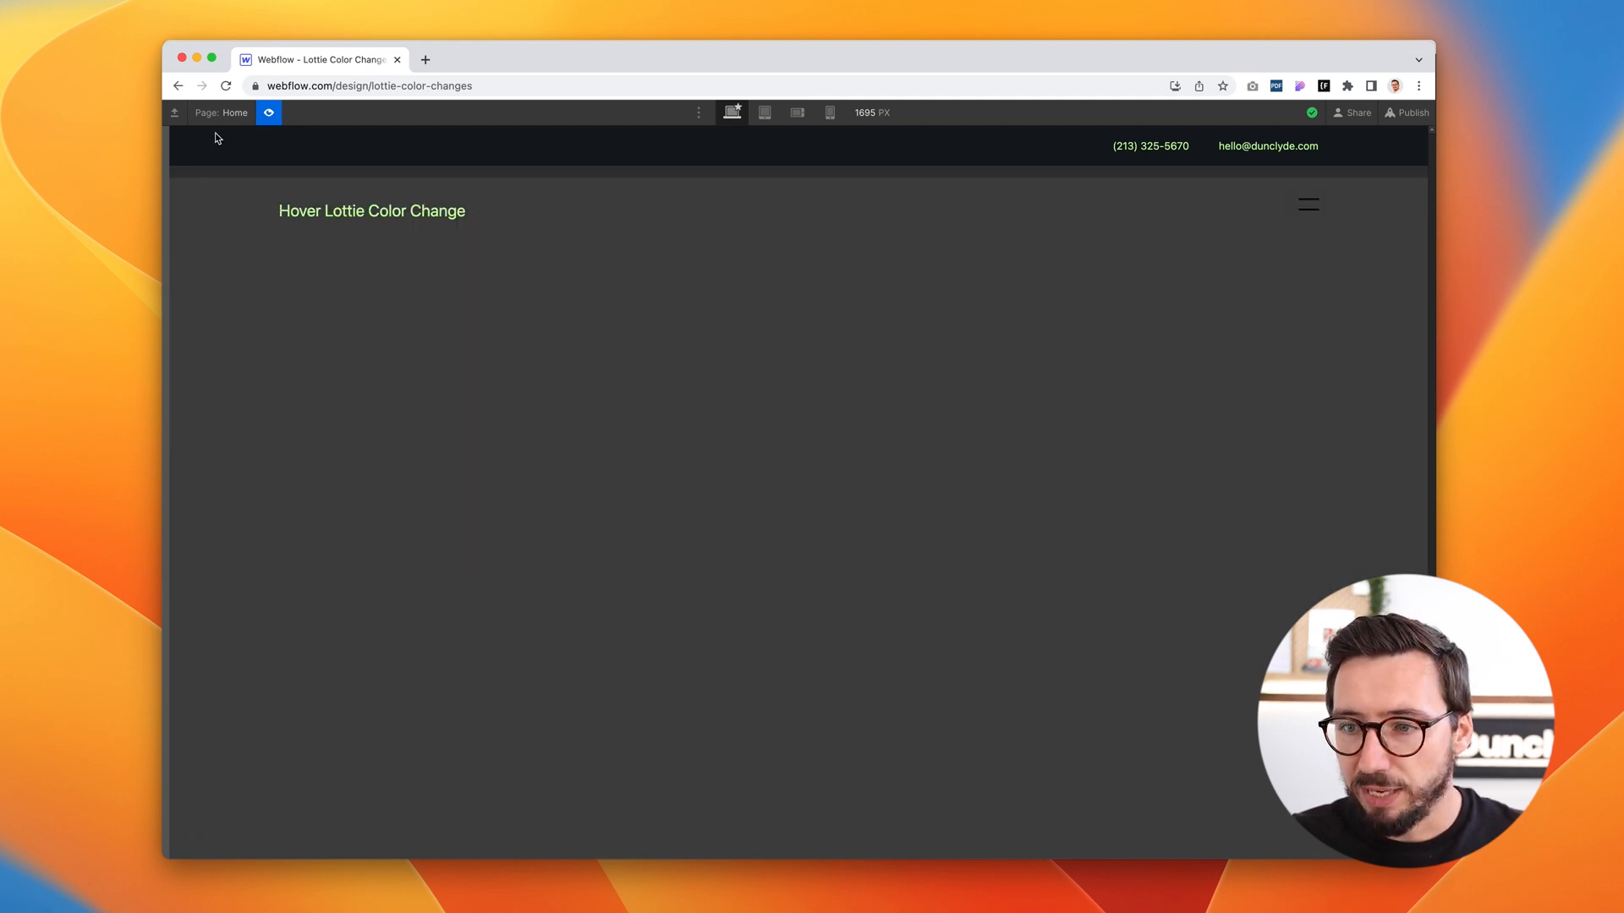
click(269, 111)
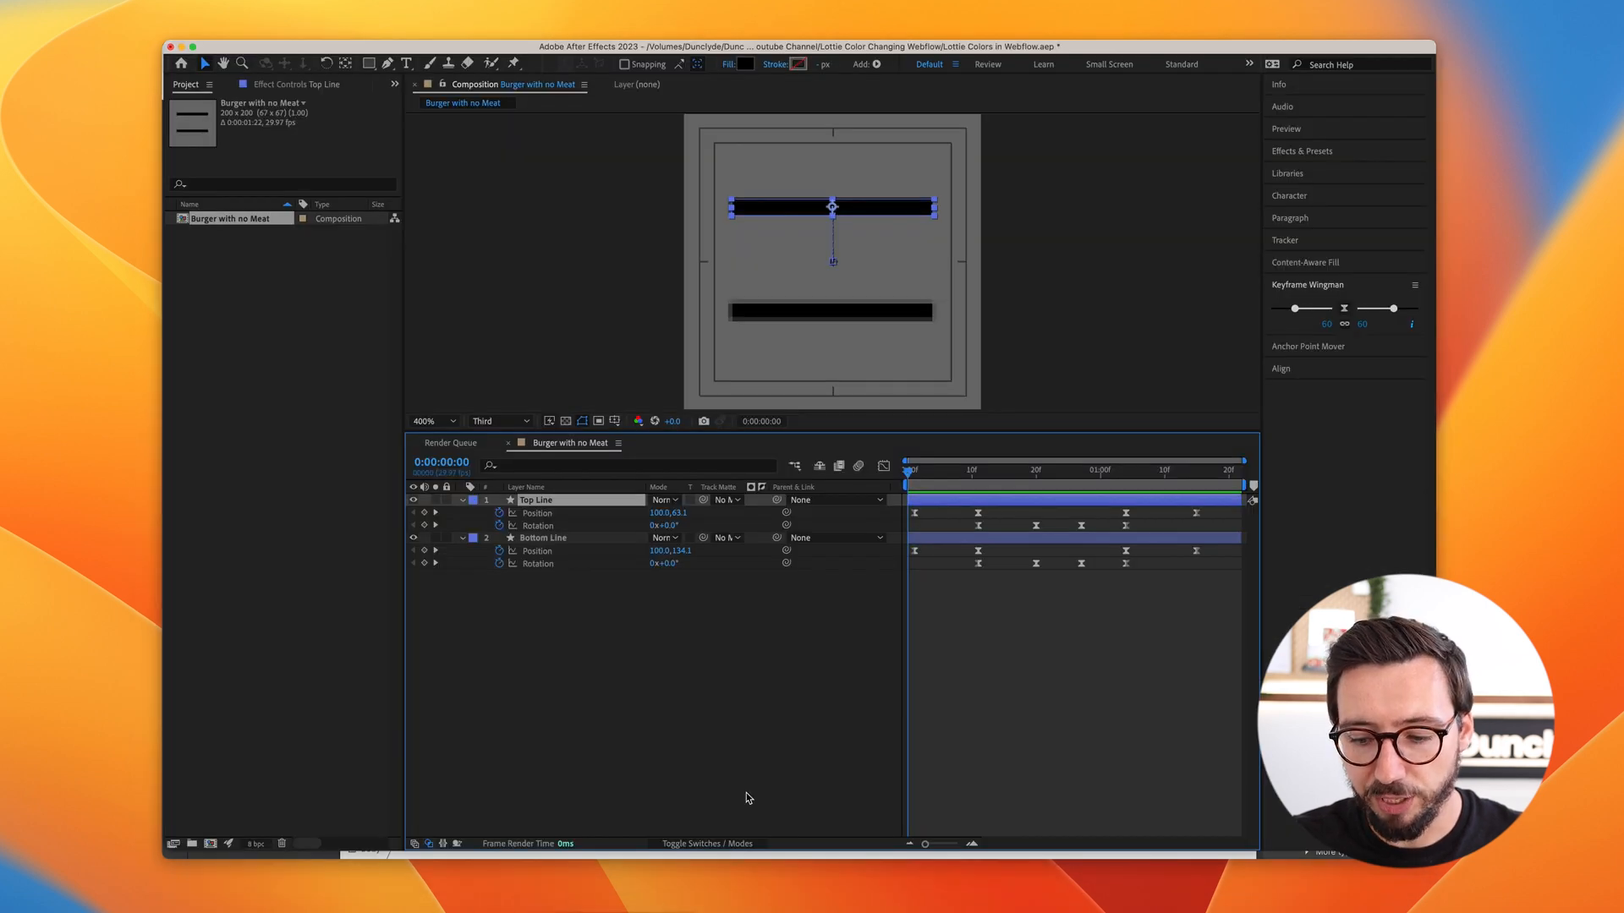
mouse_move(829, 673)
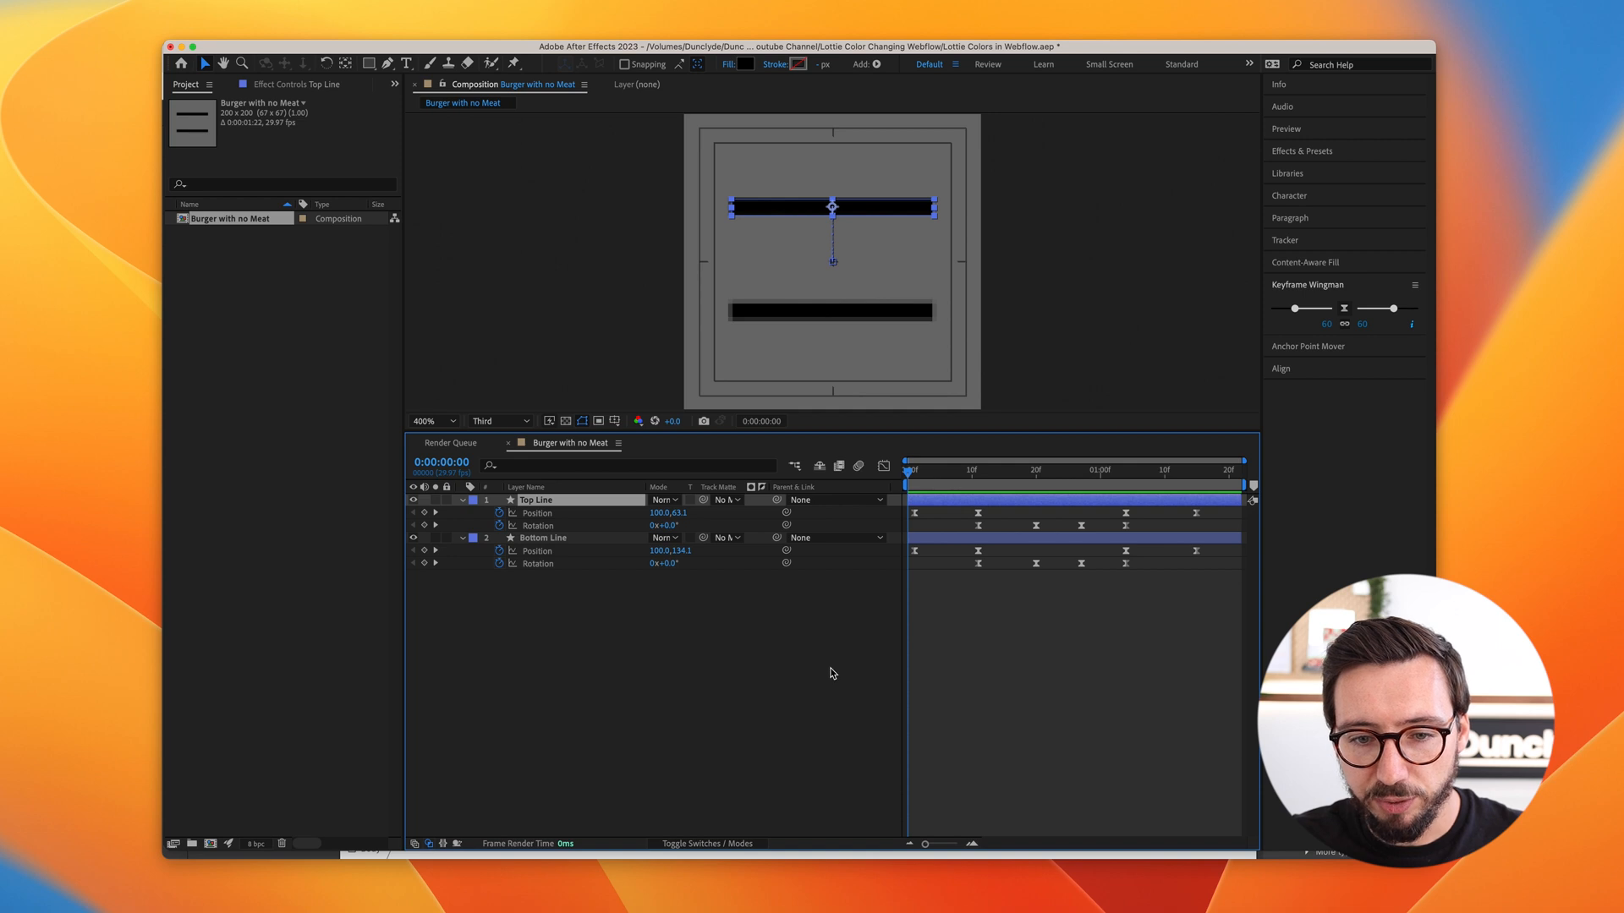
- Rename the Top Line layer to .burger-line
double_click(536, 499)
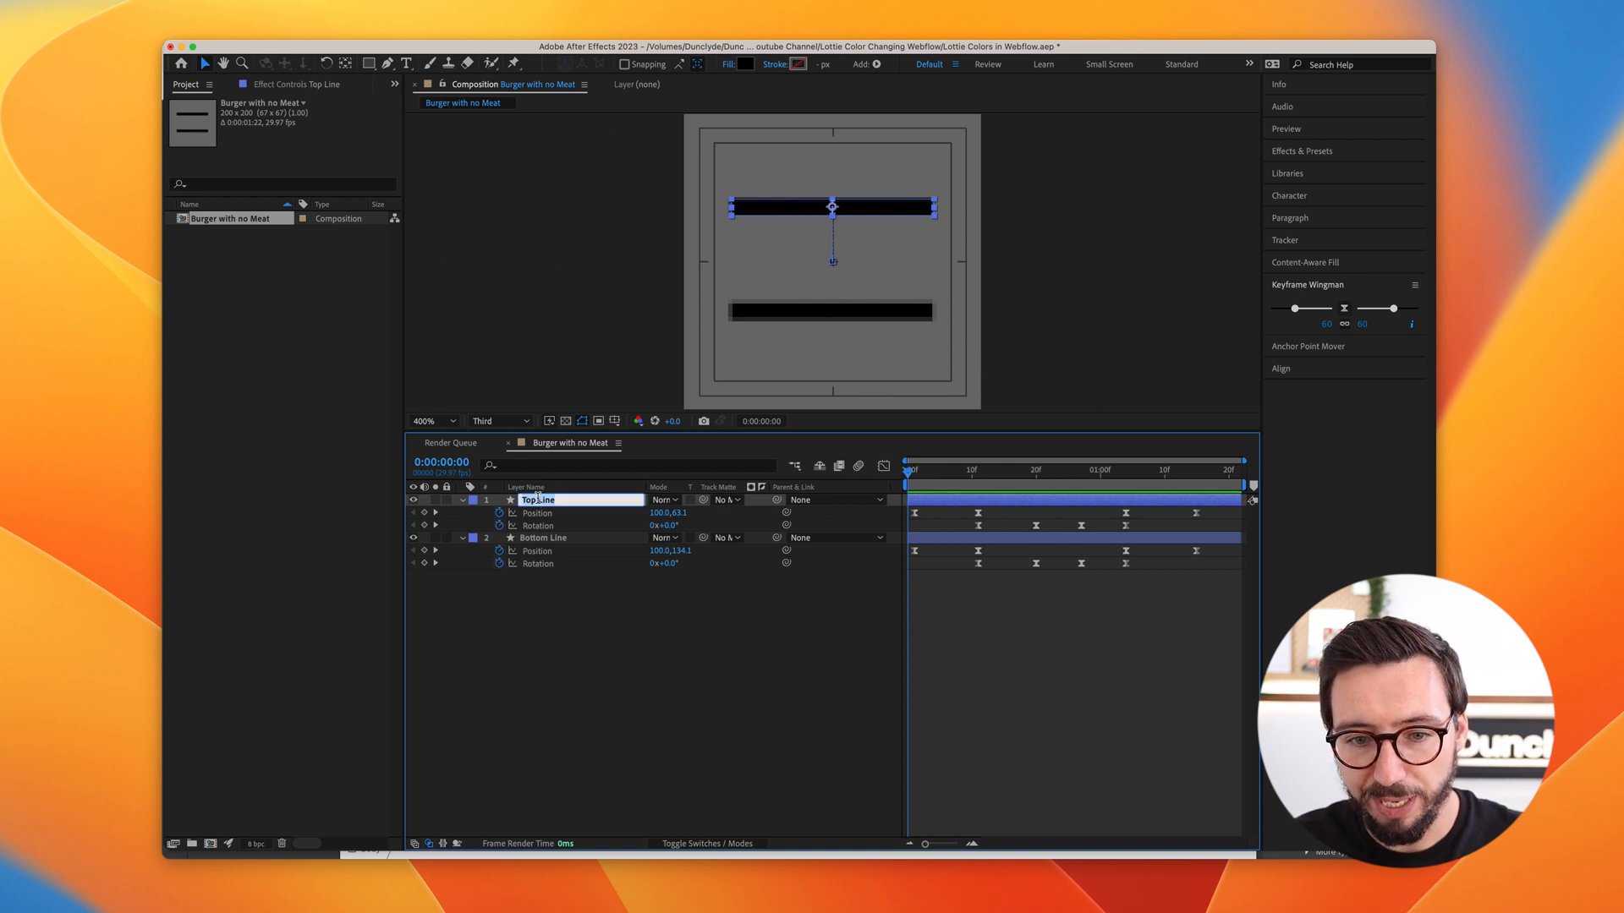
text(.burger-line)
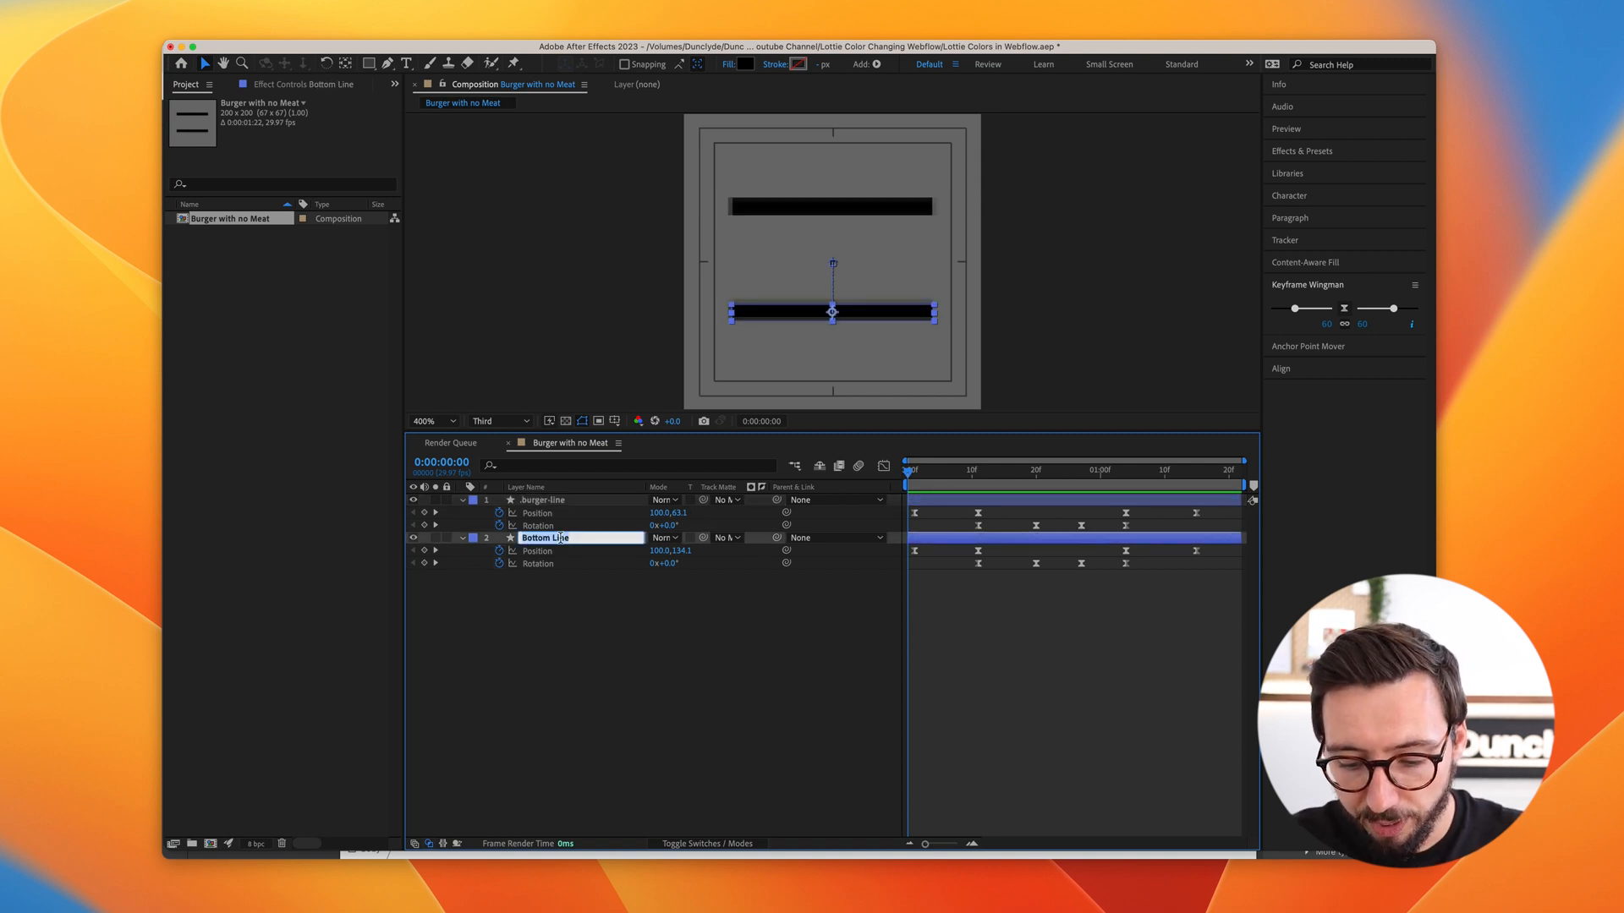
text(.burger-line)
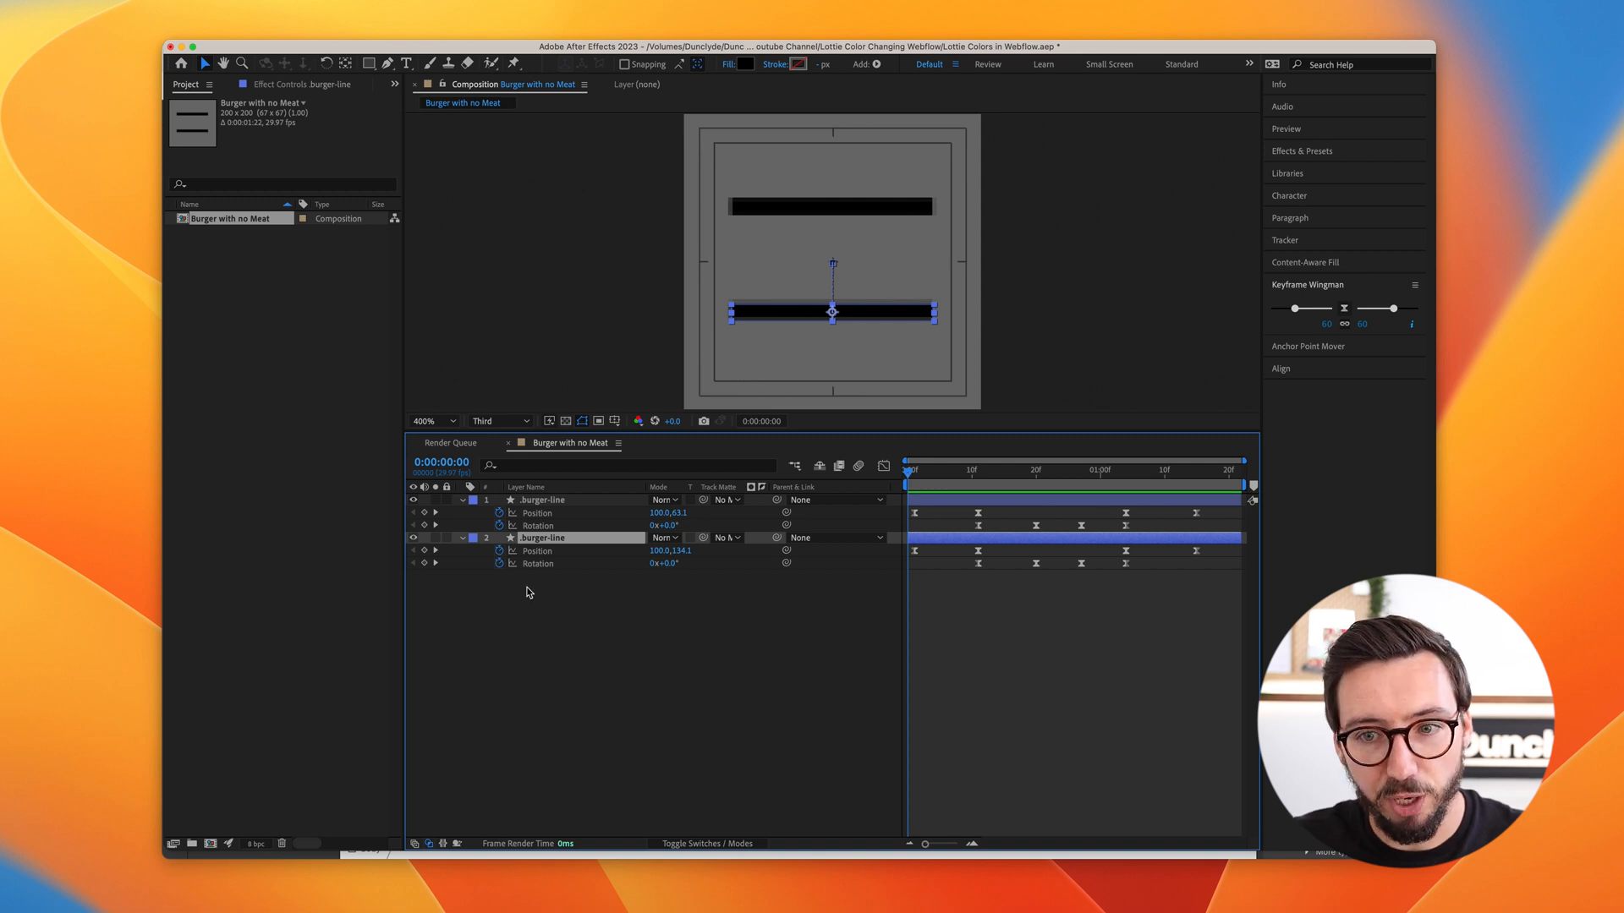
mouse_move(546, 594)
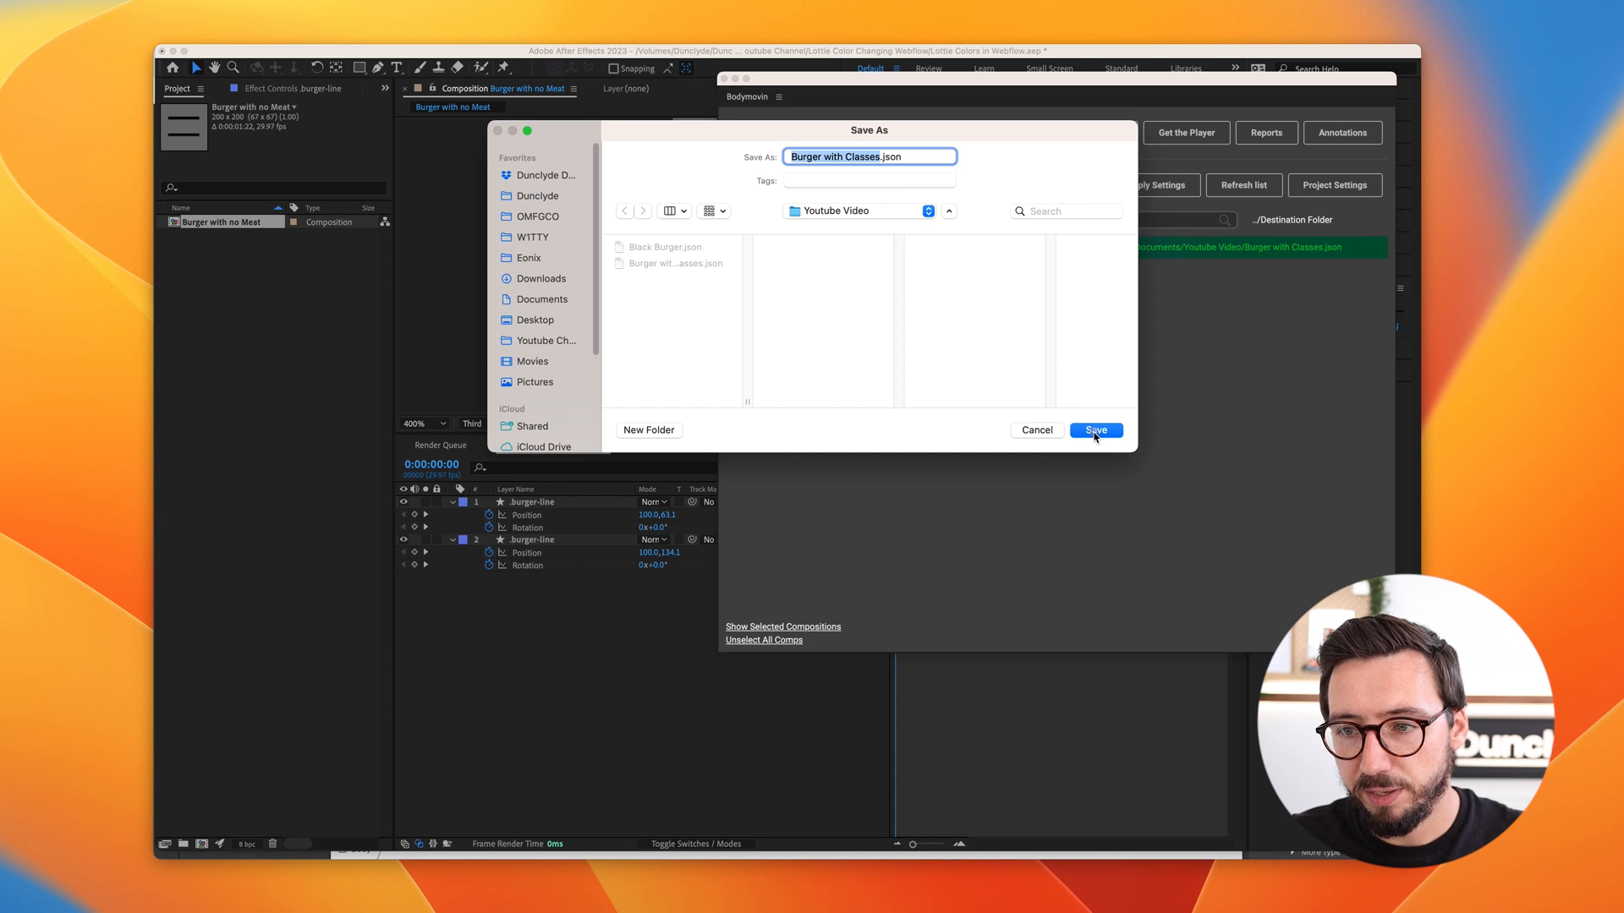
- Save the Bodymovin export as Burger with Classes.json
click(1094, 429)
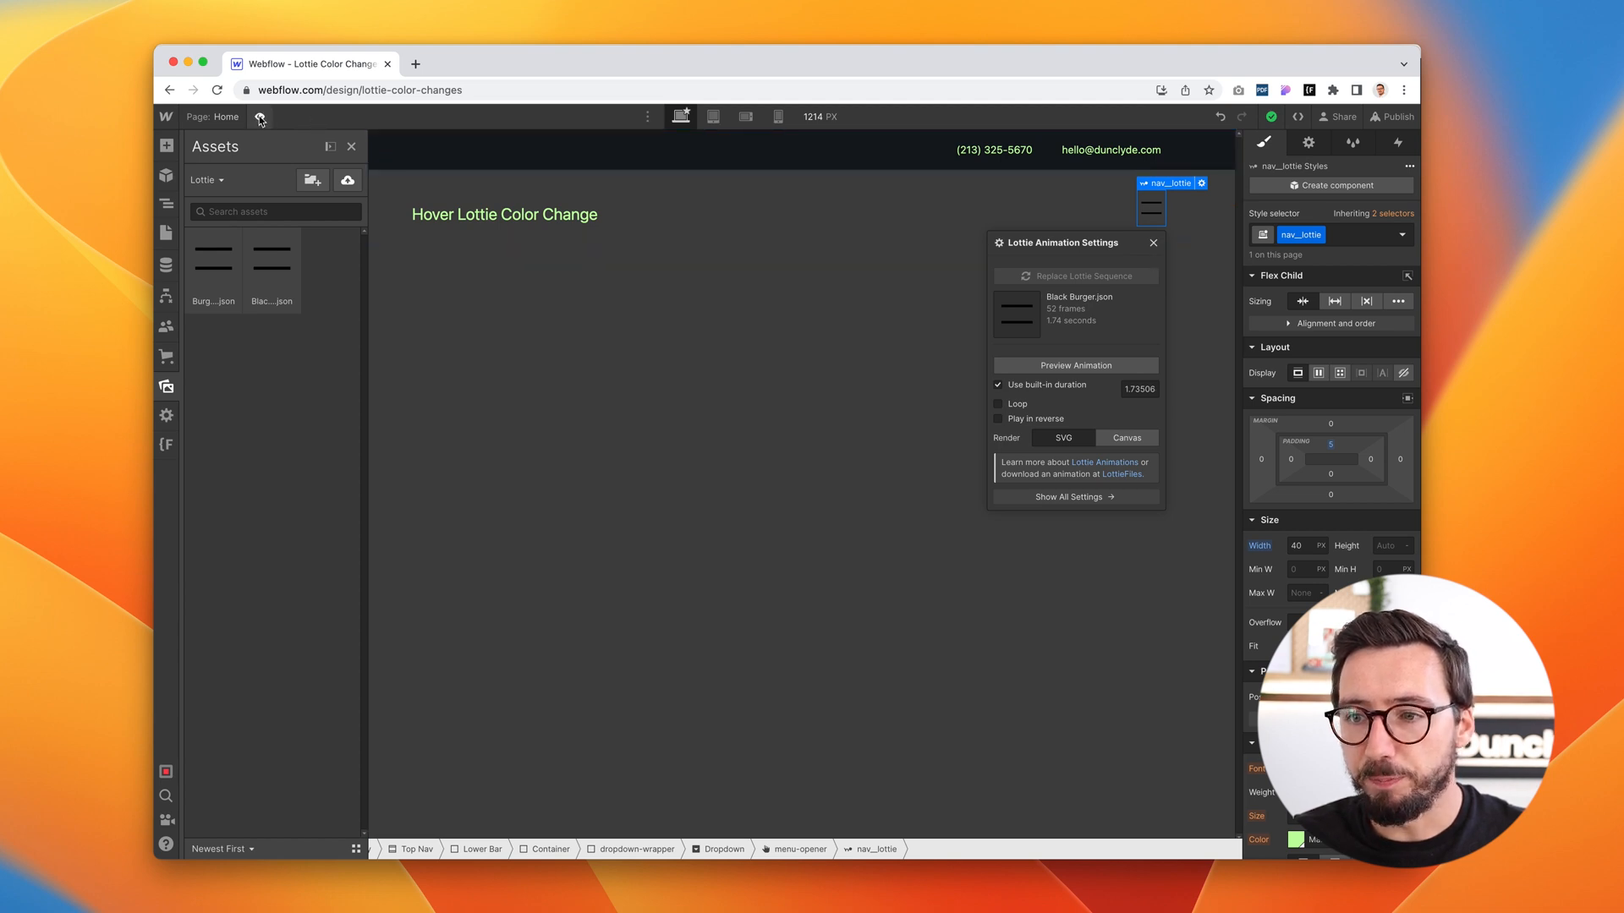
click(261, 117)
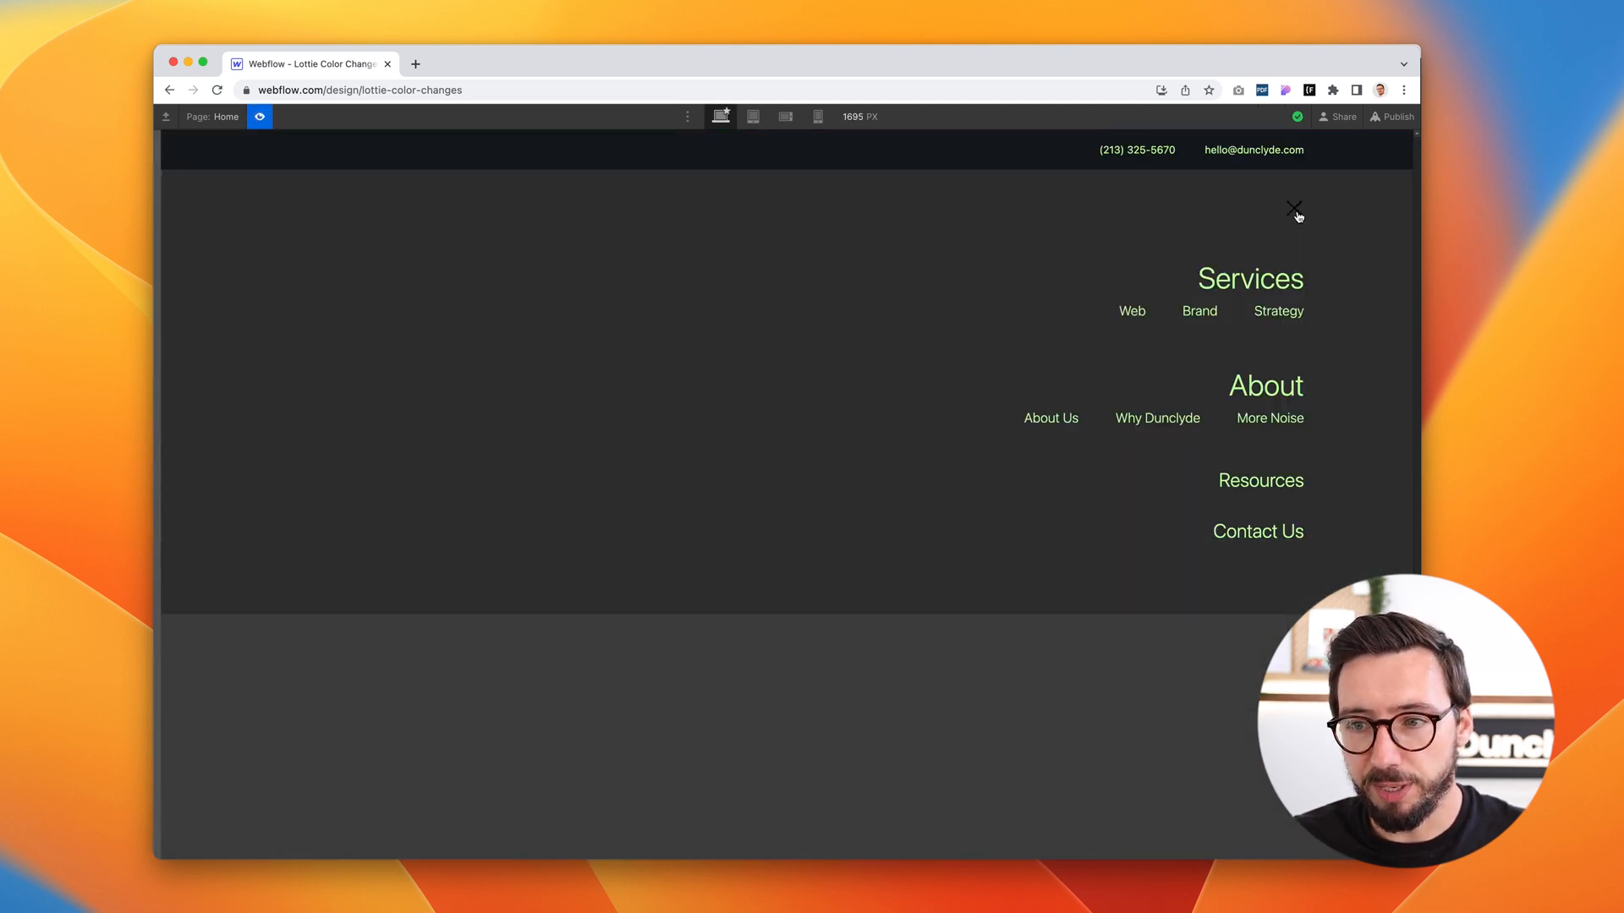
click(1294, 208)
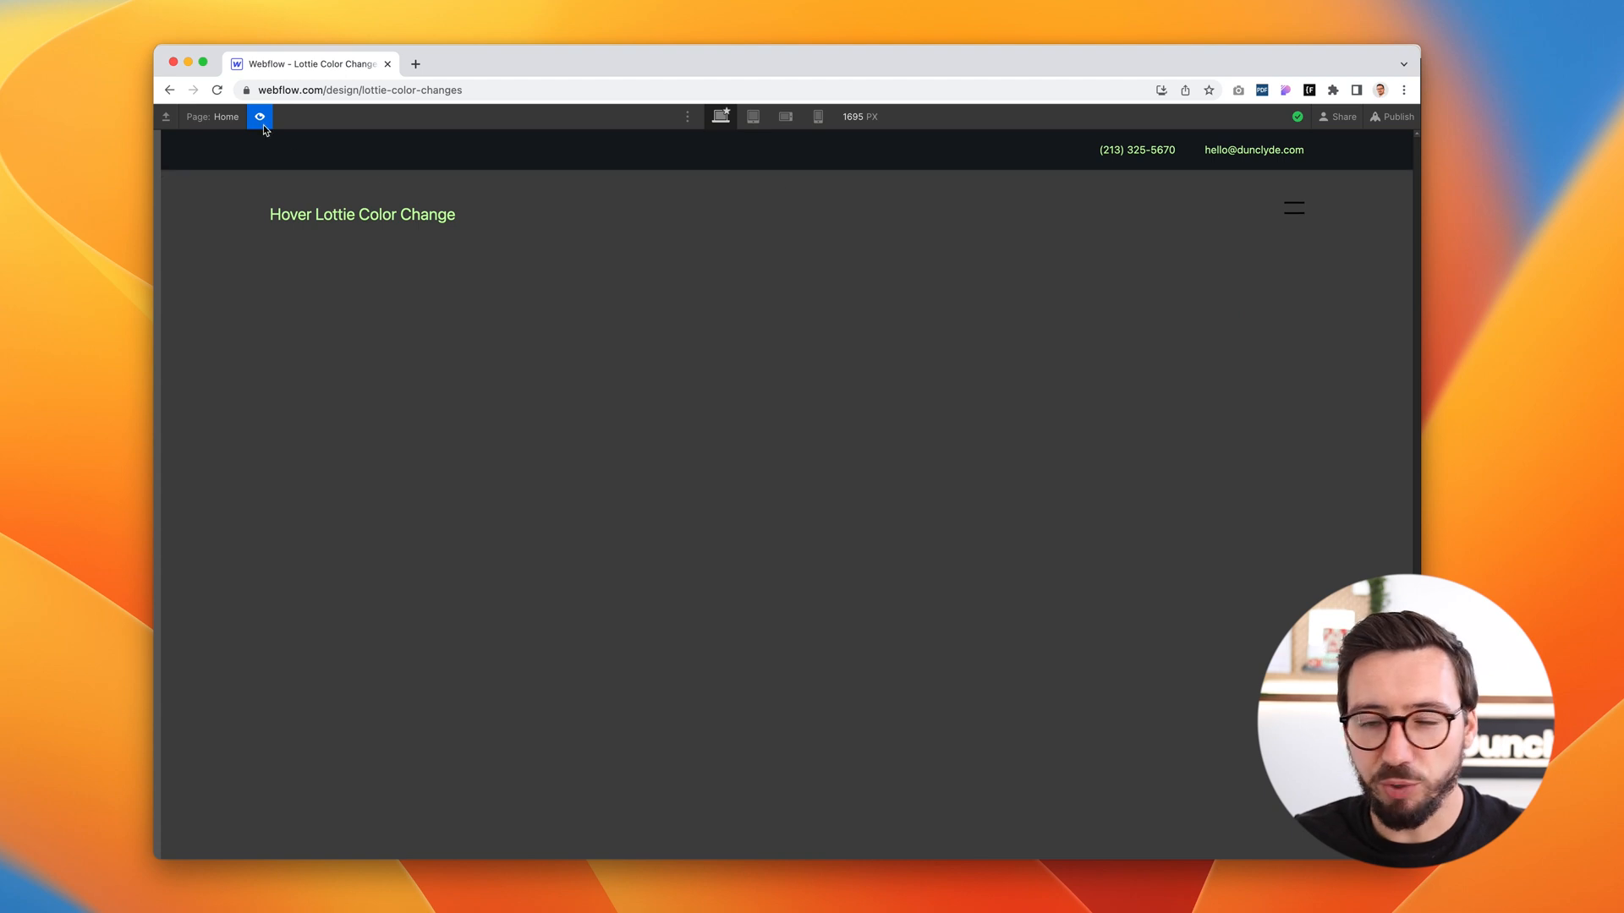
click(261, 116)
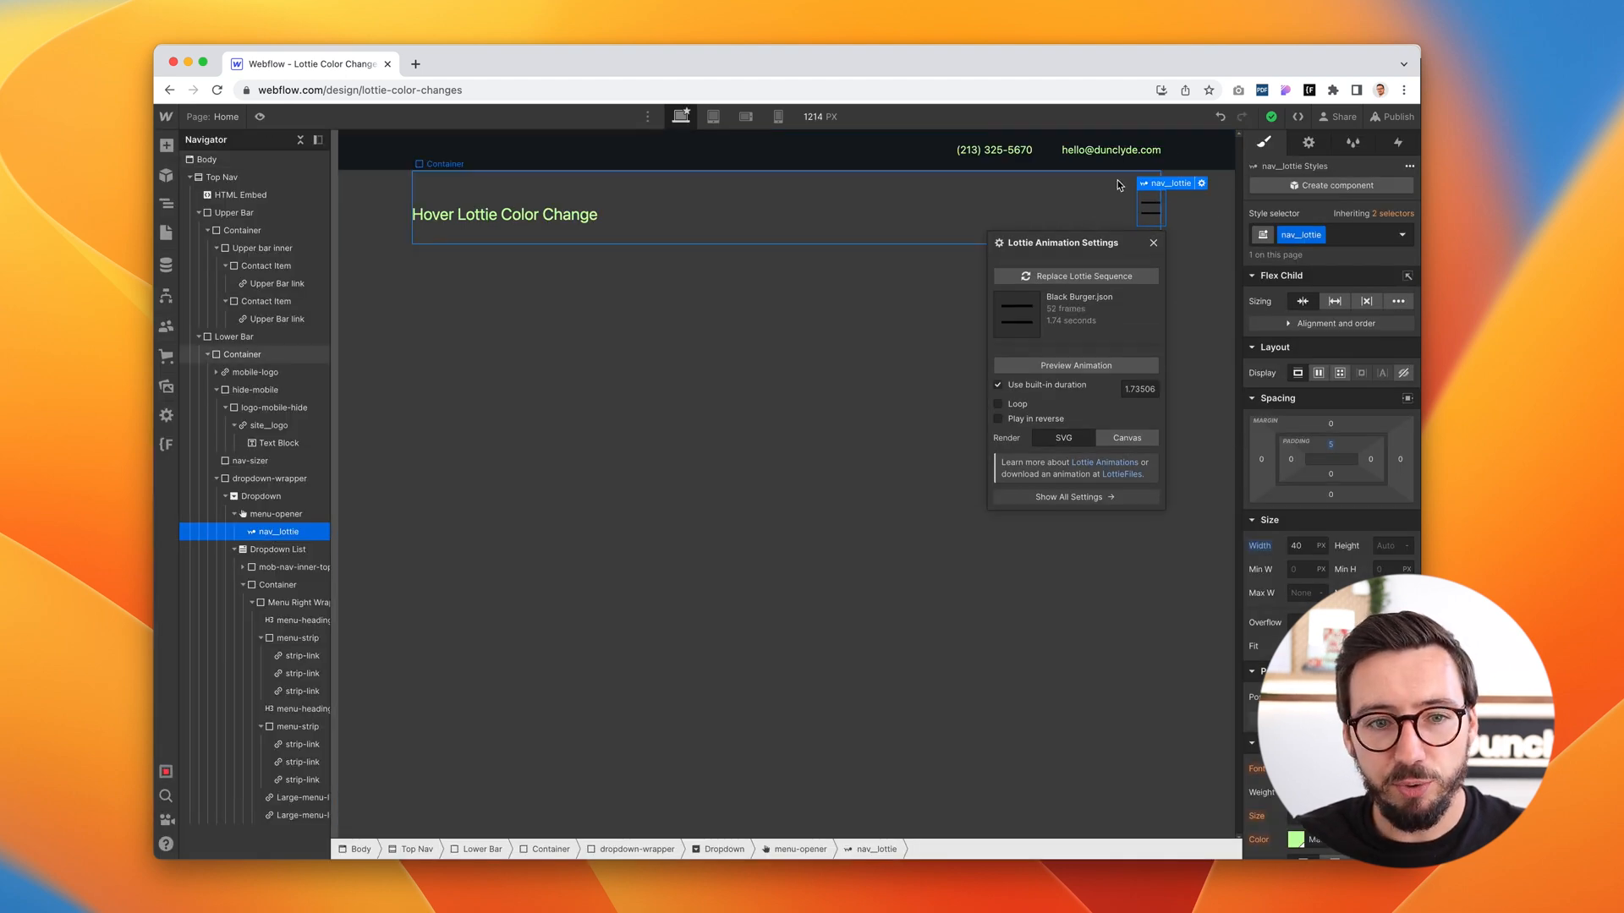
- Replace nav_lottie's Black Burger.json with Burger with Classes.json and preview it
click(238, 195)
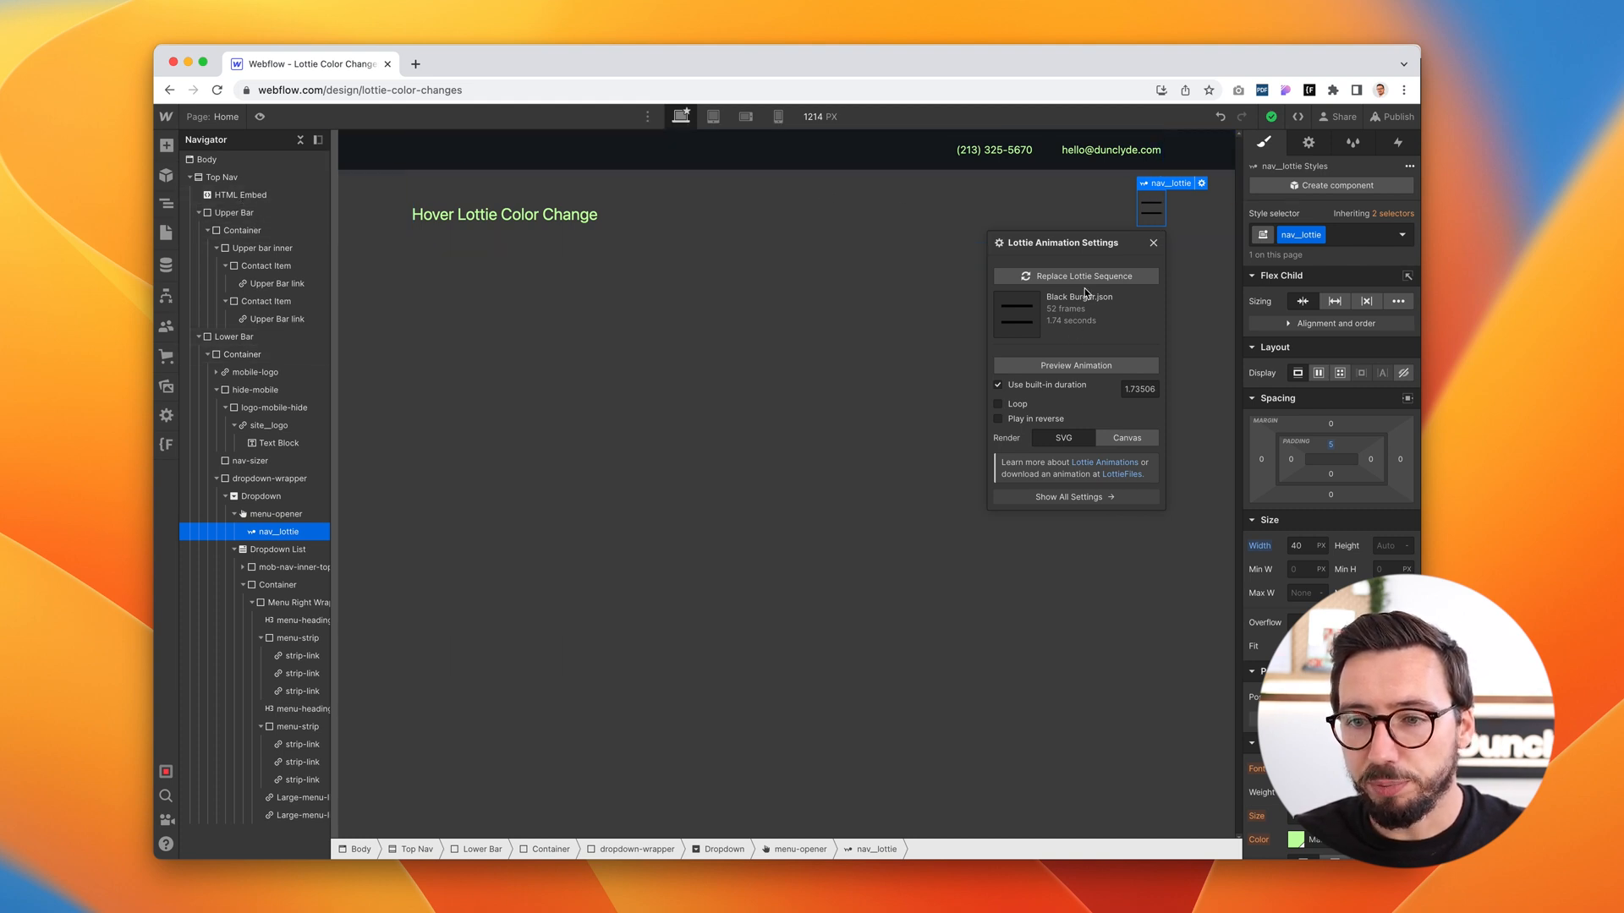
click(1076, 275)
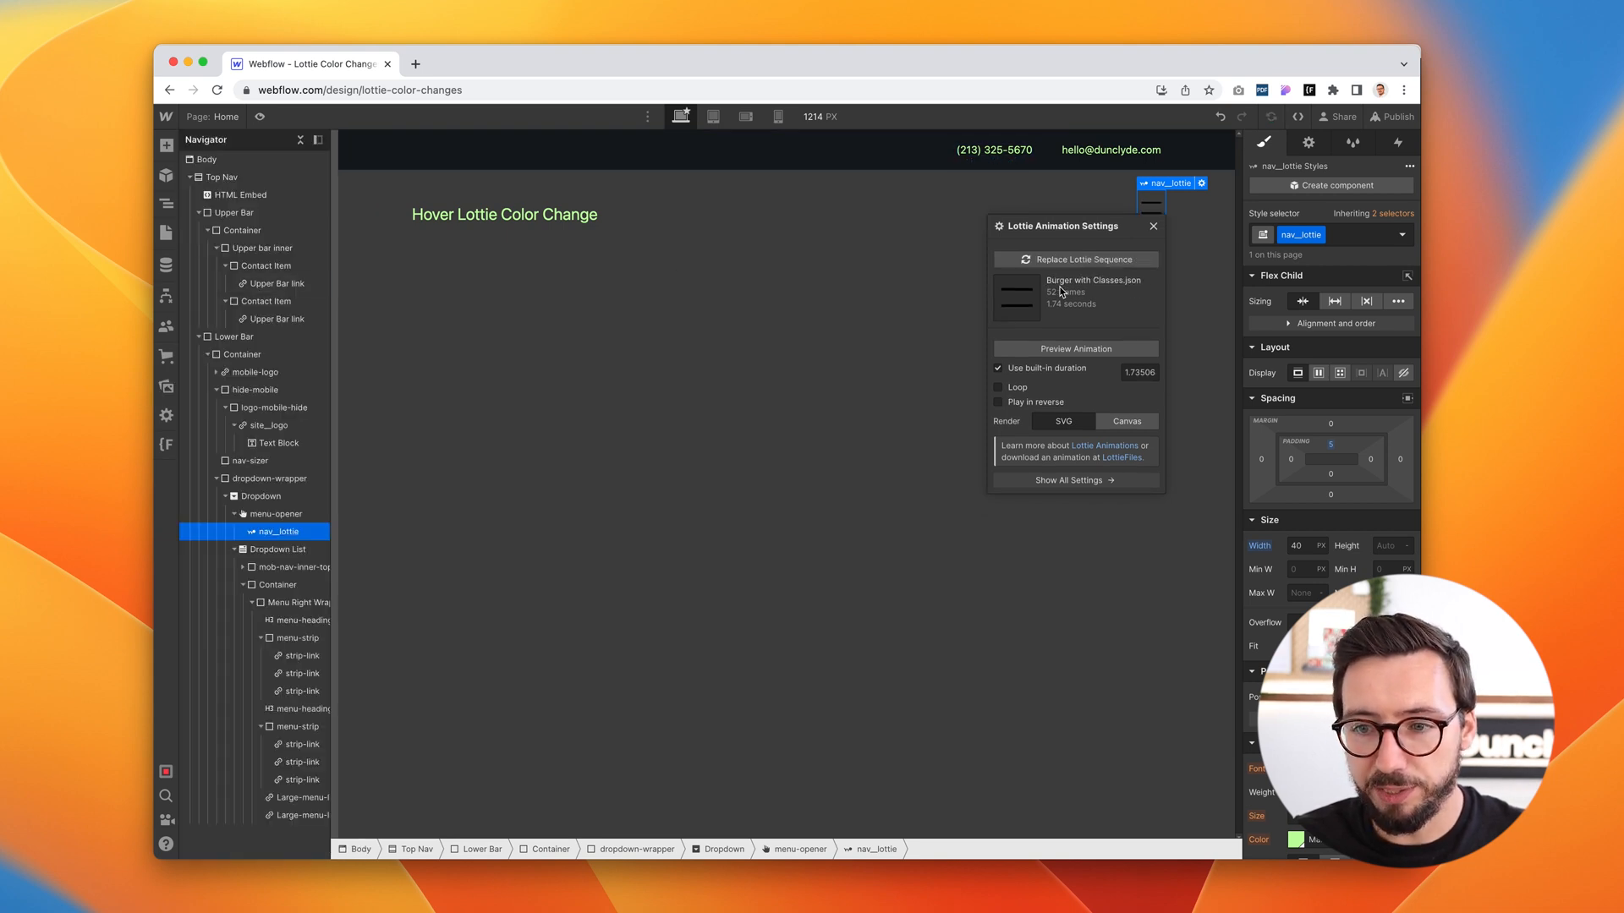
click(1151, 225)
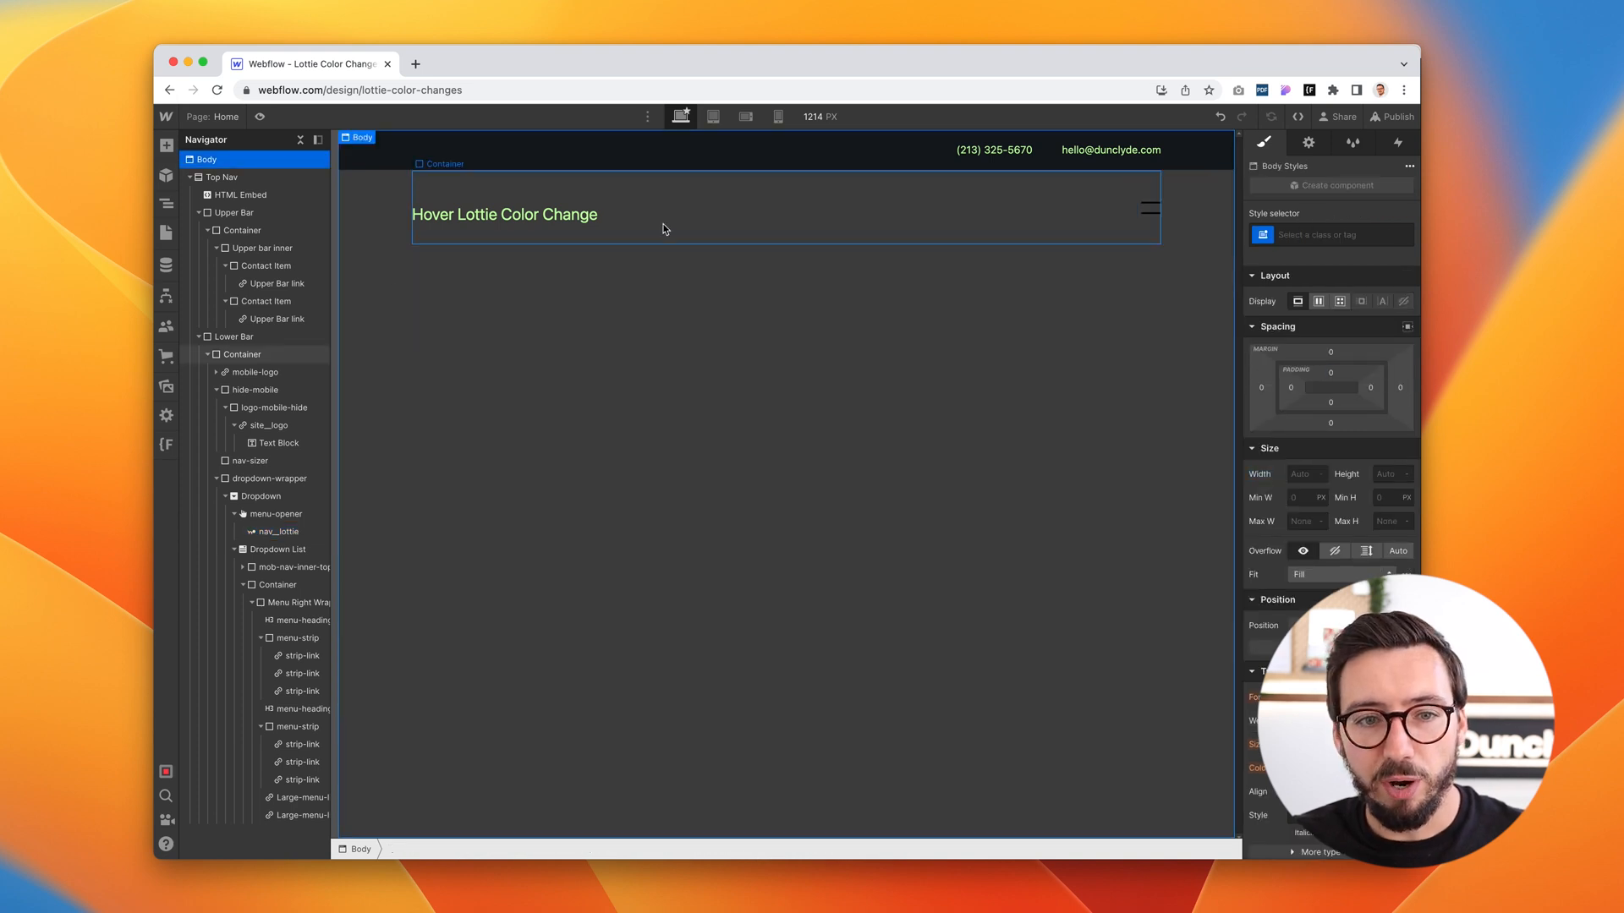
click(260, 117)
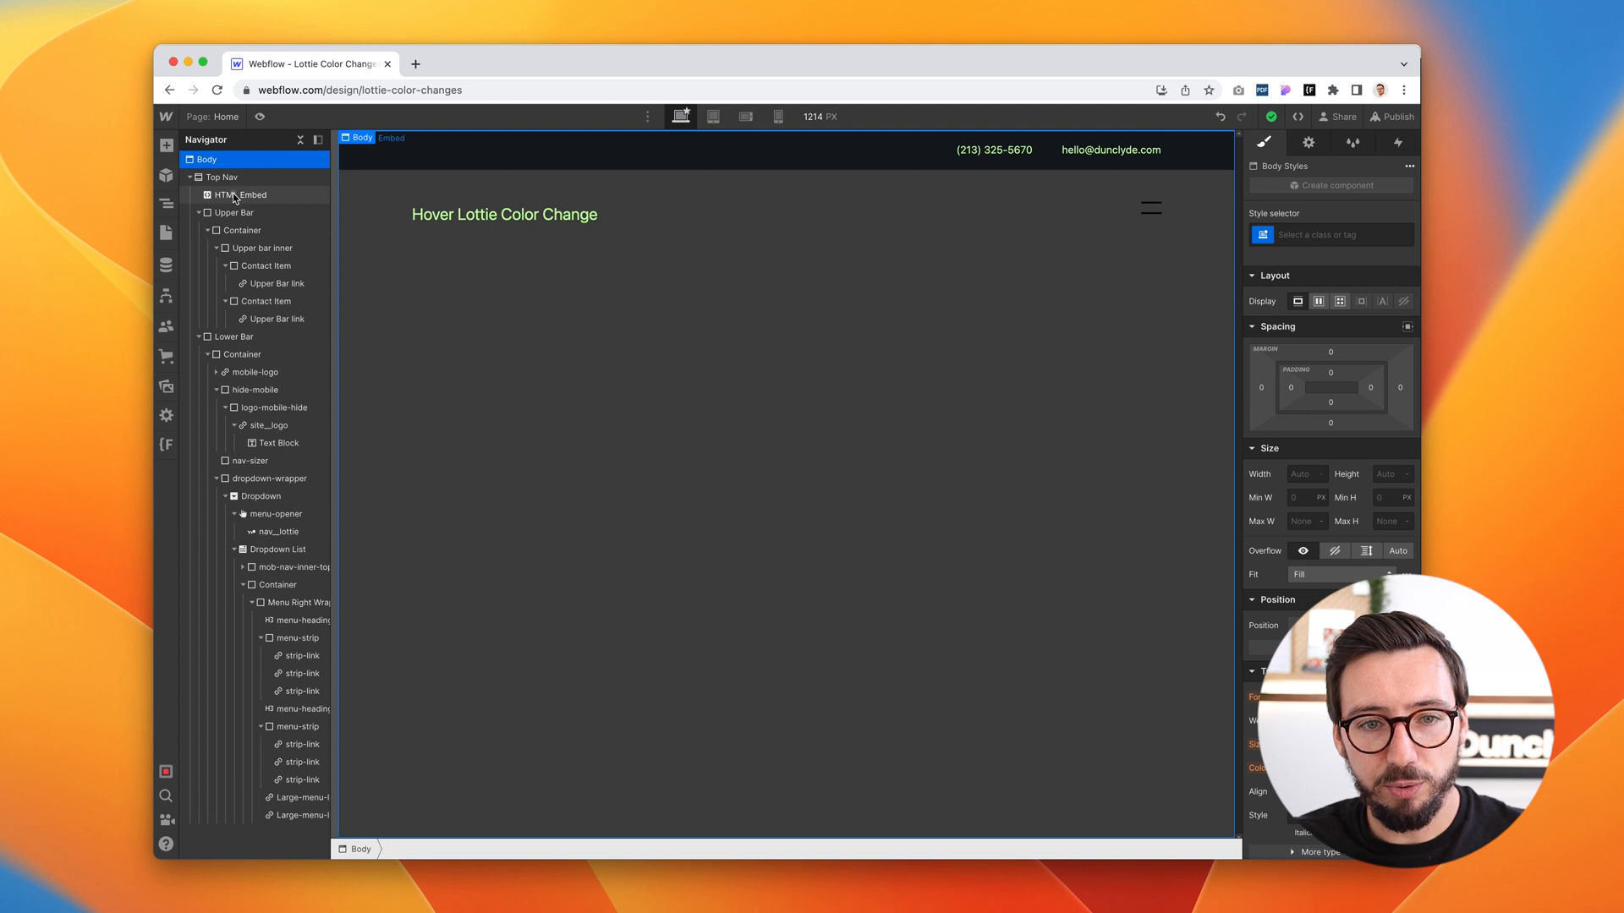
- Select the HTML Embed under Top Nav and reach its settings
click(164, 145)
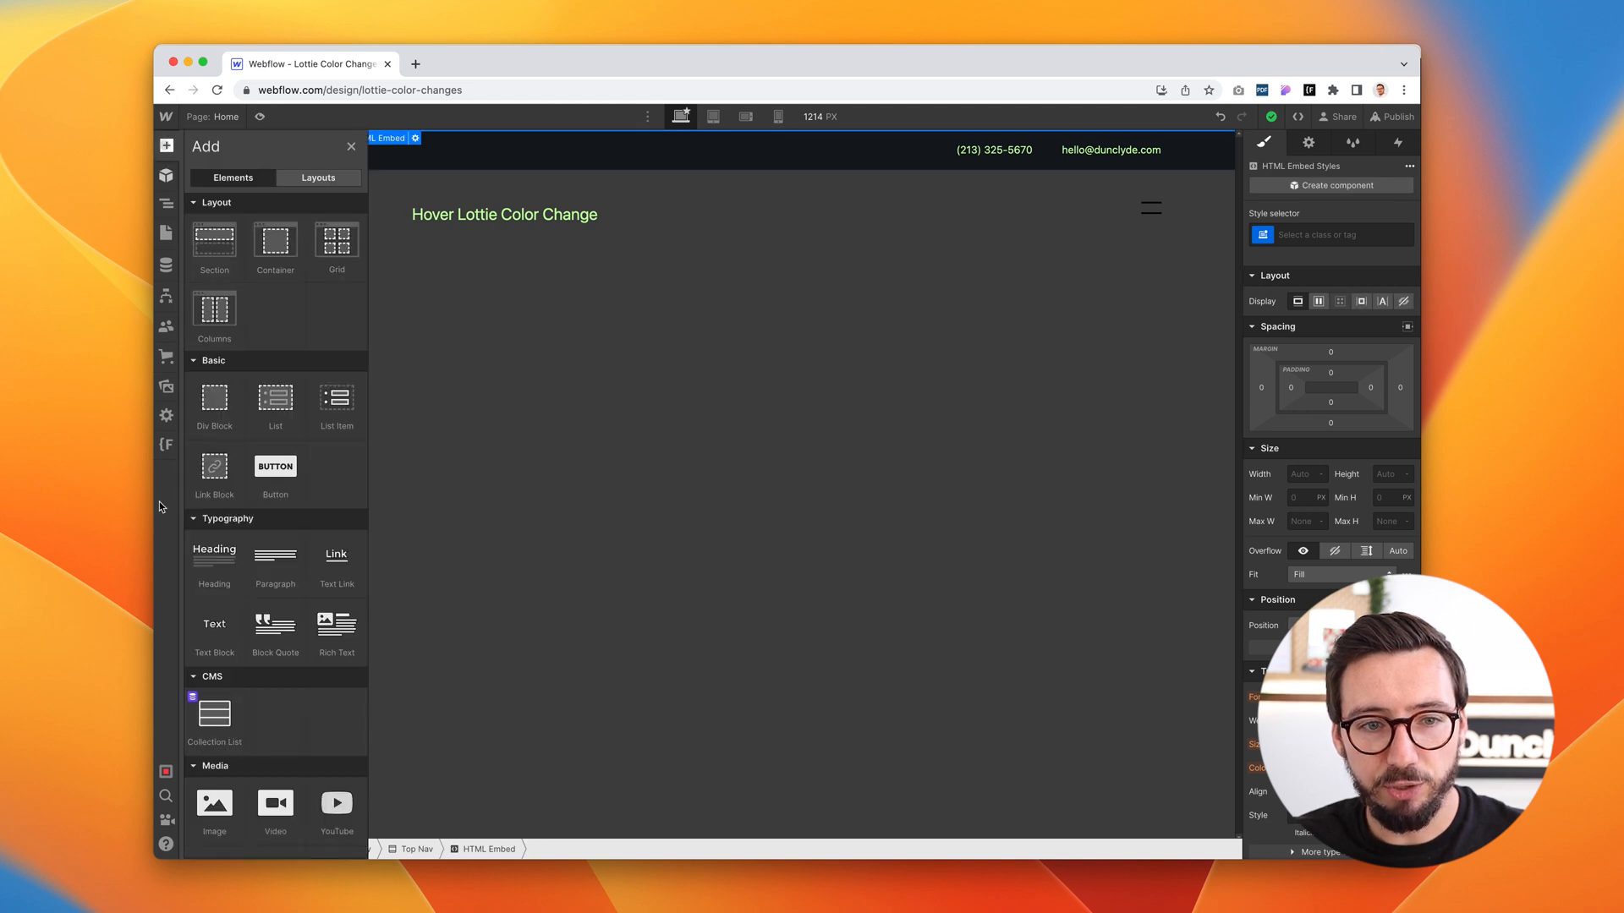
scroll(down, 3)
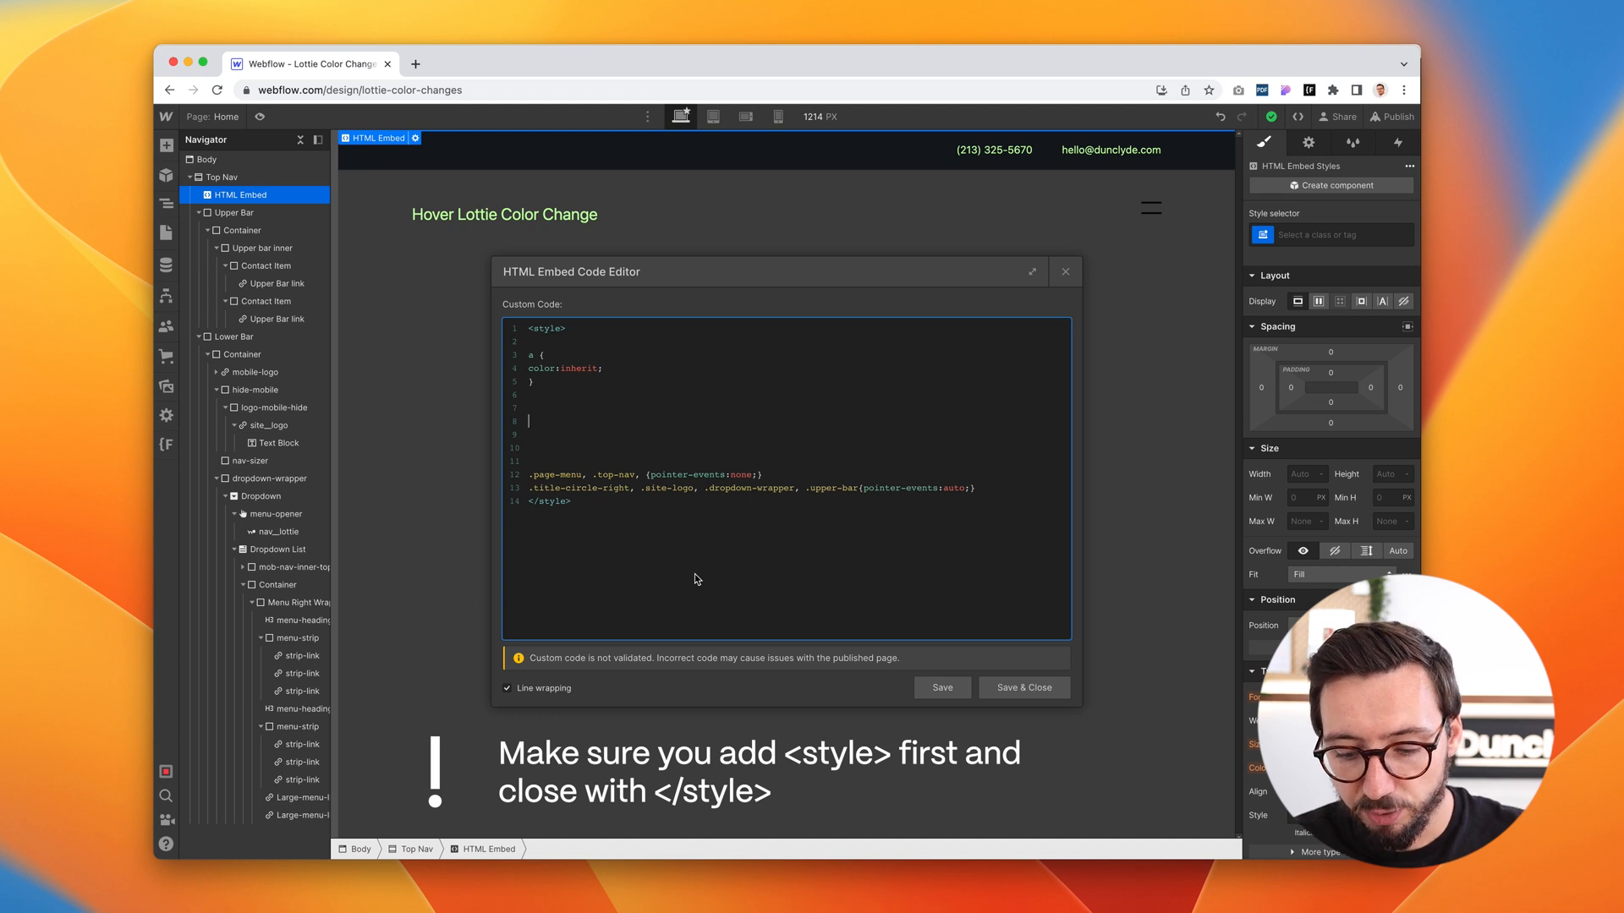
- Add '.burger-line path{ fill:currentColor}' to the embed's style block and save it
text(.burger-line)
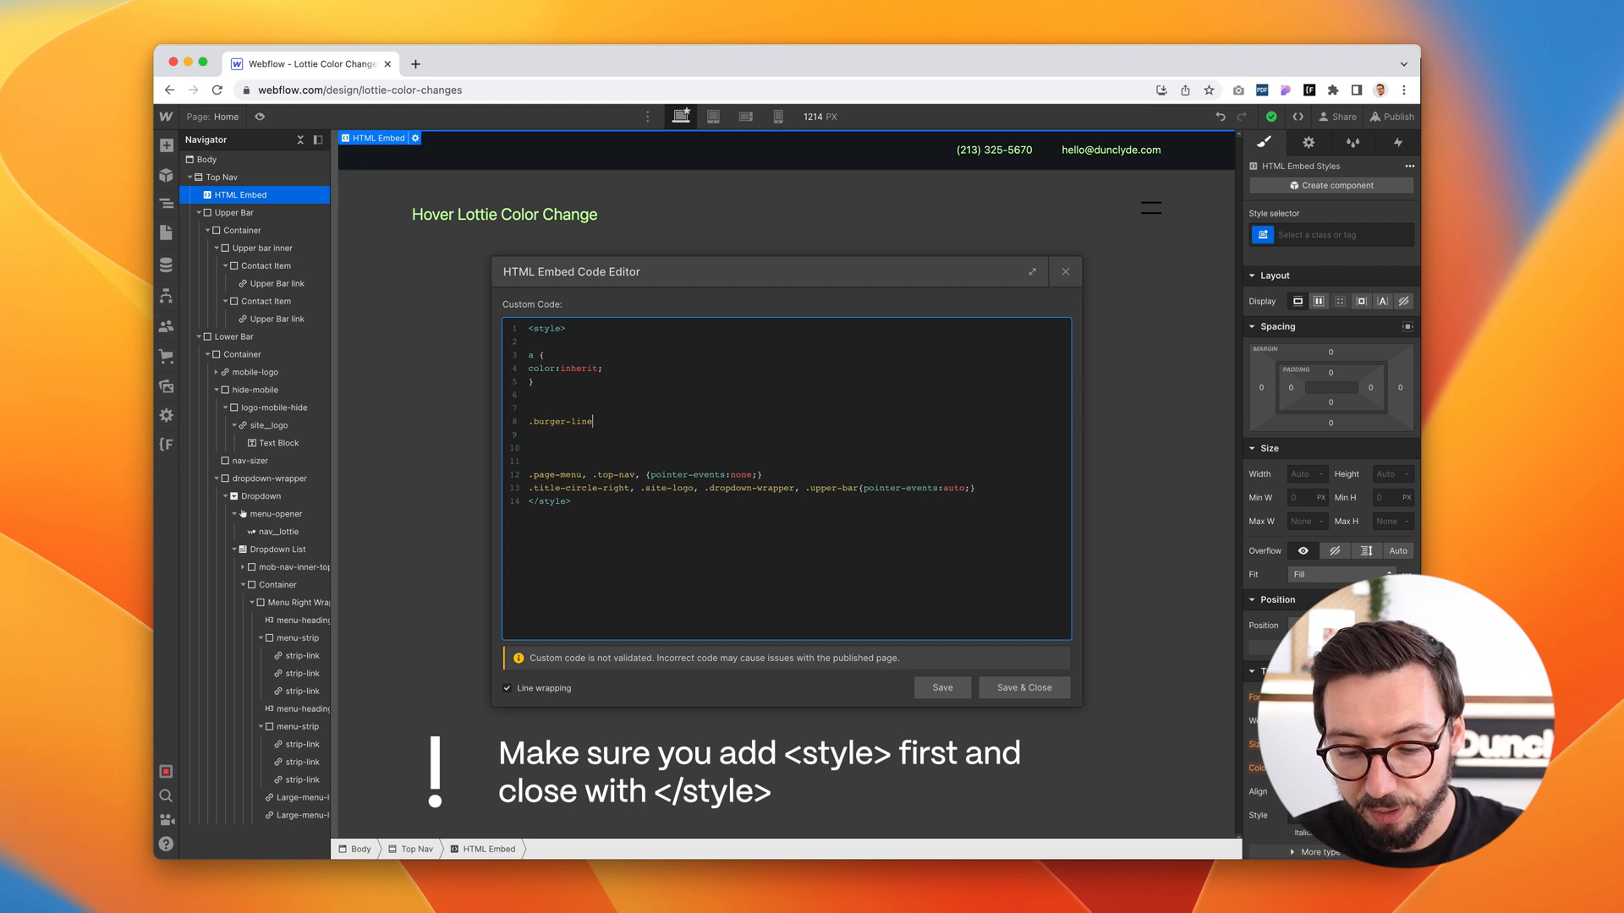
text(pat)
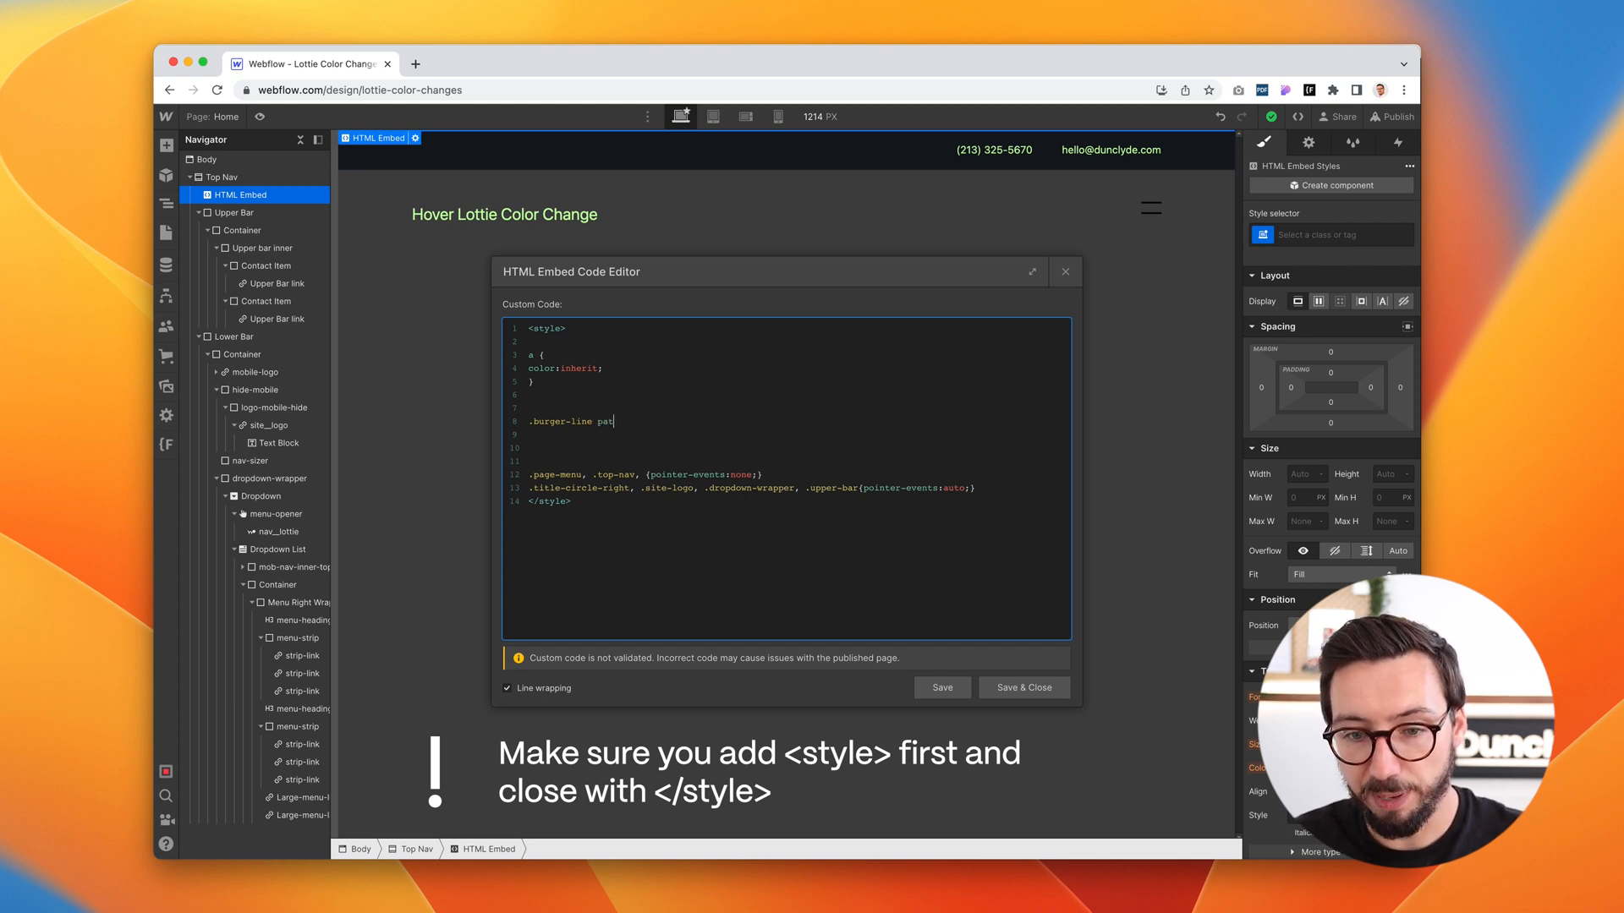
text({)
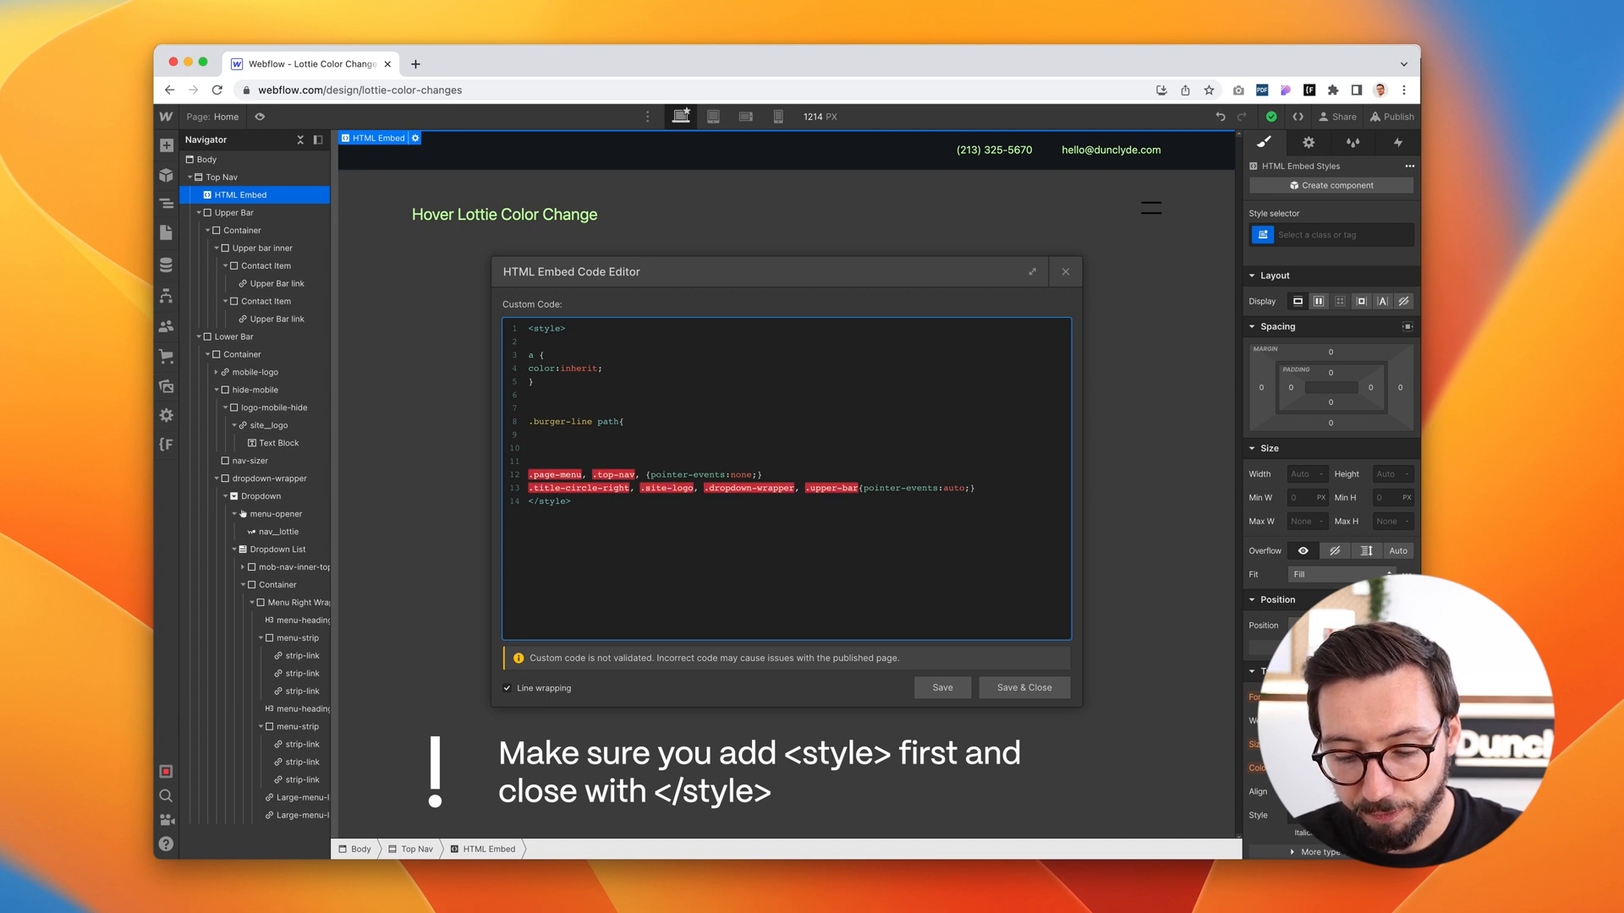
text(fill:)
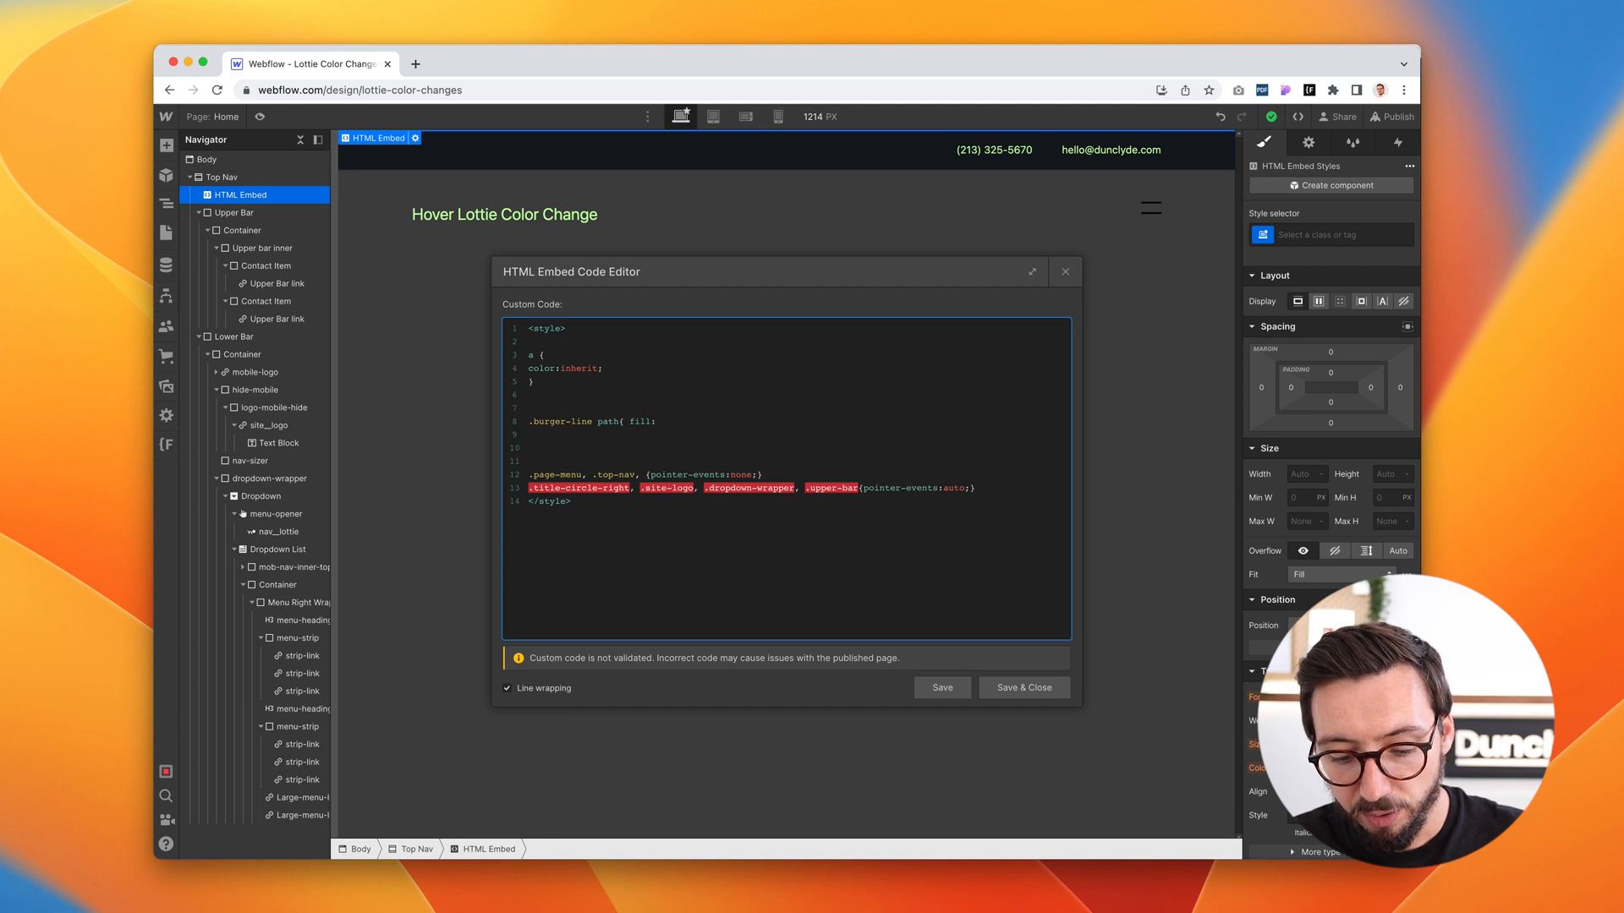
text(current)
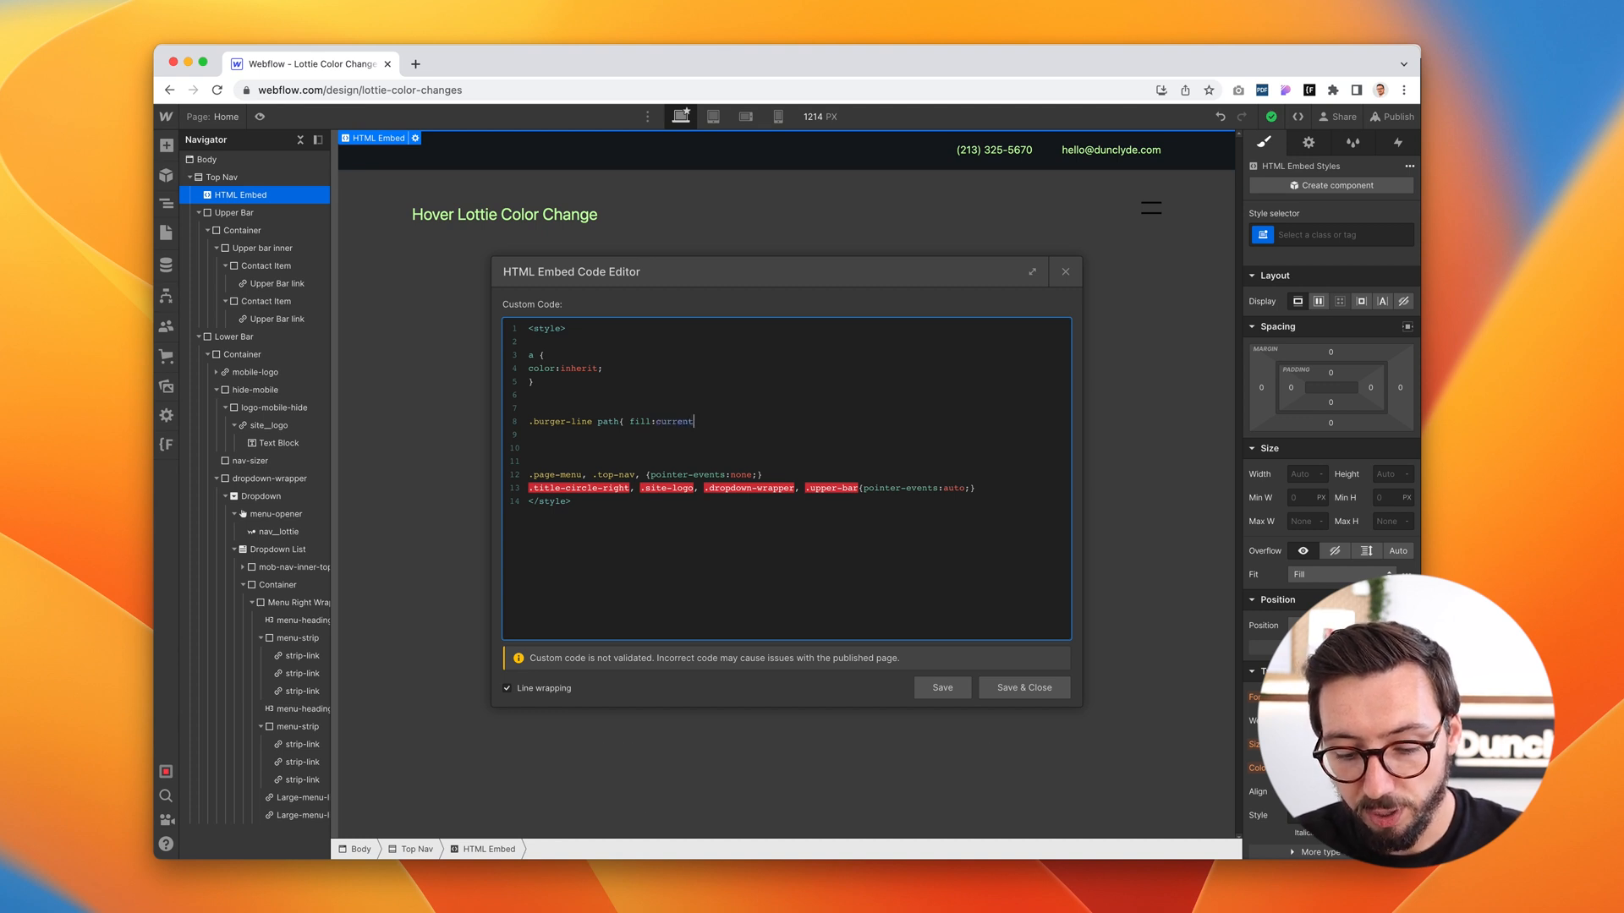
text(Color;)
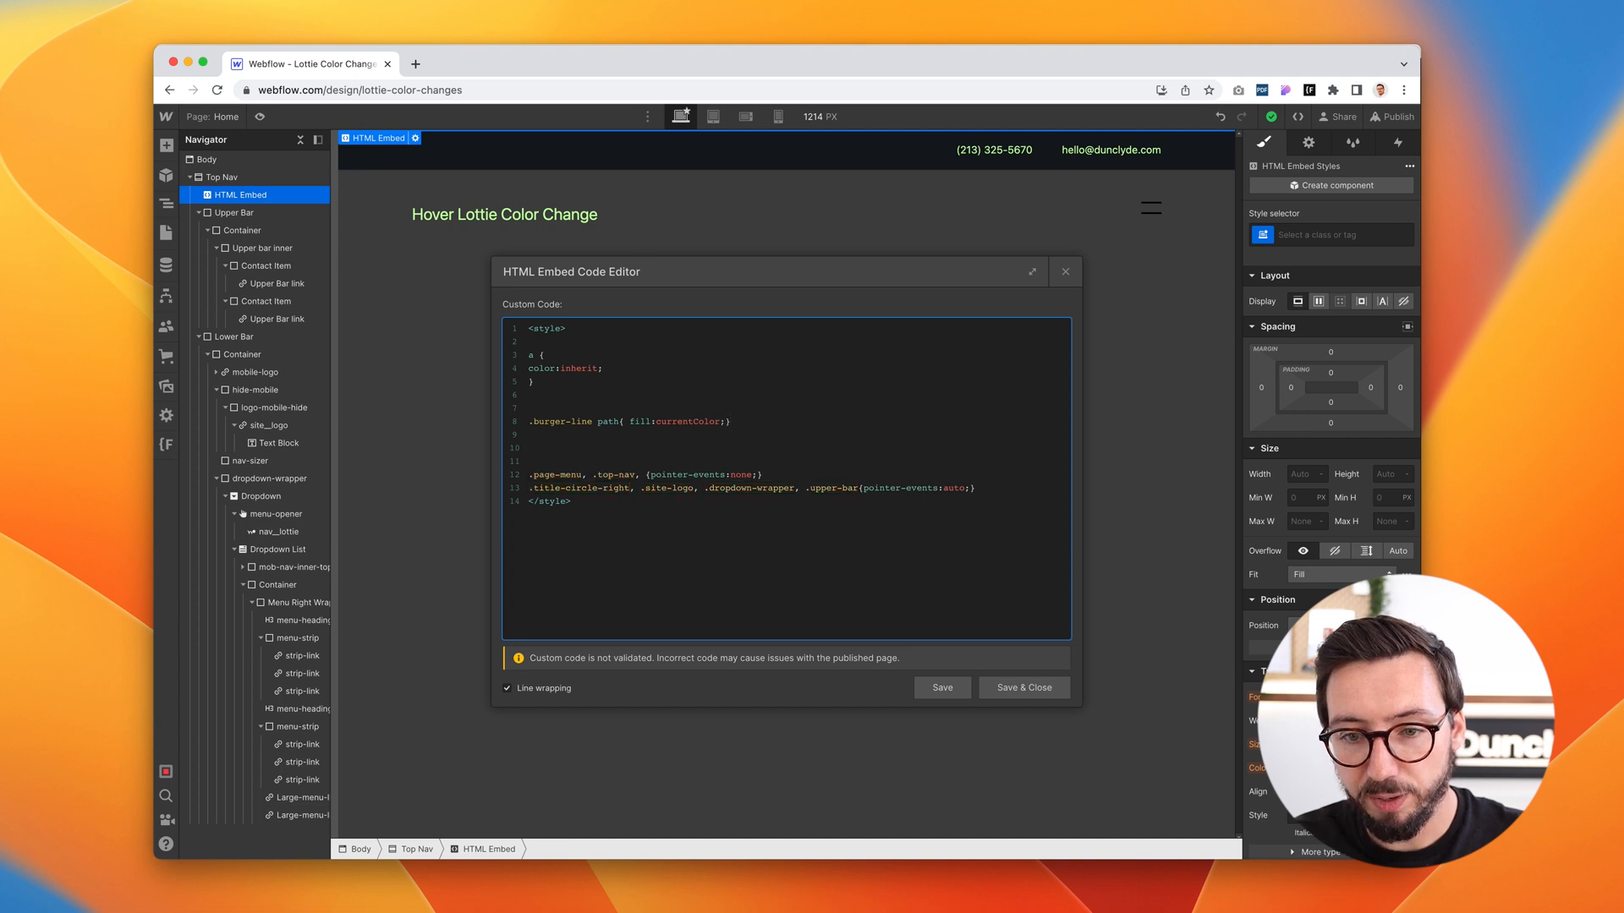
click(732, 421)
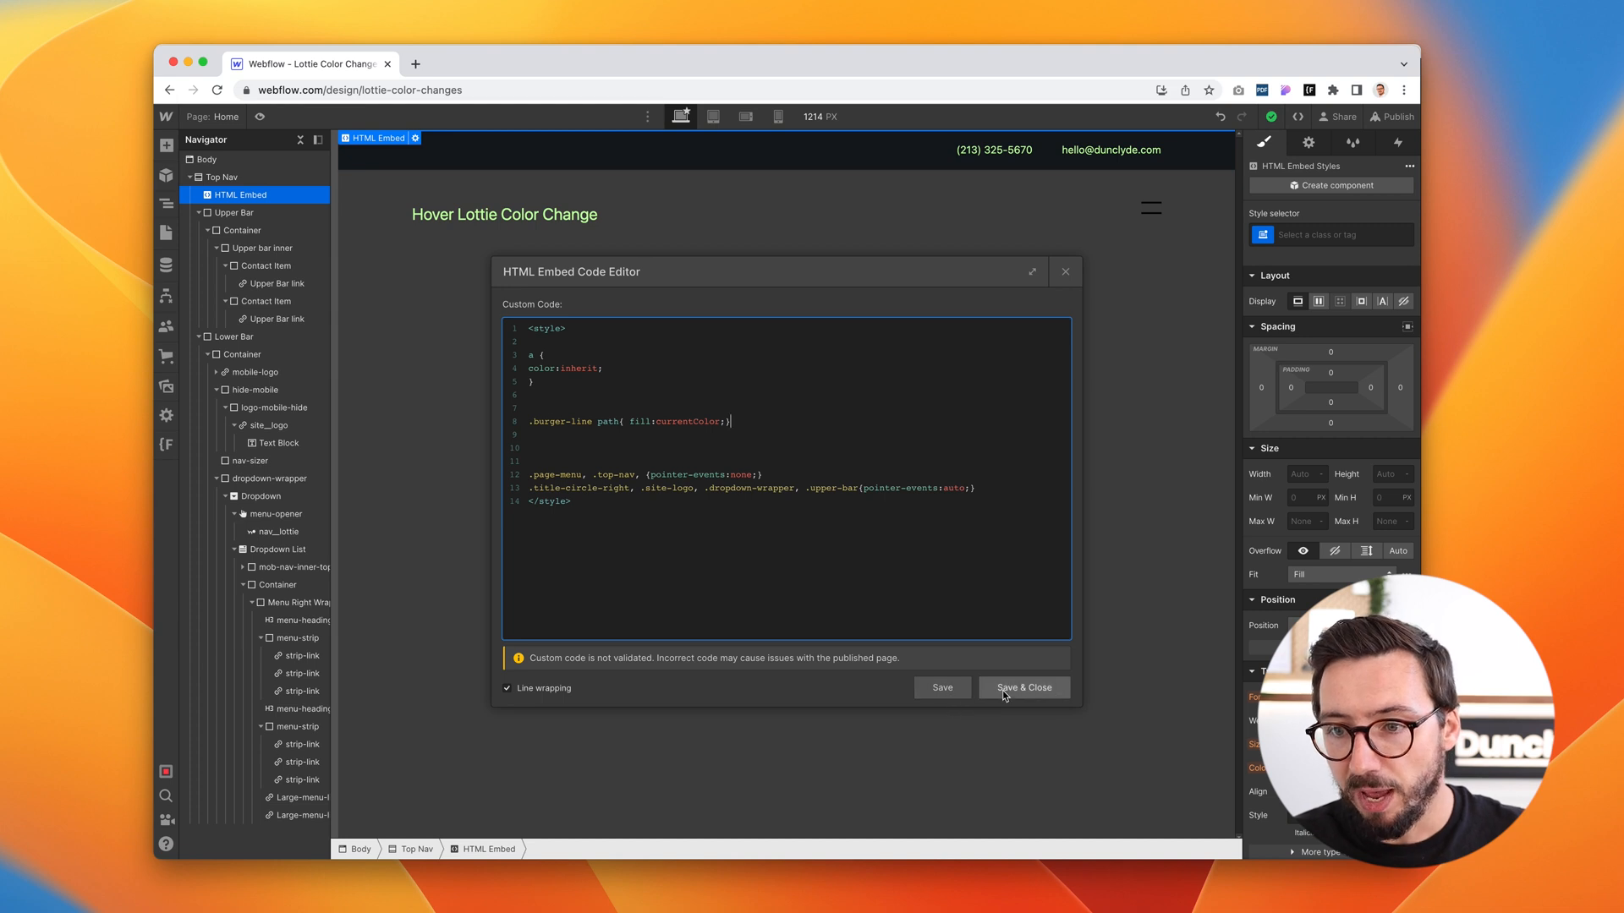
click(1021, 689)
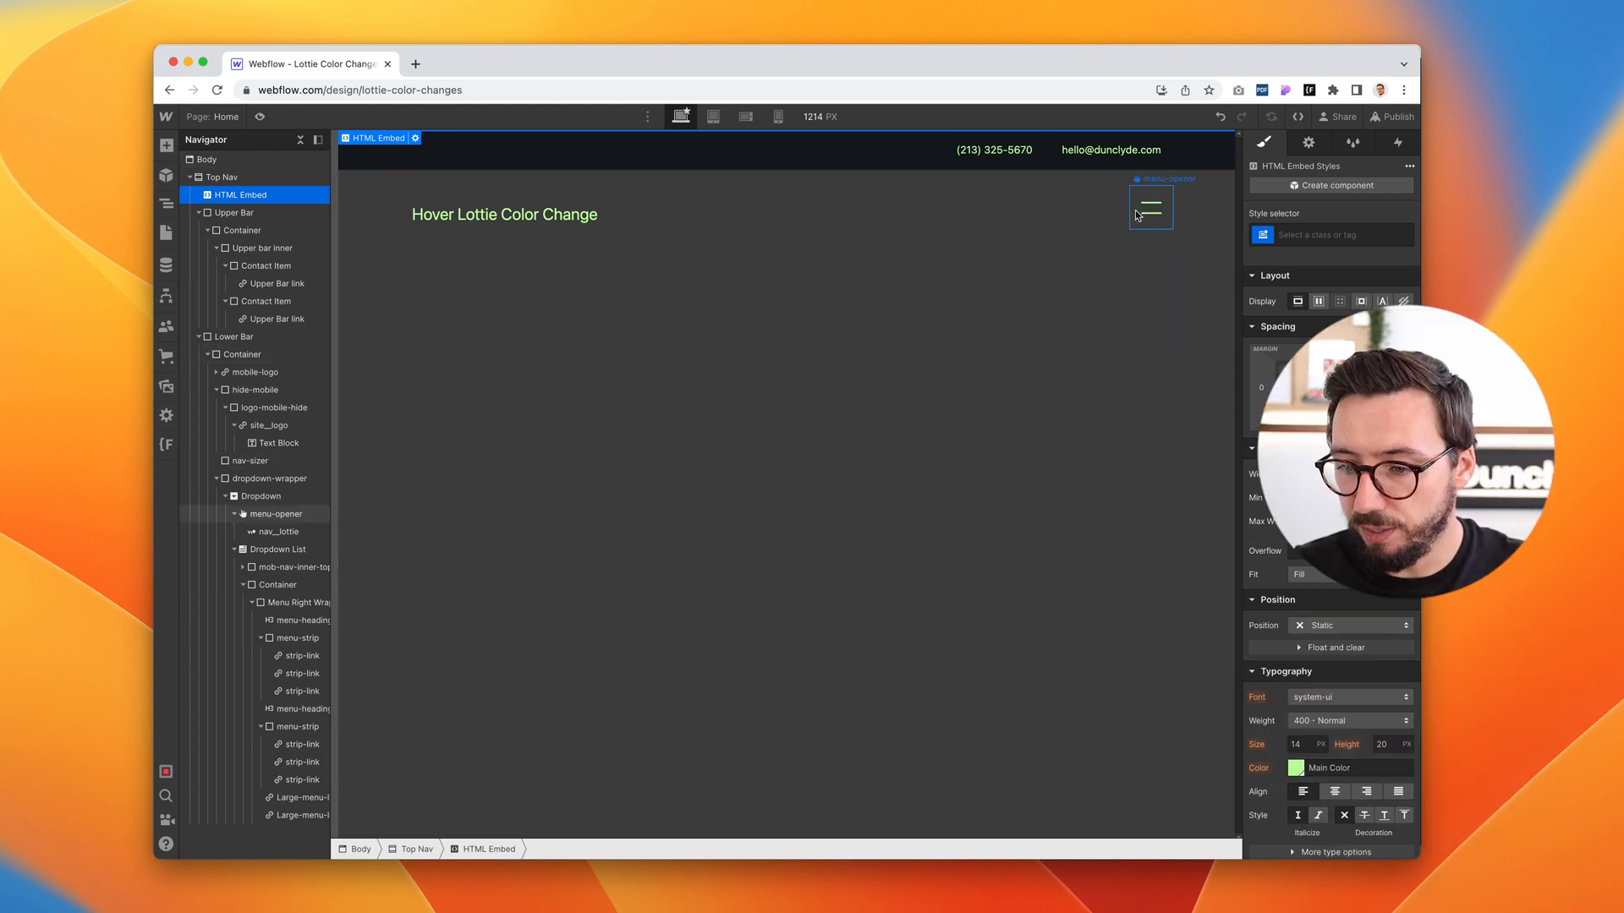
- Select the burger Lottie and jump to the menu-opener supplying its colour
click(277, 531)
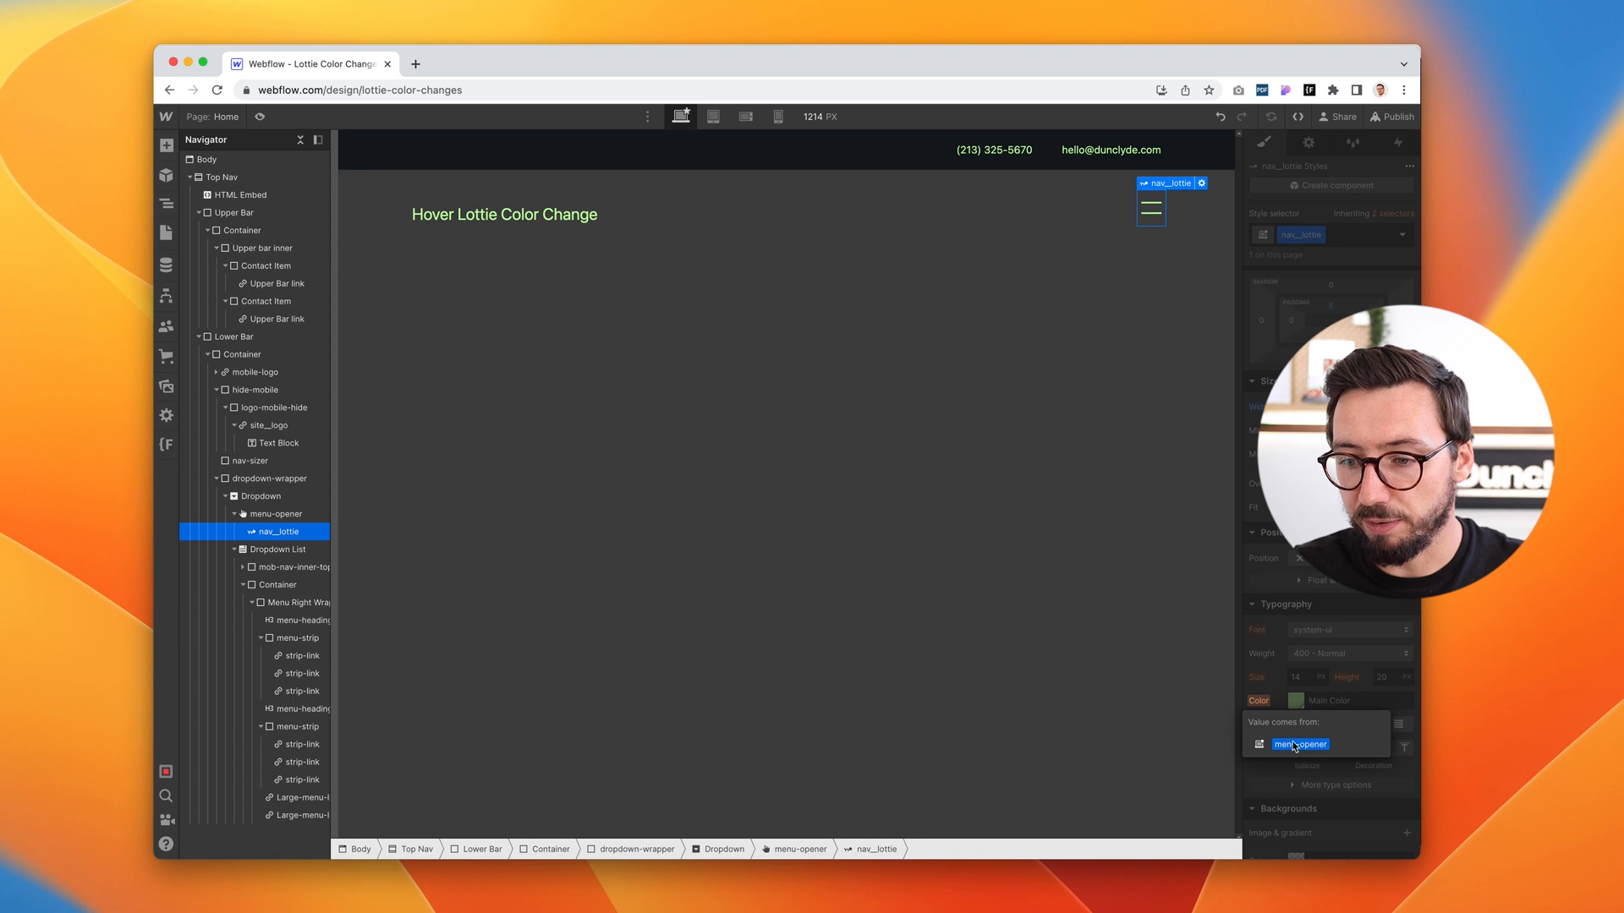
click(277, 515)
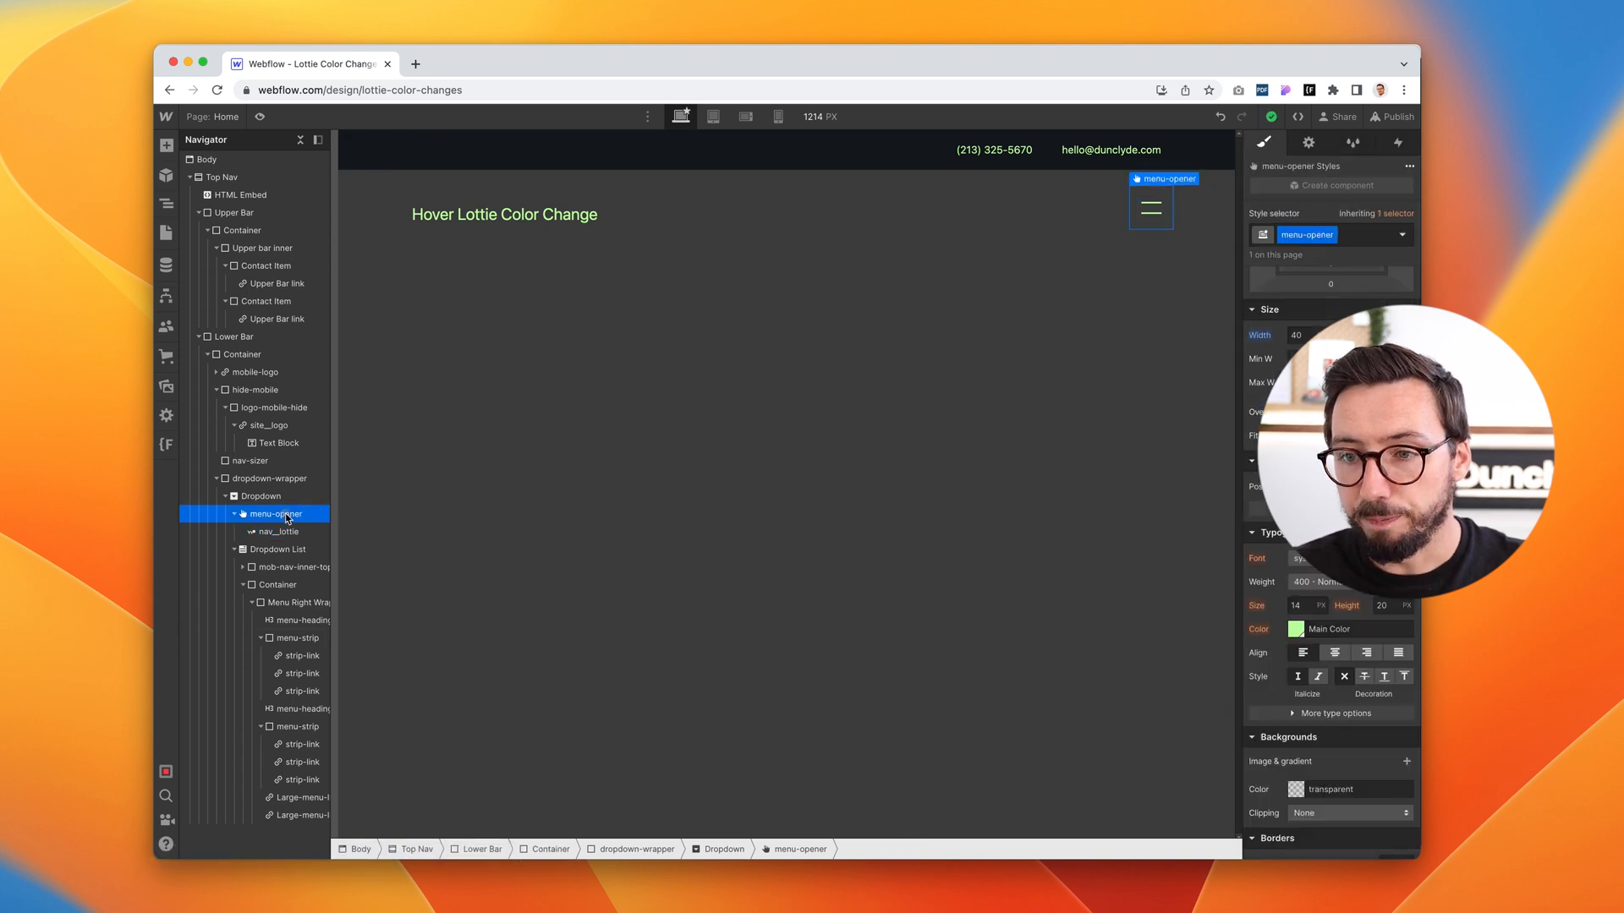
scroll(down, 3)
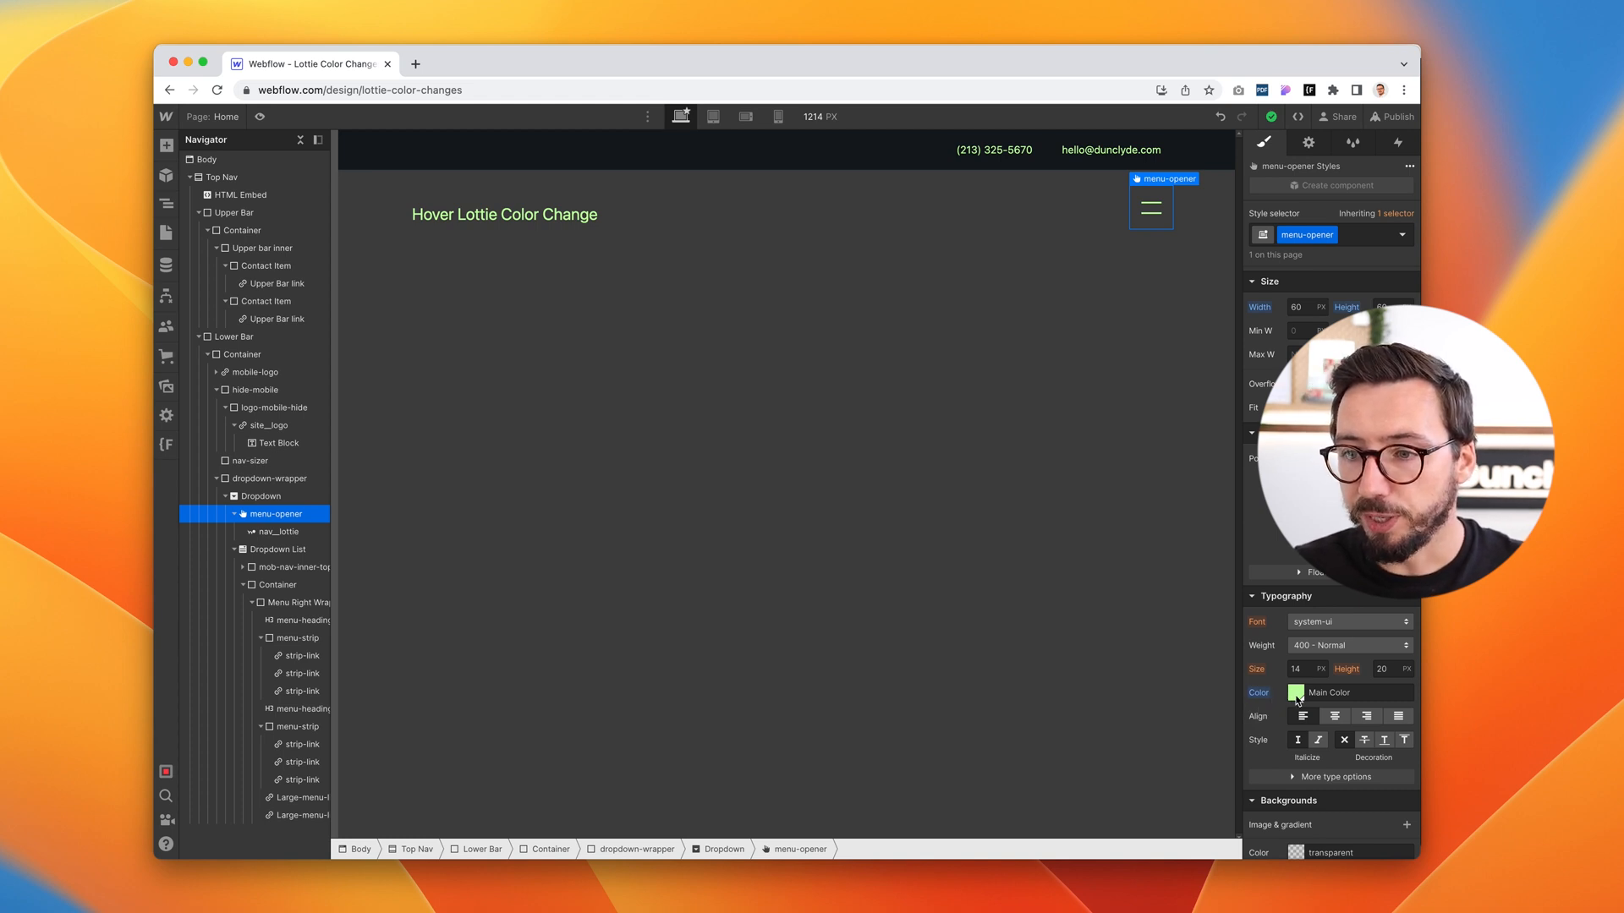
- Switch menu-opener to its Hover state and start editing its text colour
click(1403, 234)
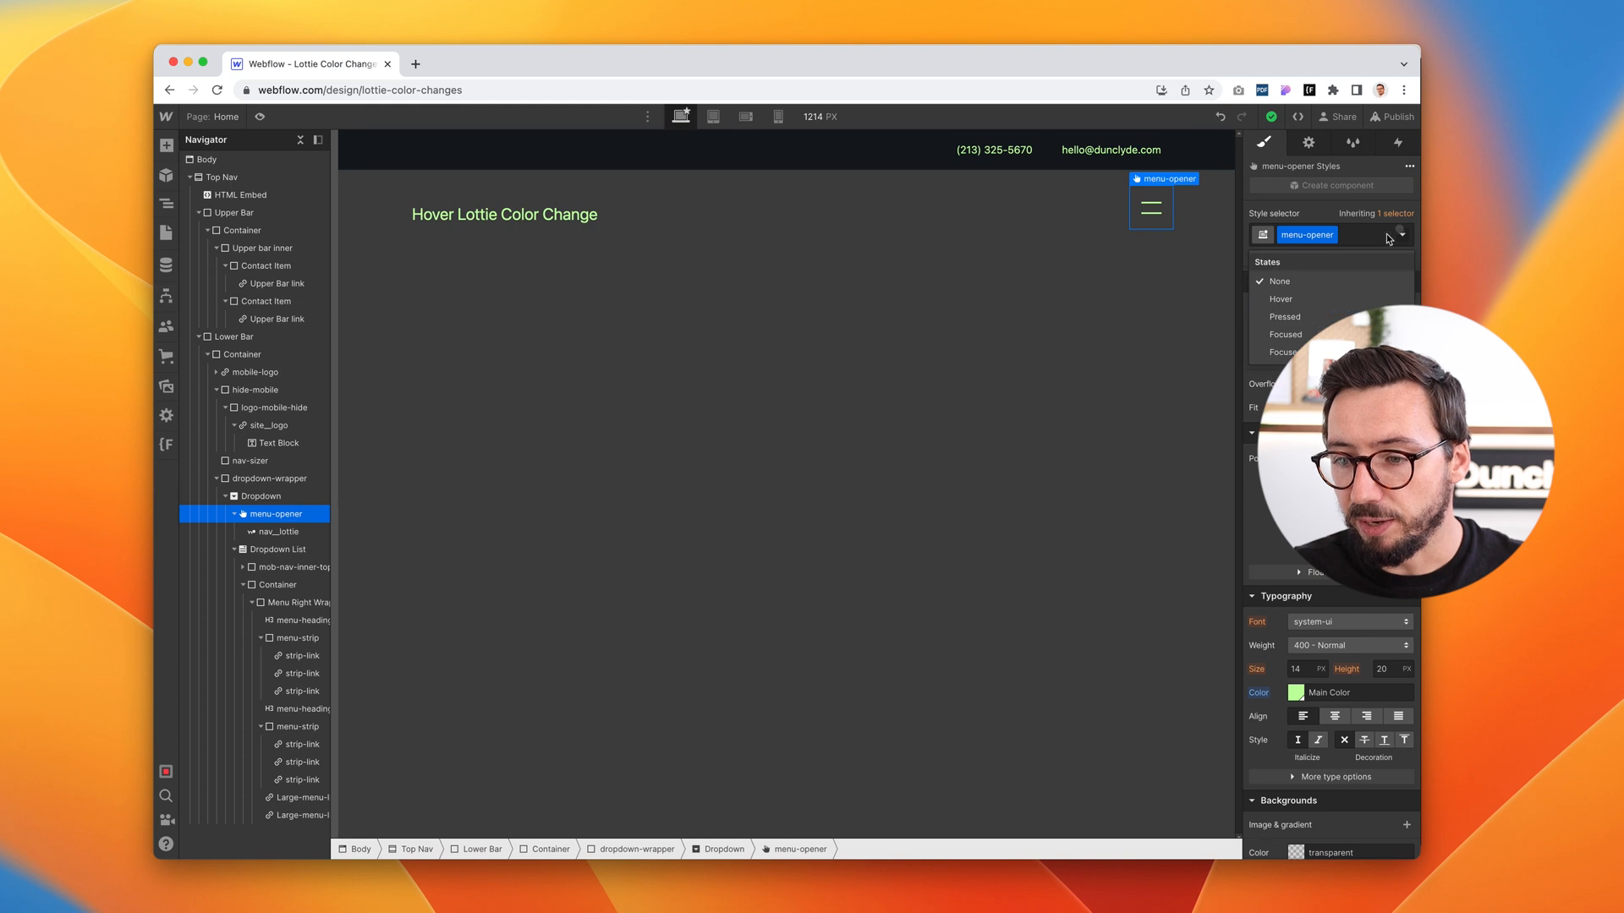
click(1280, 298)
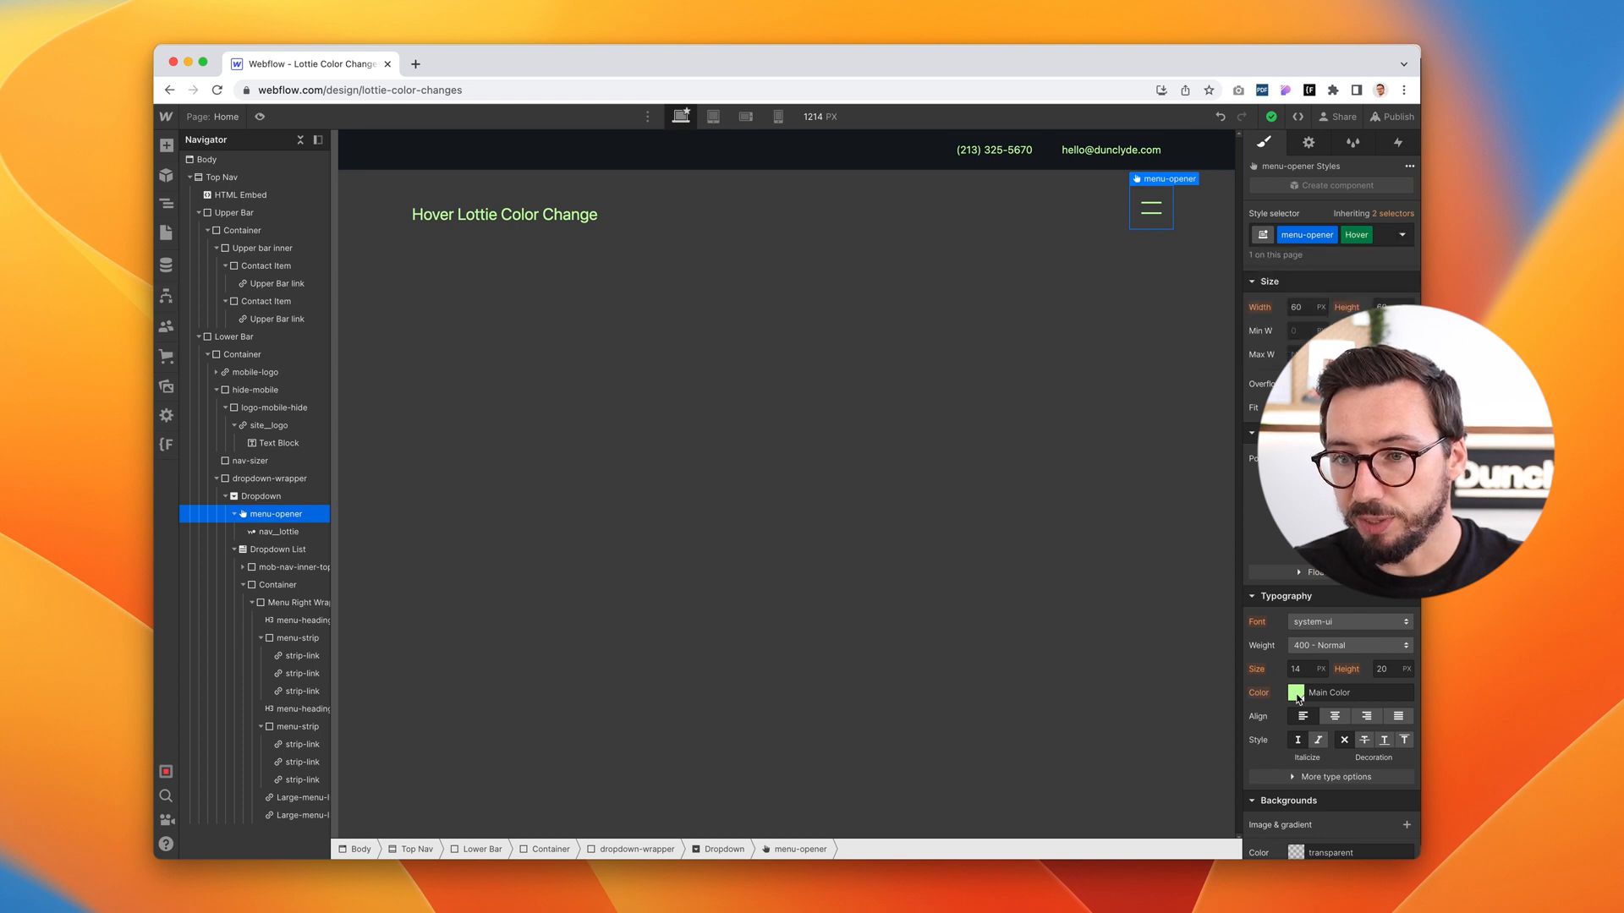
click(1297, 692)
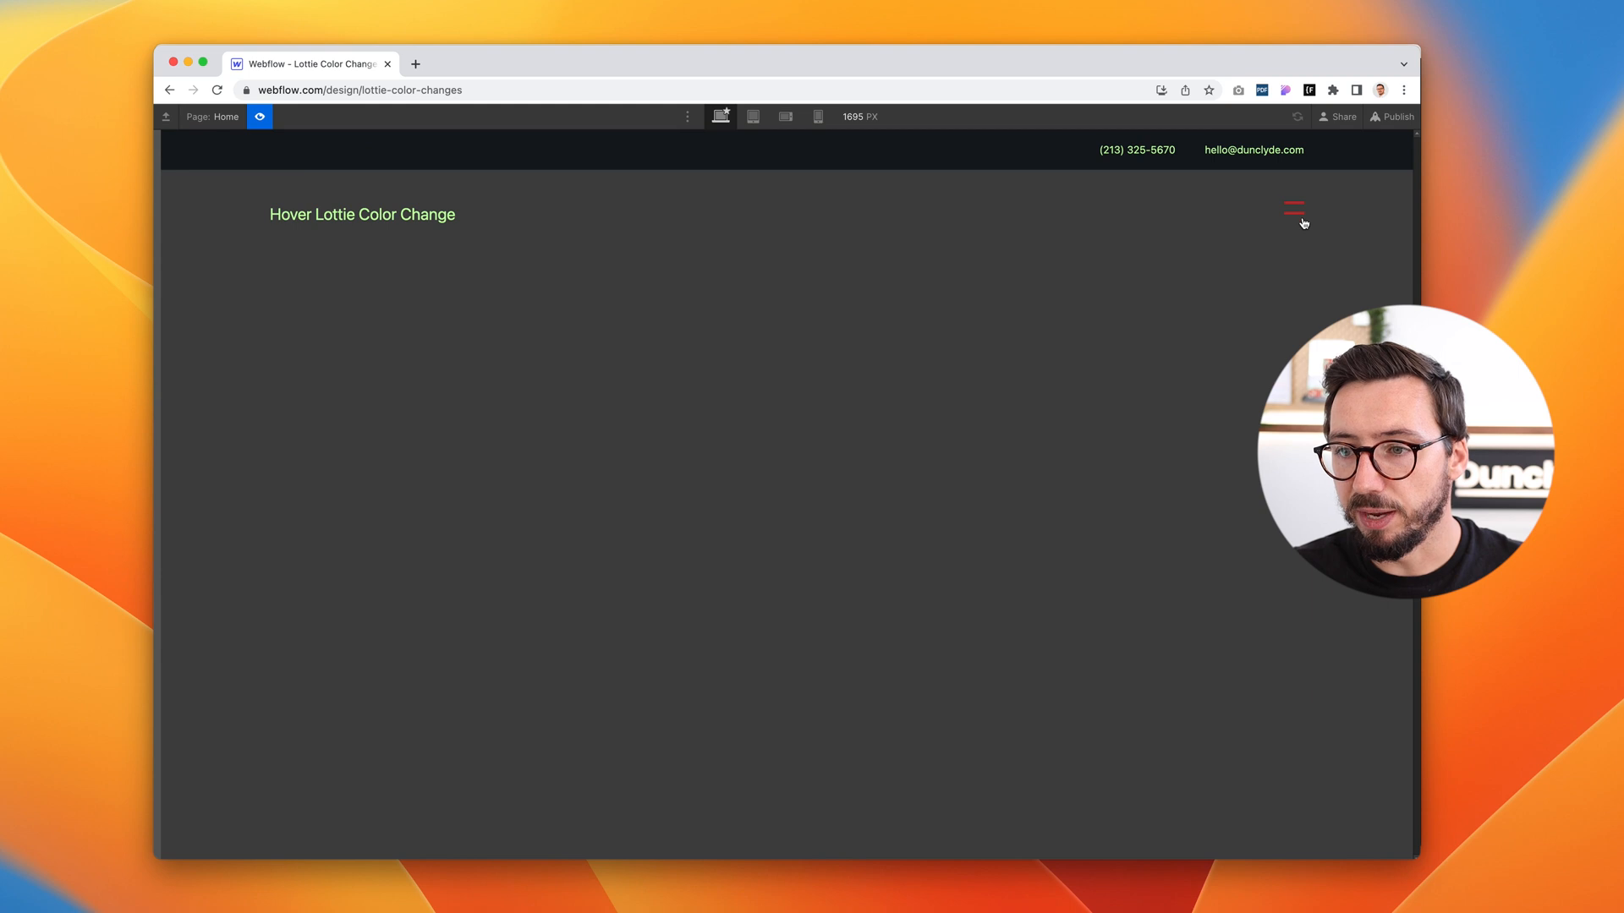
- Hover the red burger in preview, open and close the menu, and return to the designer
click(1294, 209)
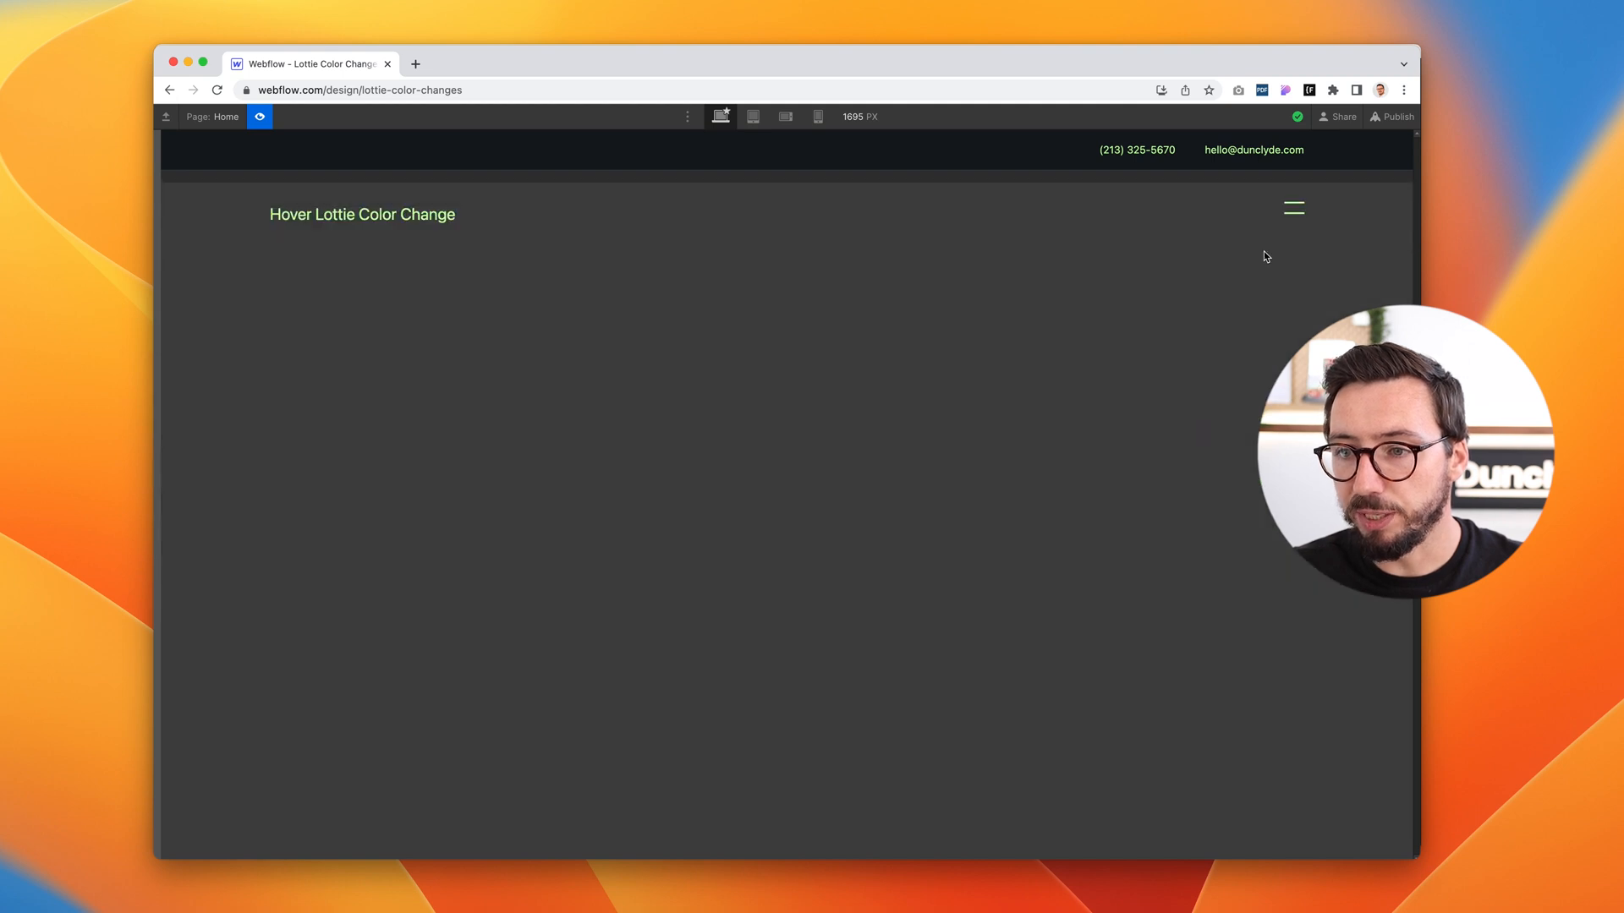
click(1292, 206)
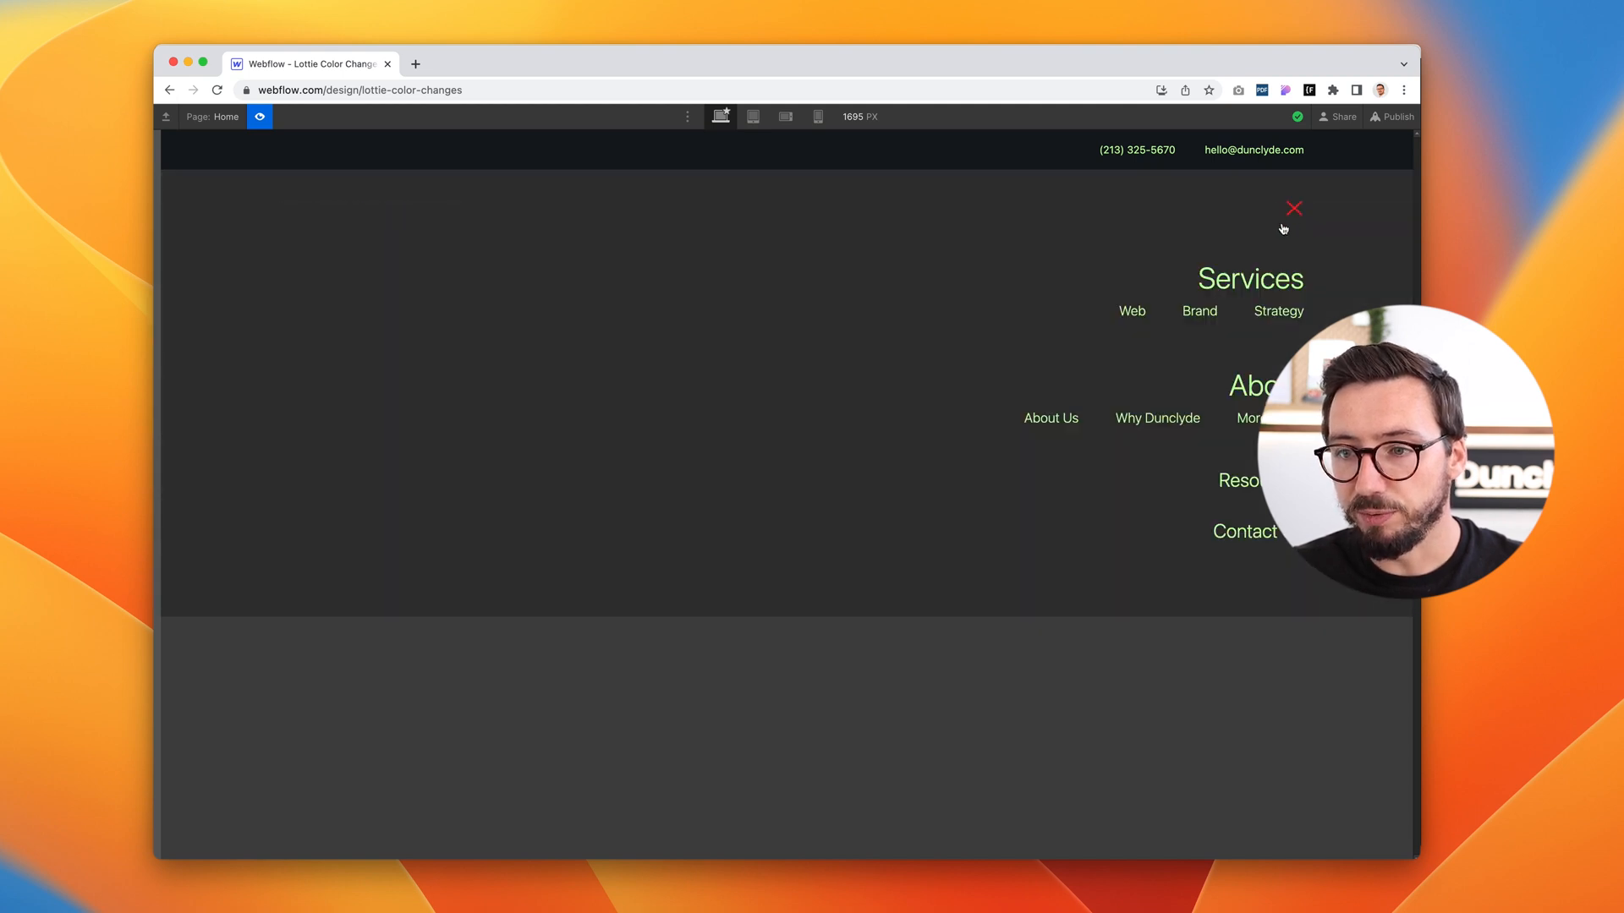
click(1292, 208)
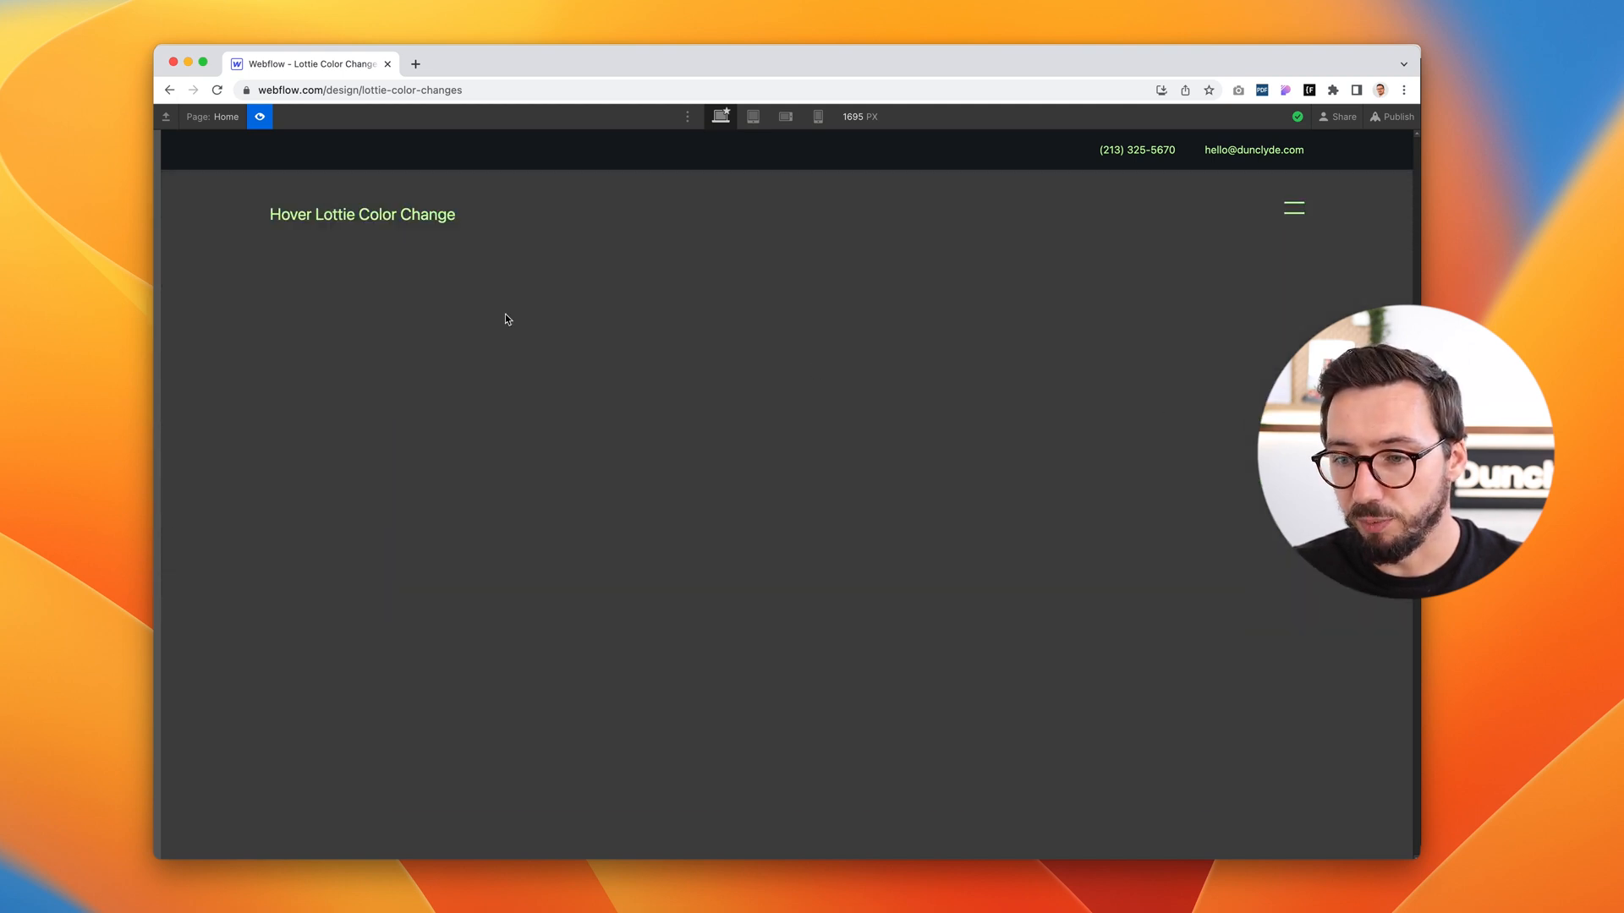
click(260, 116)
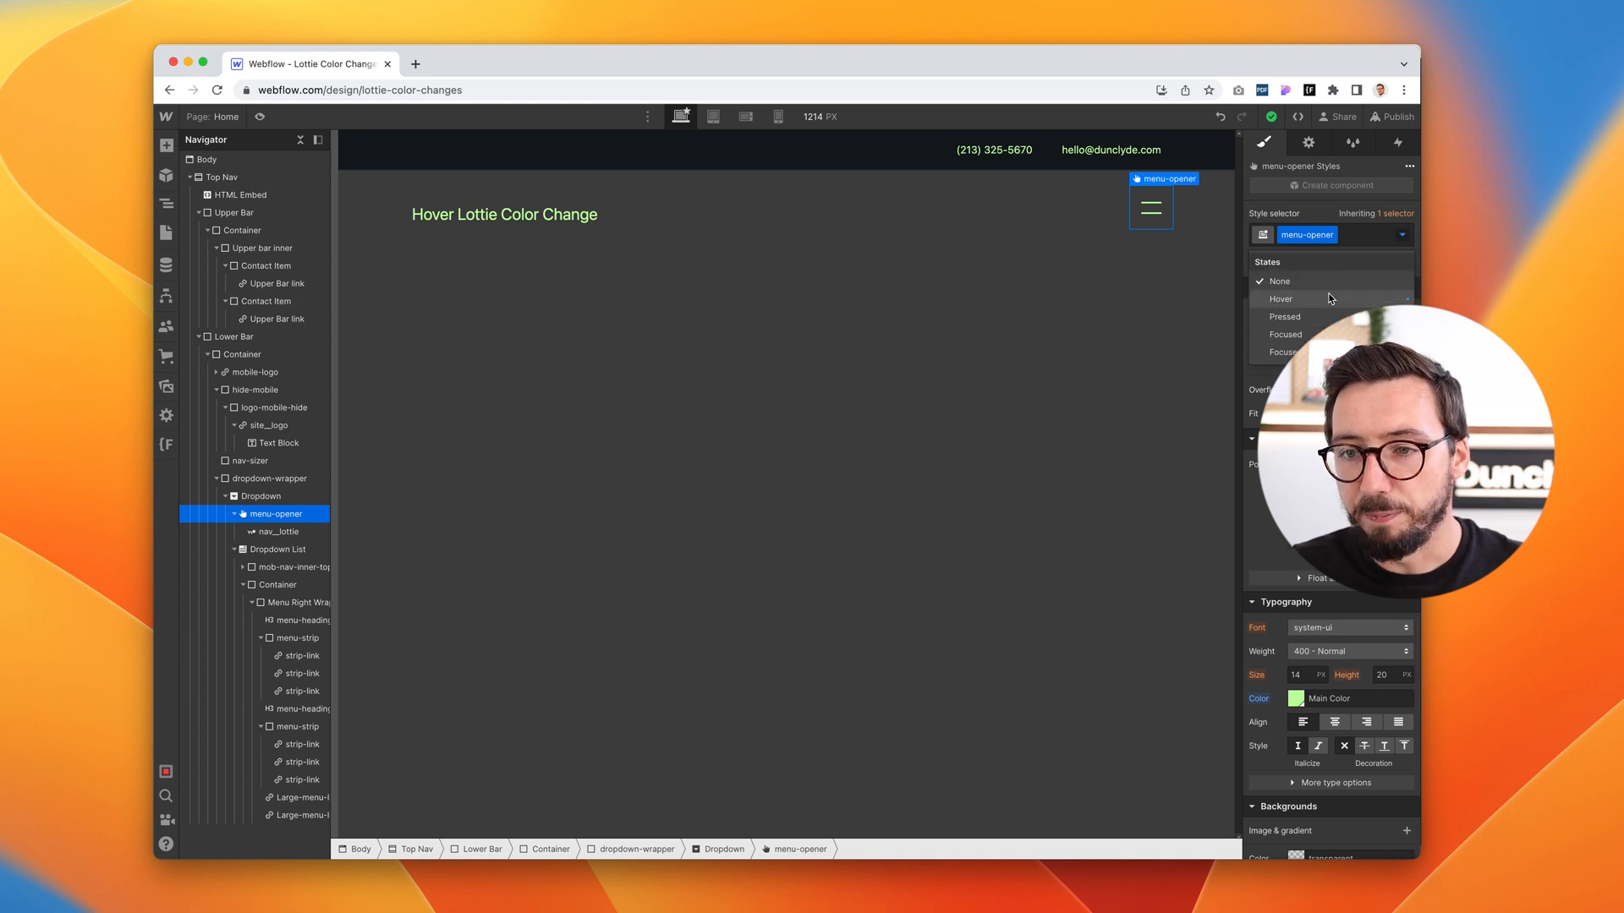
- Set menu-opener's hover colour to white and open the burger menu in preview
click(1280, 299)
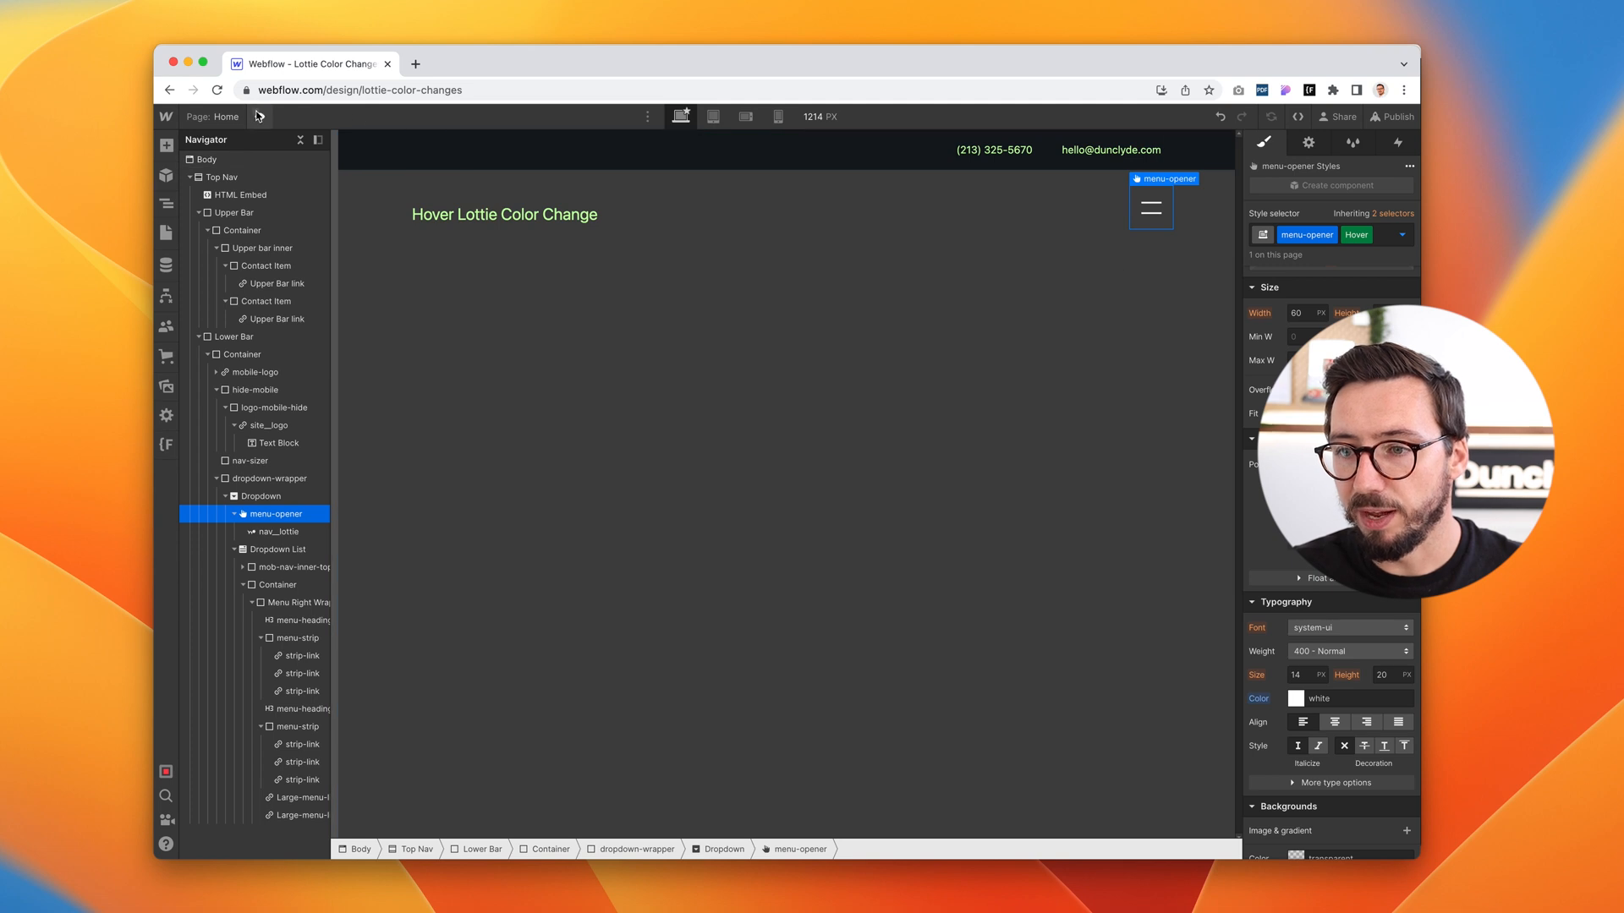
click(261, 117)
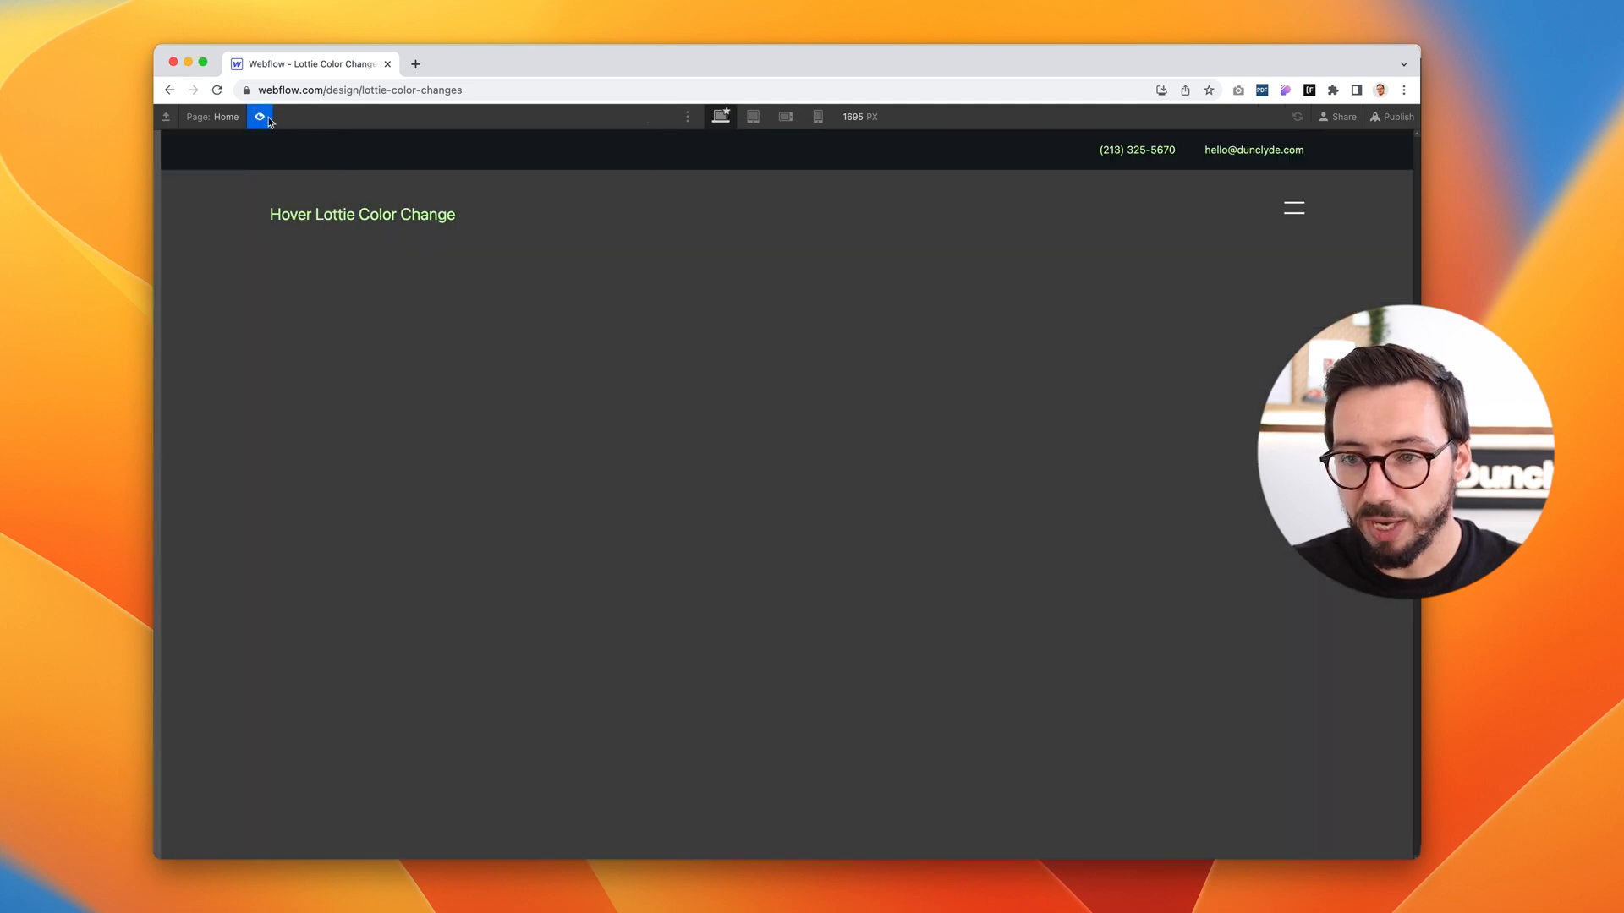
click(261, 117)
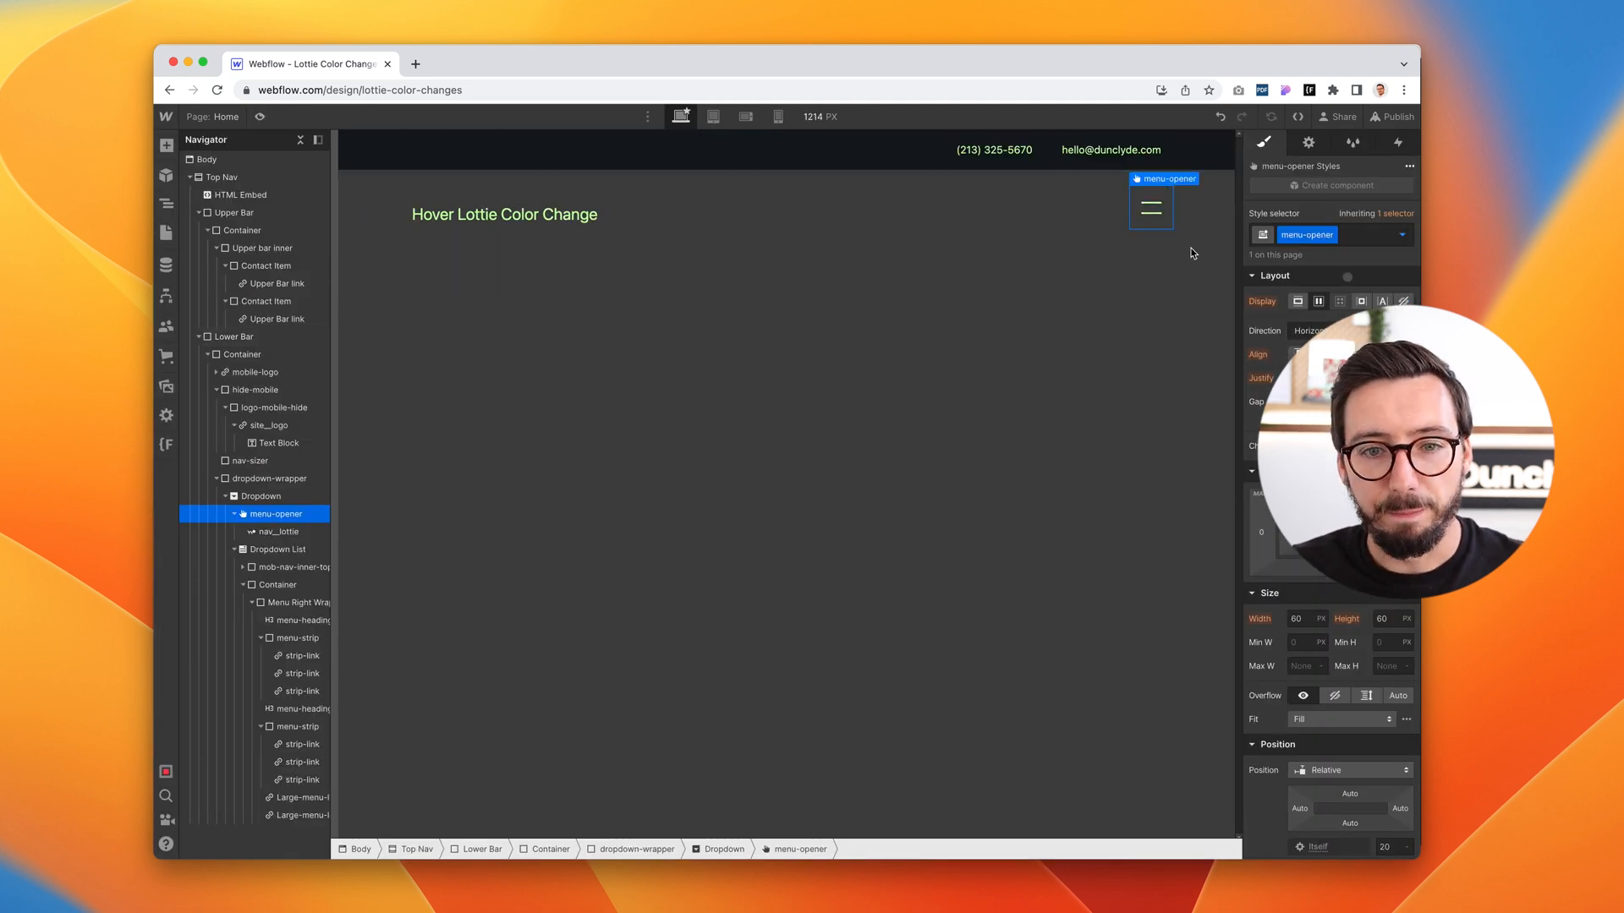
click(261, 117)
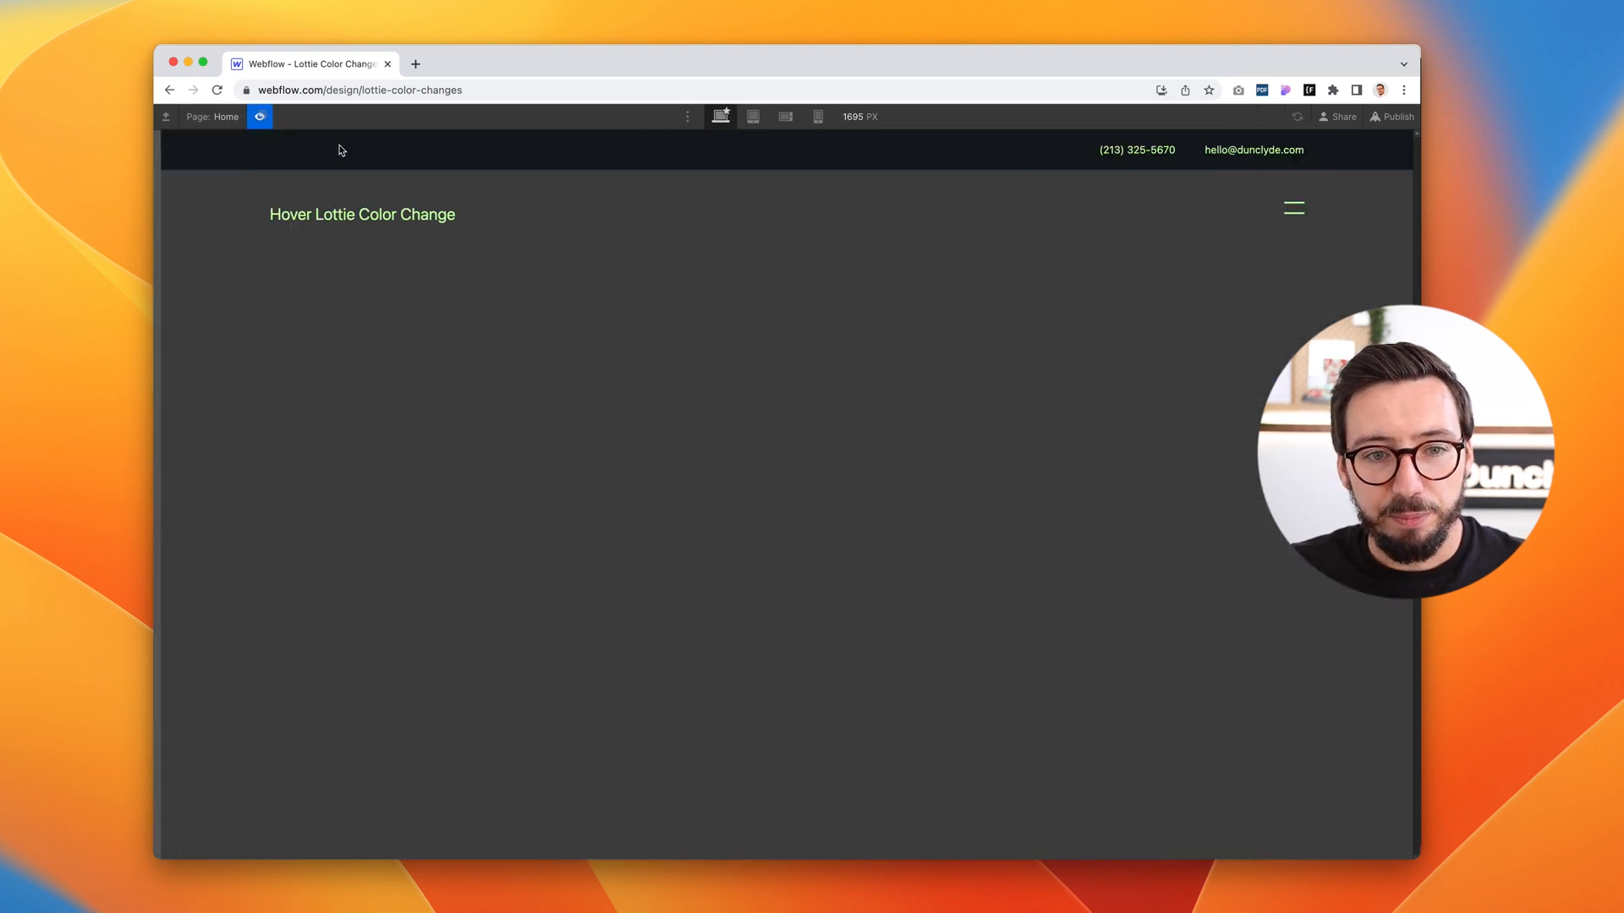
click(1292, 208)
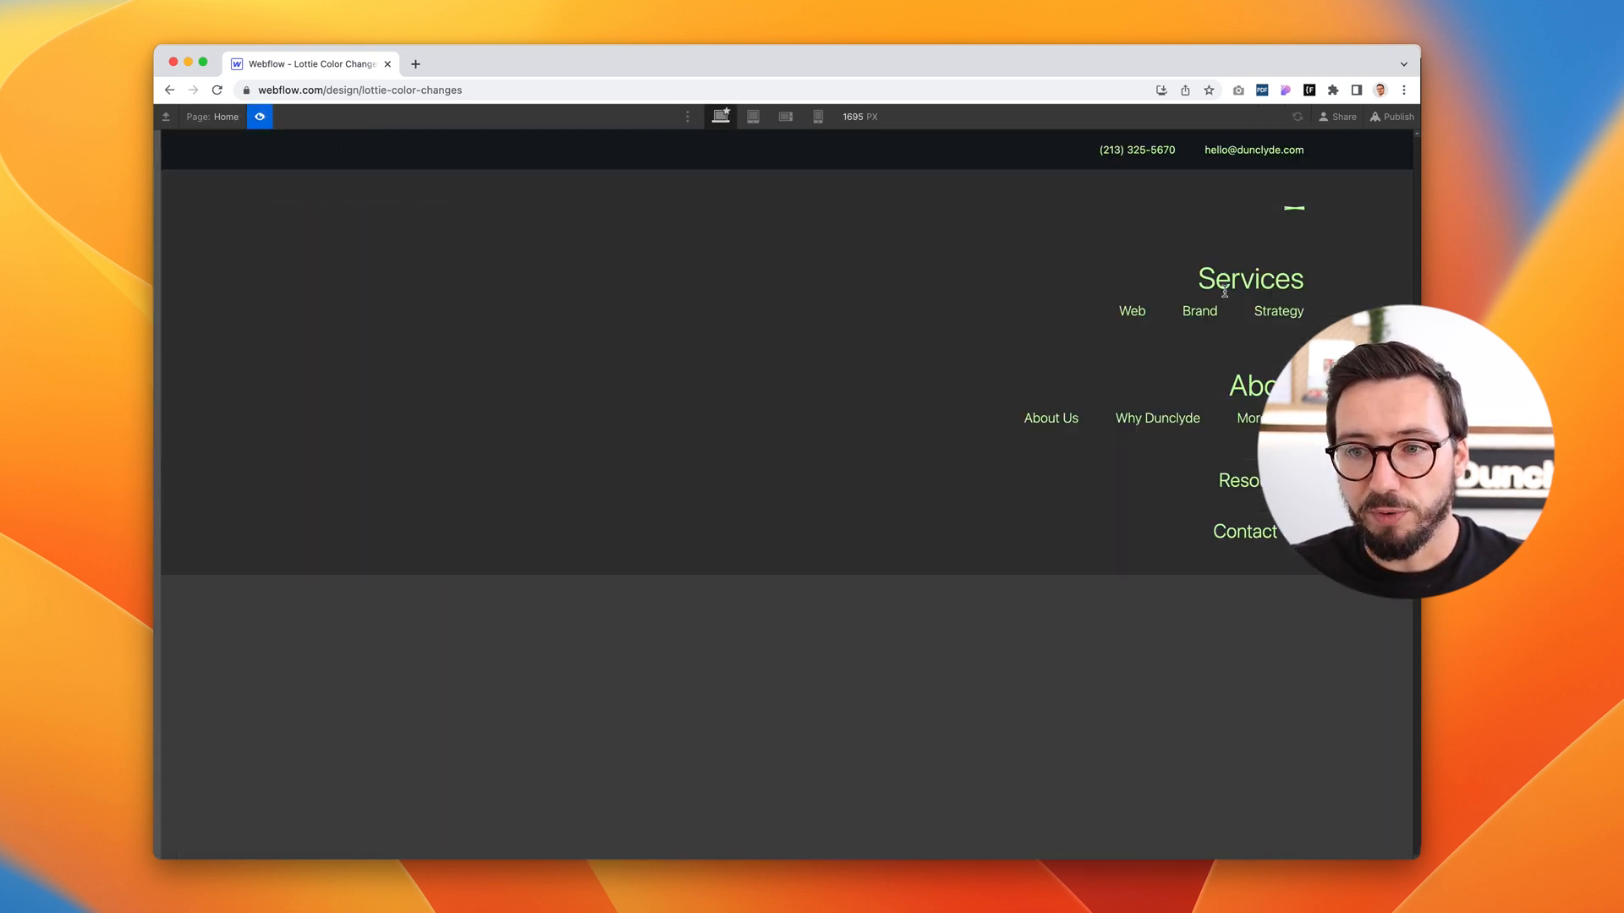